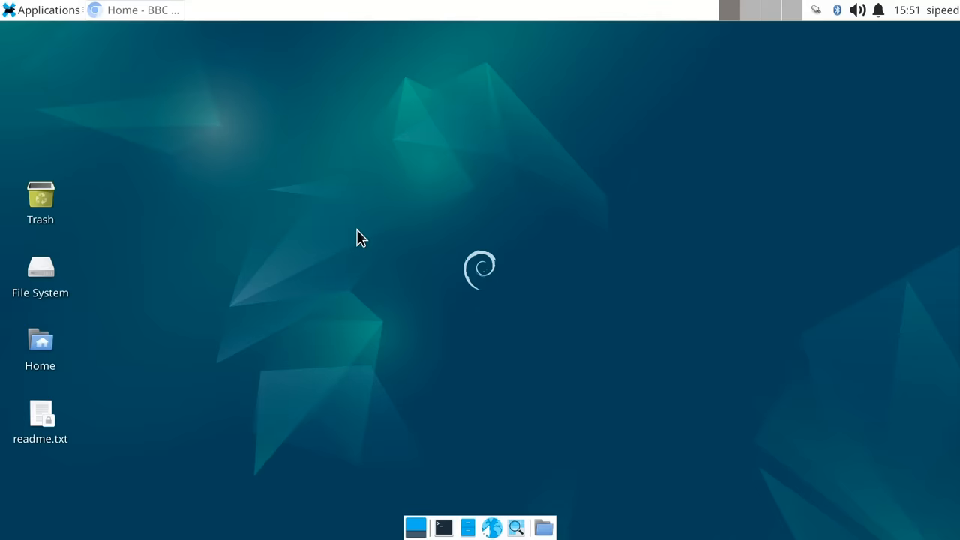
{"action": "mouse_move", "coordinate": [386, 325]}
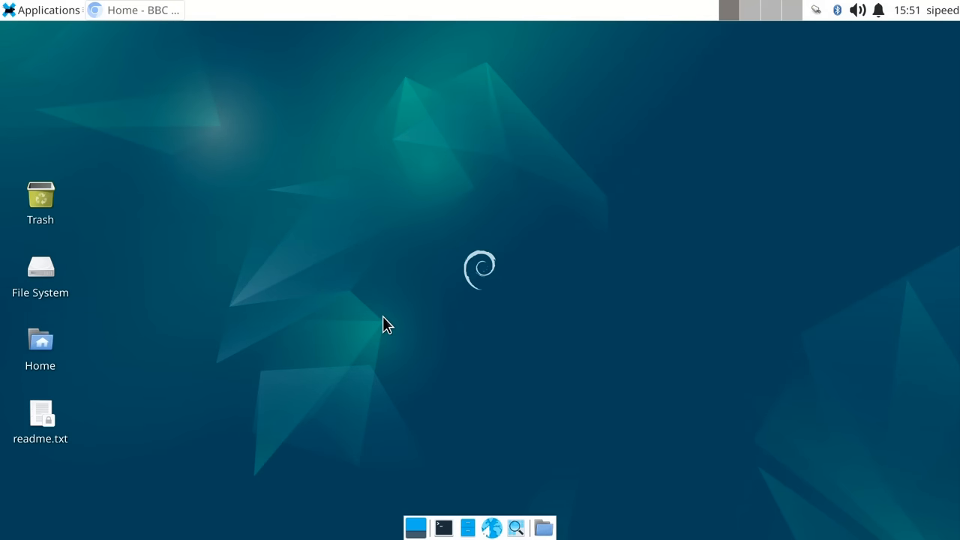
{"action": "mouse_move", "coordinate": [334, 318]}
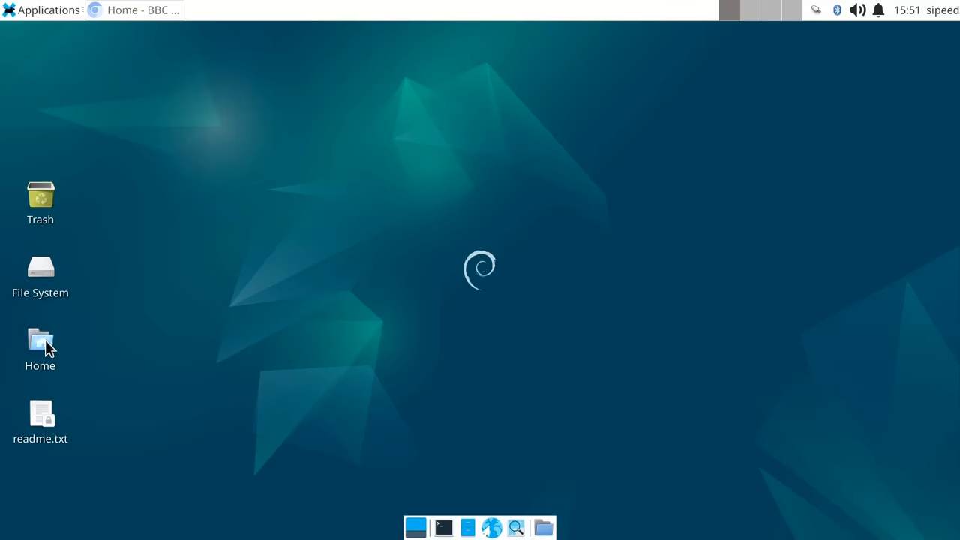
Open and close the home folder, then bring up the applications list
{"action": "double_click", "coordinate": [40, 341]}
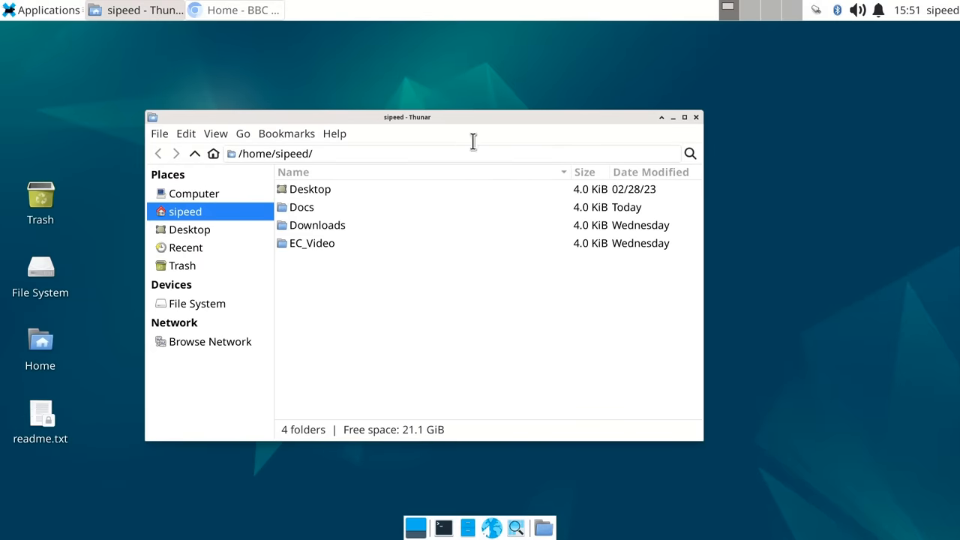
{"action": "left_click", "coordinate": [695, 117]}
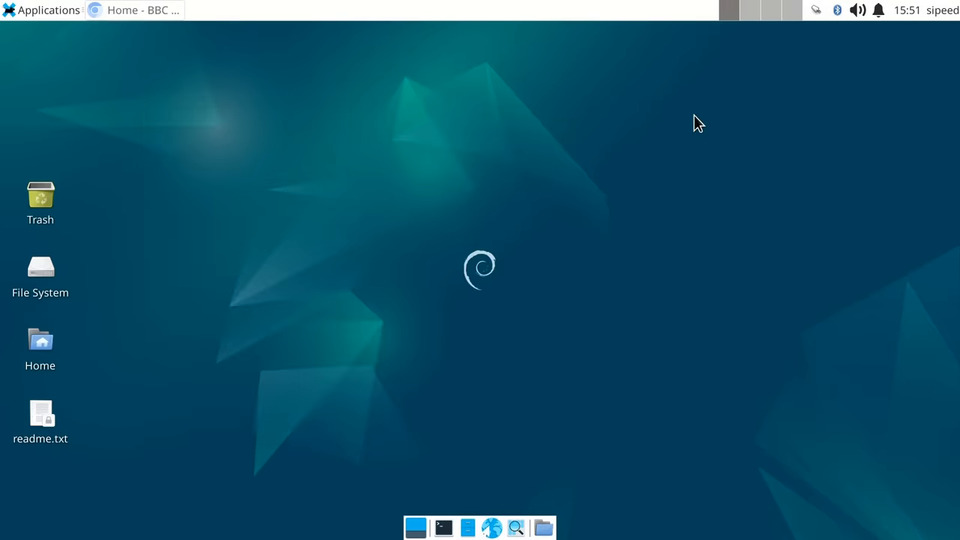
{"action": "left_click", "coordinate": [42, 9]}
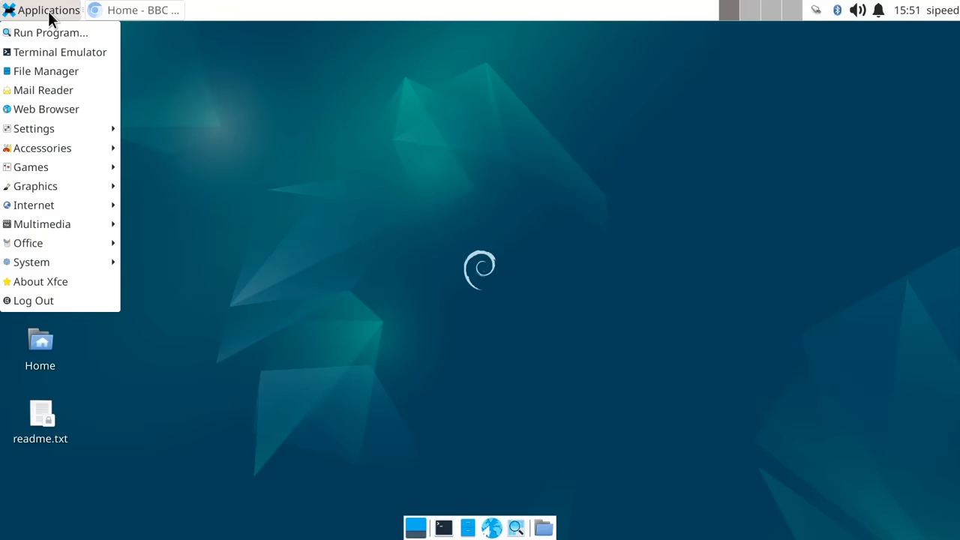
{"action": "mouse_move", "coordinate": [60, 52]}
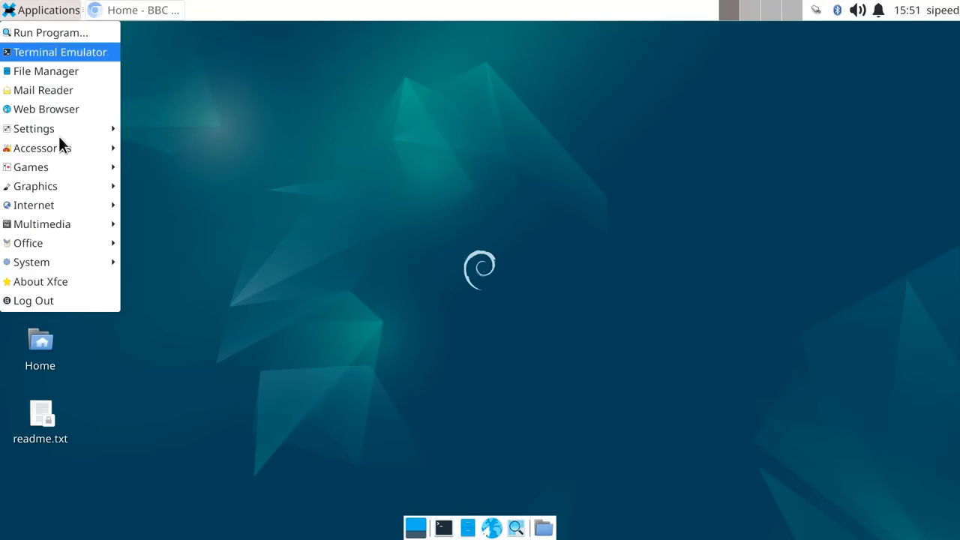
{"action": "mouse_move", "coordinate": [215, 205]}
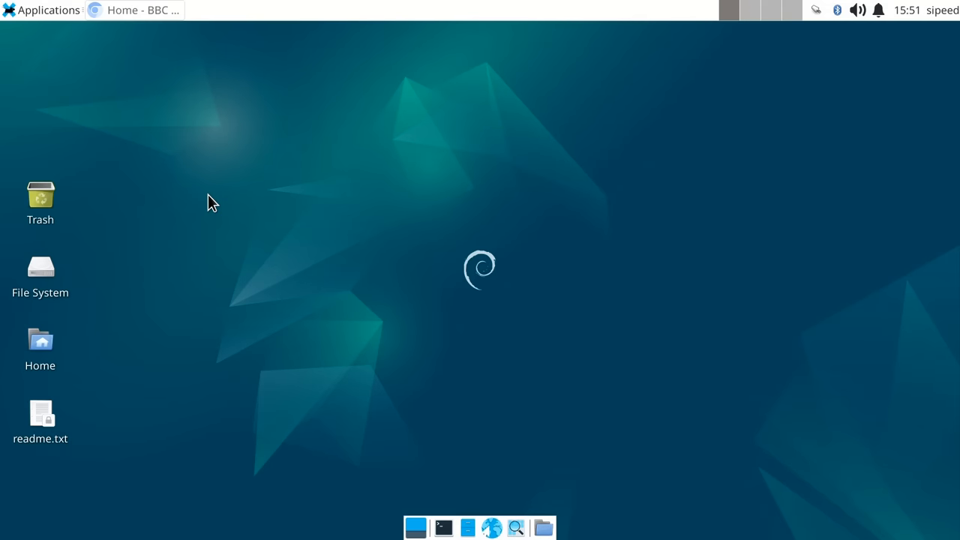
Bring Chromium forward and cycle from BBC News through Outlook mail to Google Drive recents
{"action": "left_click", "coordinate": [135, 9]}
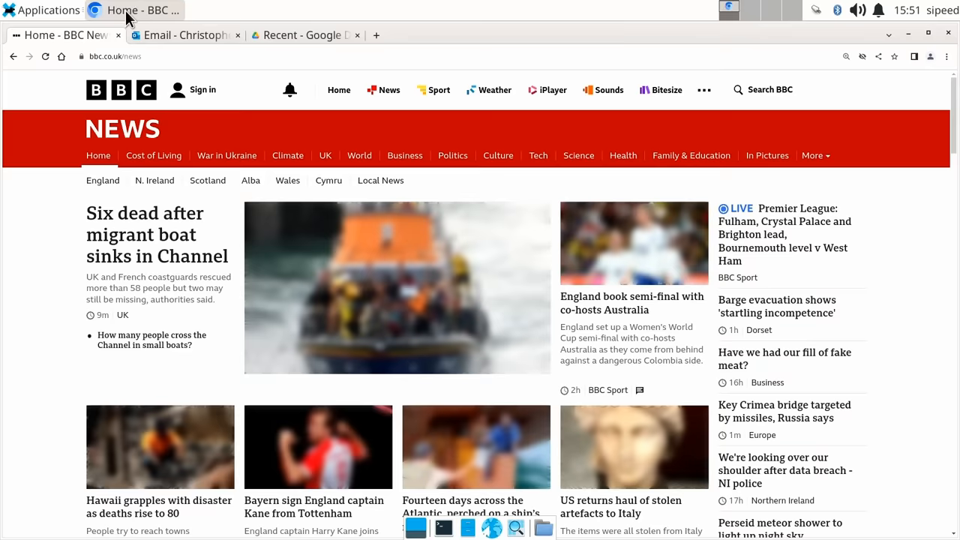
{"action": "mouse_move", "coordinate": [32, 260]}
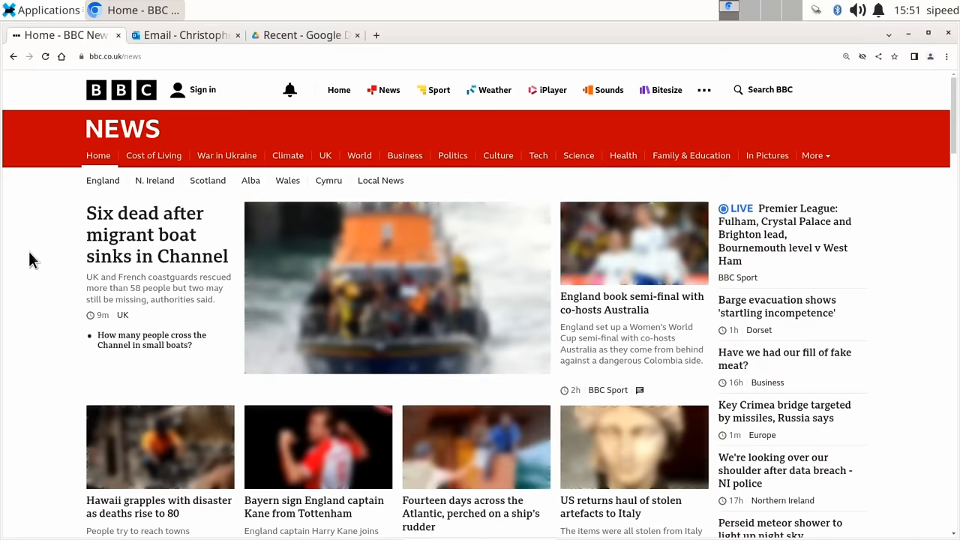
{"action": "left_click", "coordinate": [184, 35]}
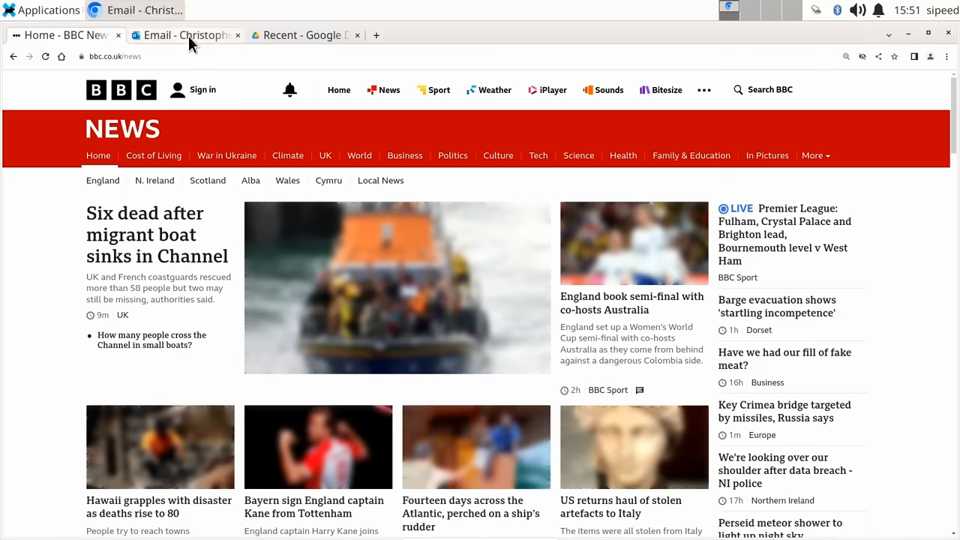
{"action": "left_click", "coordinate": [184, 34]}
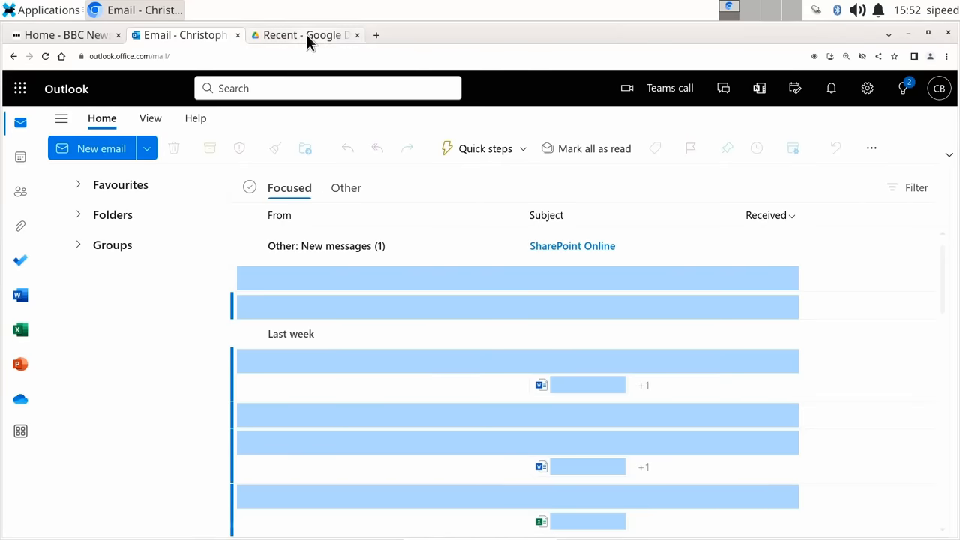
{"action": "left_click", "coordinate": [305, 35]}
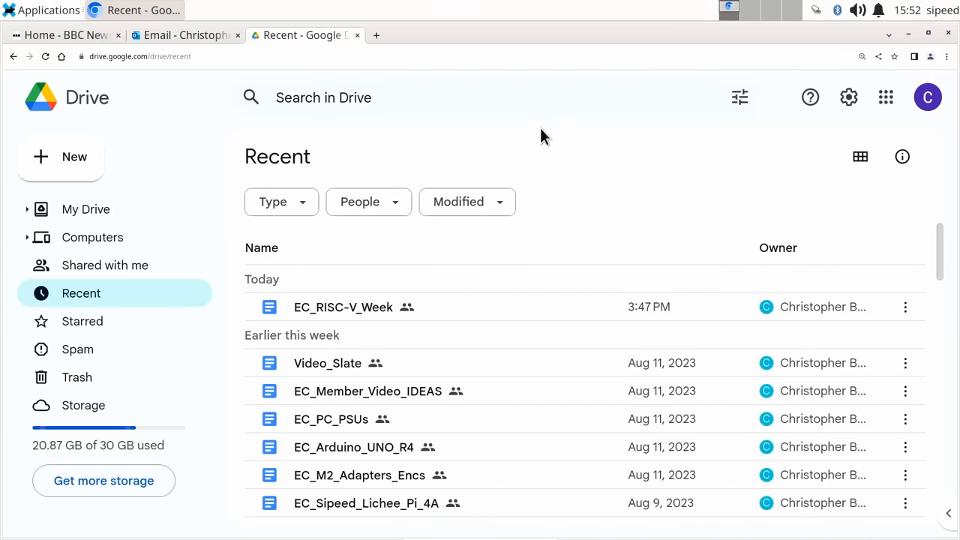
{"action": "mouse_move", "coordinate": [355, 311]}
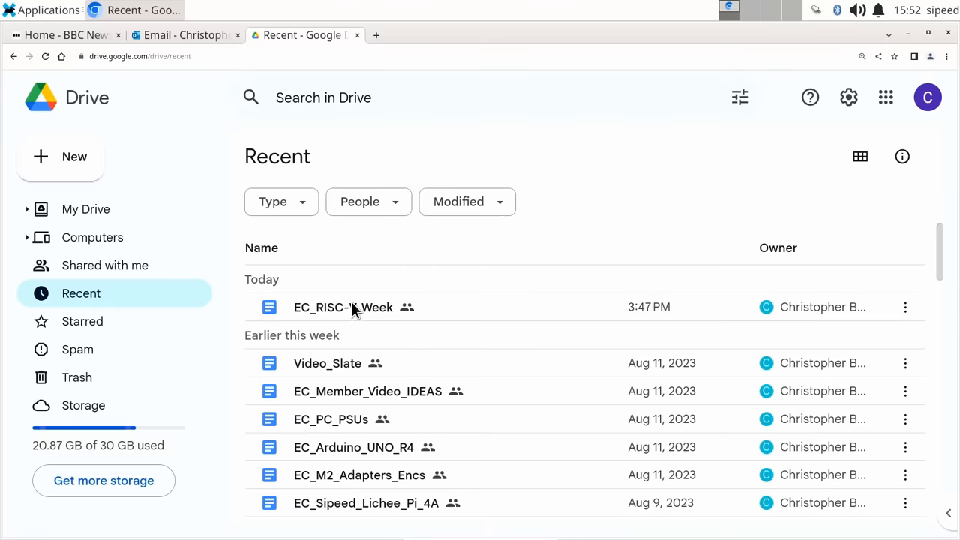
Open EC_RISC-V_Week and add 'Hello everybody, I am now writing in Google Docs!' under STUDIO INTRO
{"action": "double_click", "coordinate": [343, 307]}
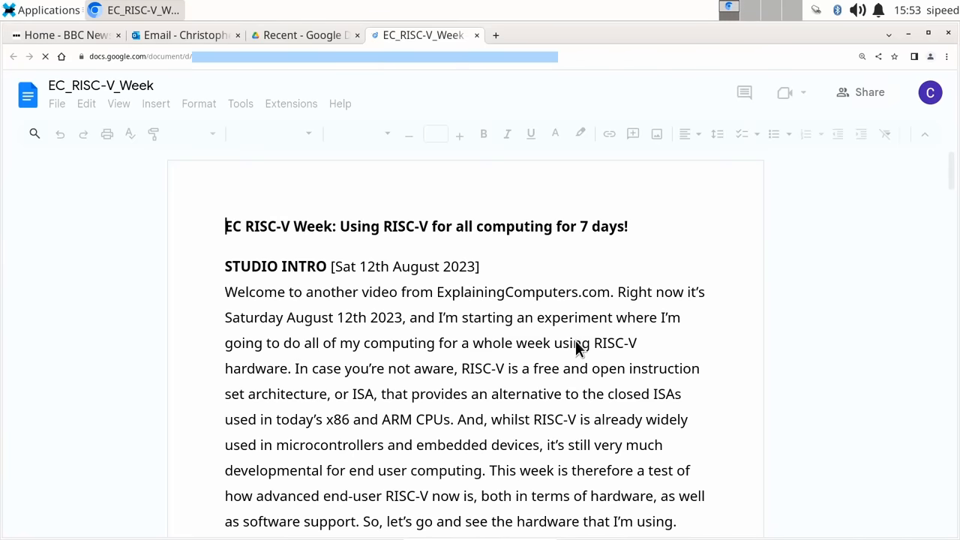
{"action": "mouse_move", "coordinate": [615, 317]}
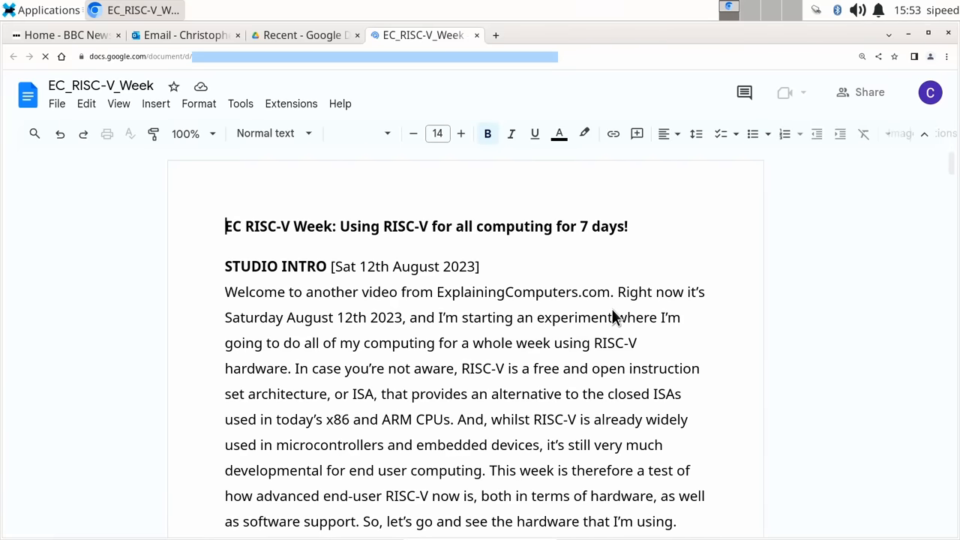
{"action": "mouse_move", "coordinate": [422, 114]}
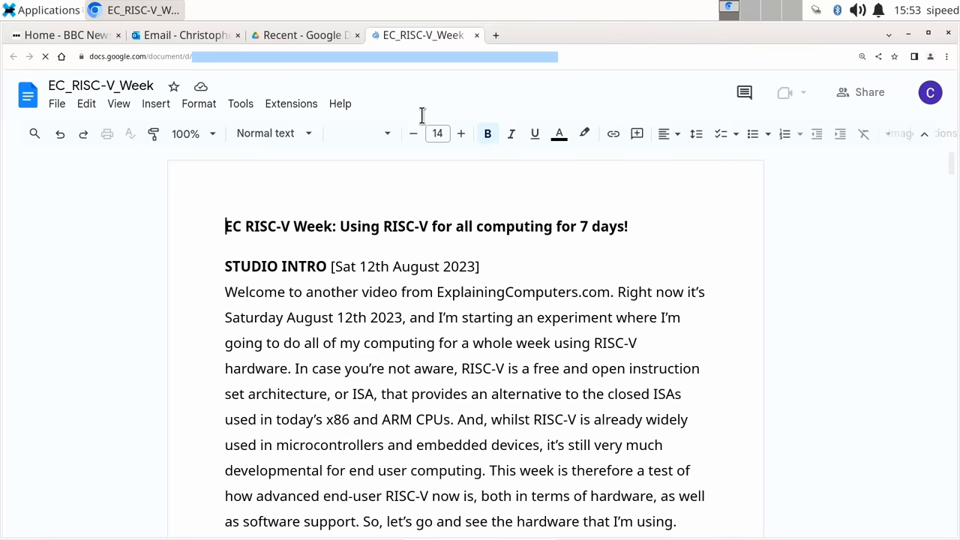
{"action": "left_click", "coordinate": [483, 266]}
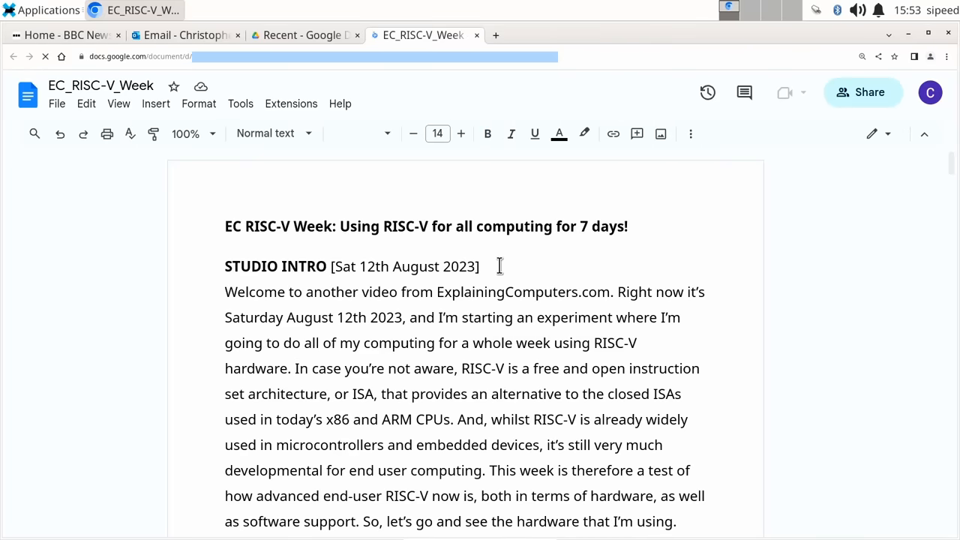
{"action": "left_click", "coordinate": [481, 266]}
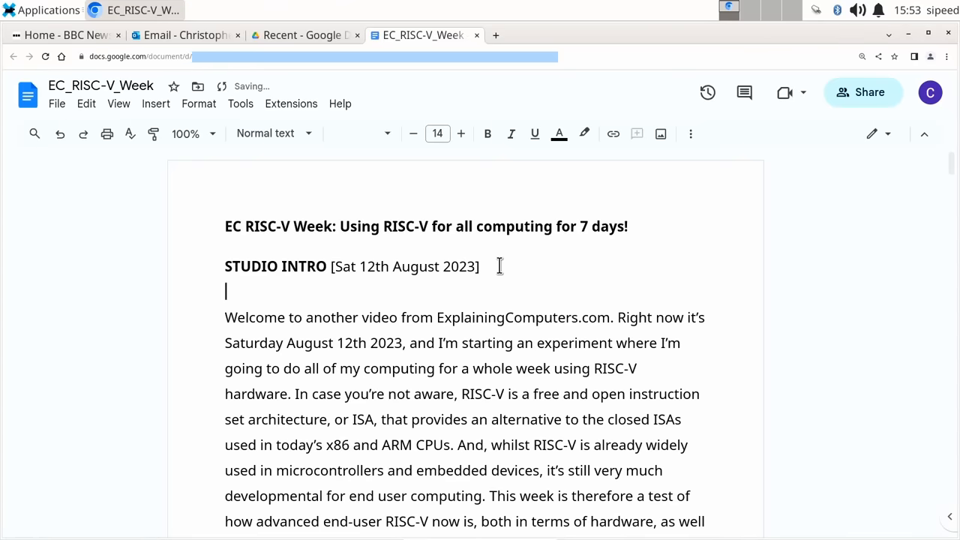
{"action": "type", "text": "Hello eve"}
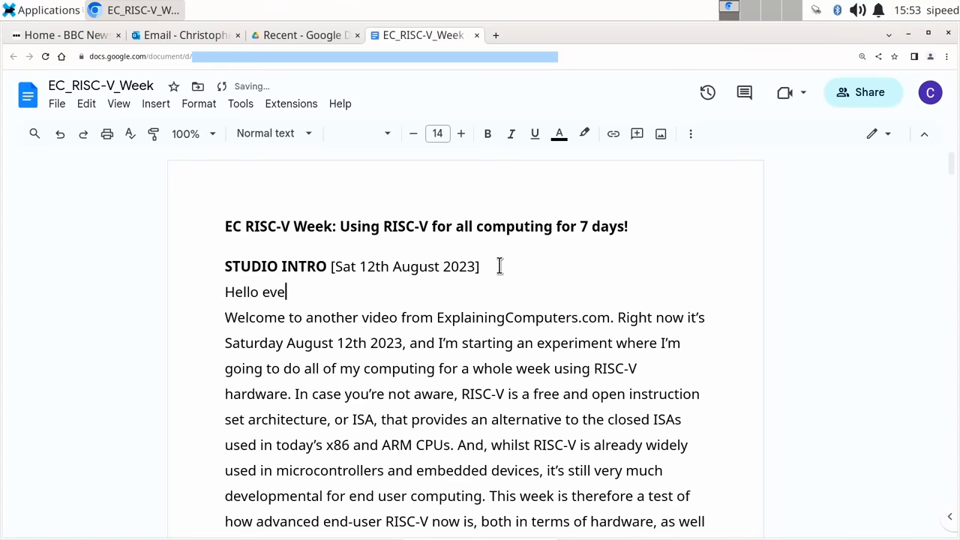
{"action": "type", "text": "rybody, I am now"}
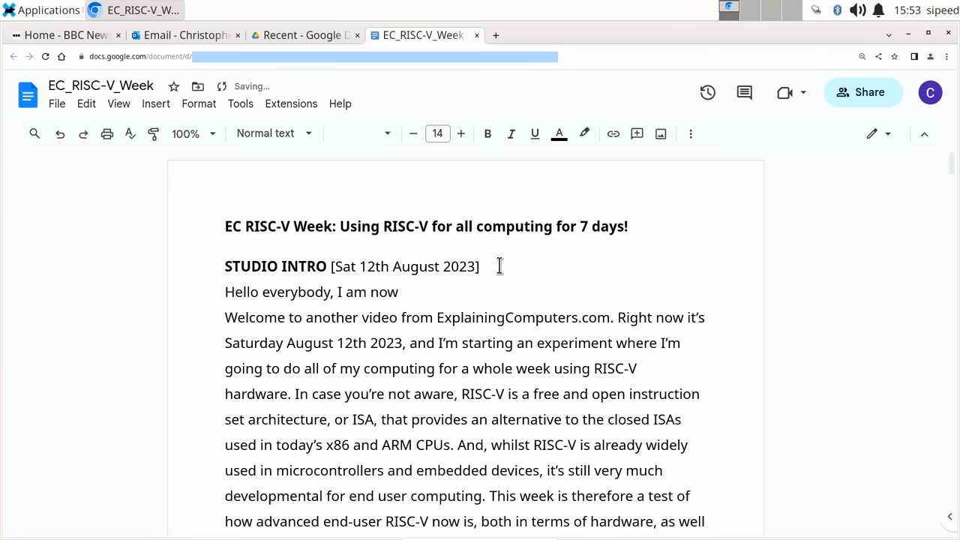
{"action": "type", "text": "writing in G"}
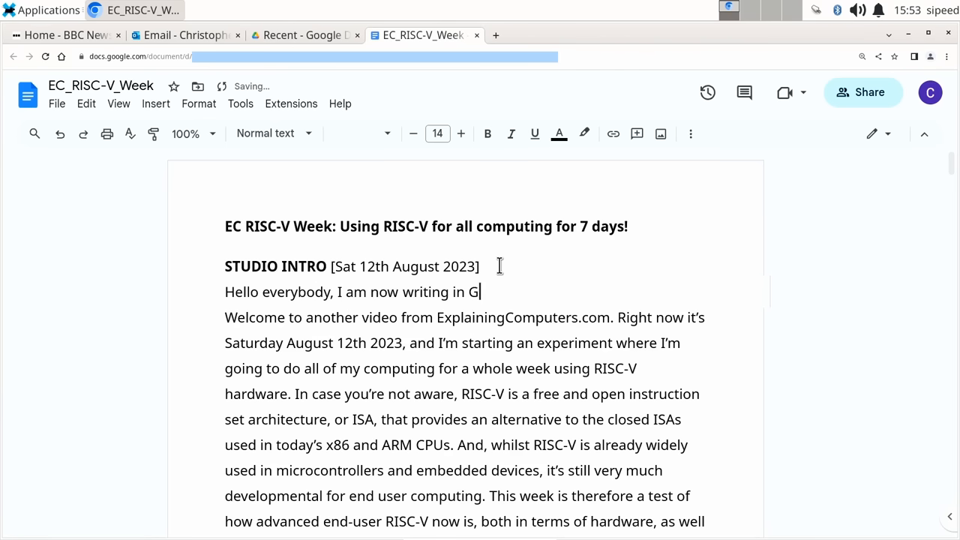
{"action": "type", "text": "oogle Docs!"}
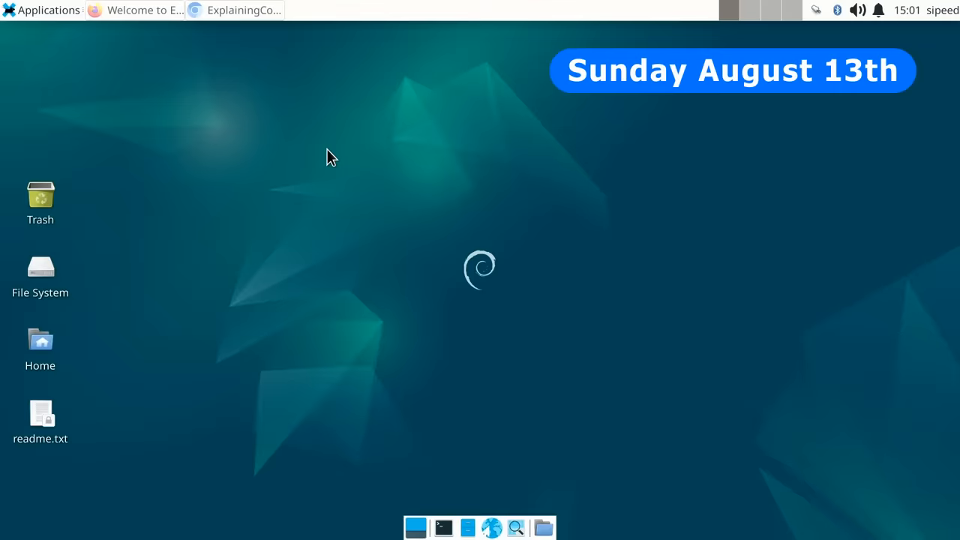
{"action": "mouse_move", "coordinate": [483, 183]}
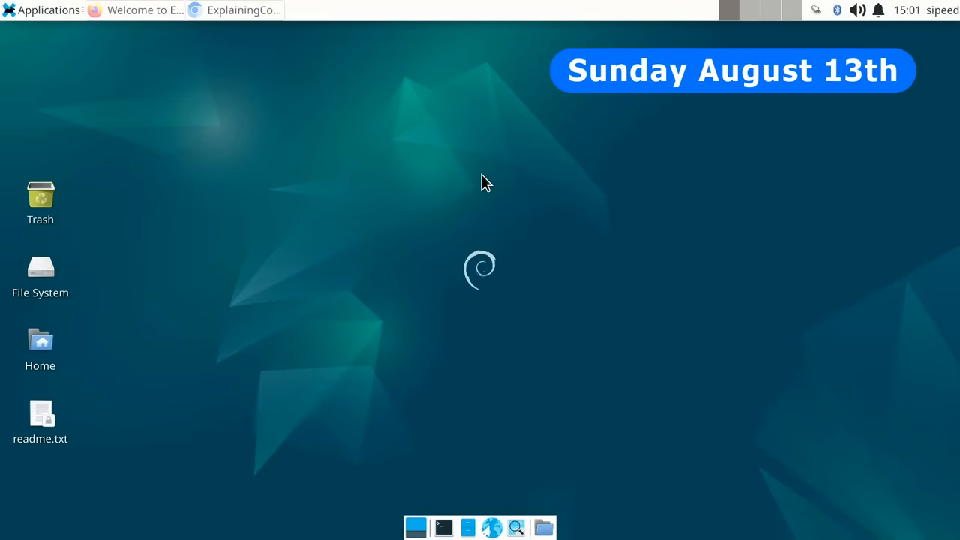
Bring the Chromium window forward on ExplainingComputers' YouTube Videos page
{"action": "left_click", "coordinate": [236, 9]}
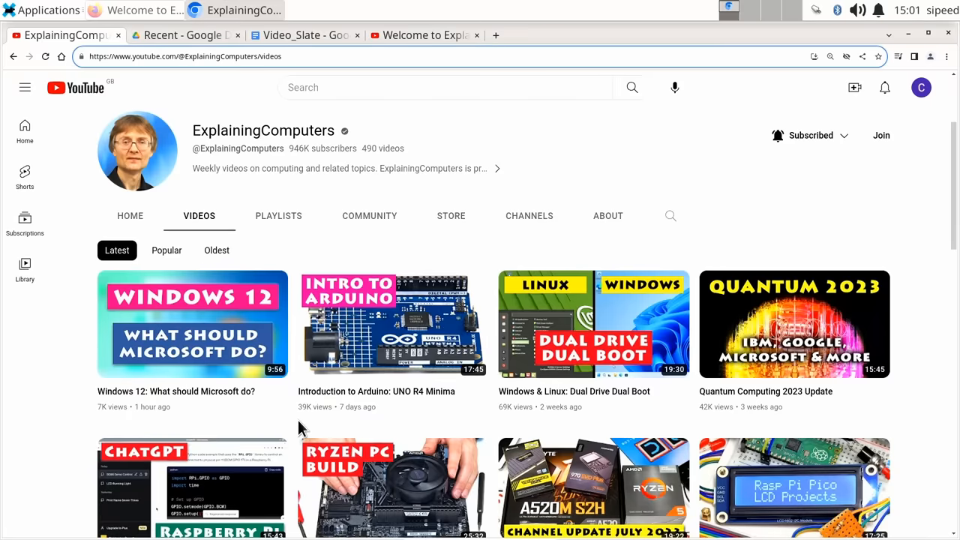
{"action": "mouse_move", "coordinate": [293, 35]}
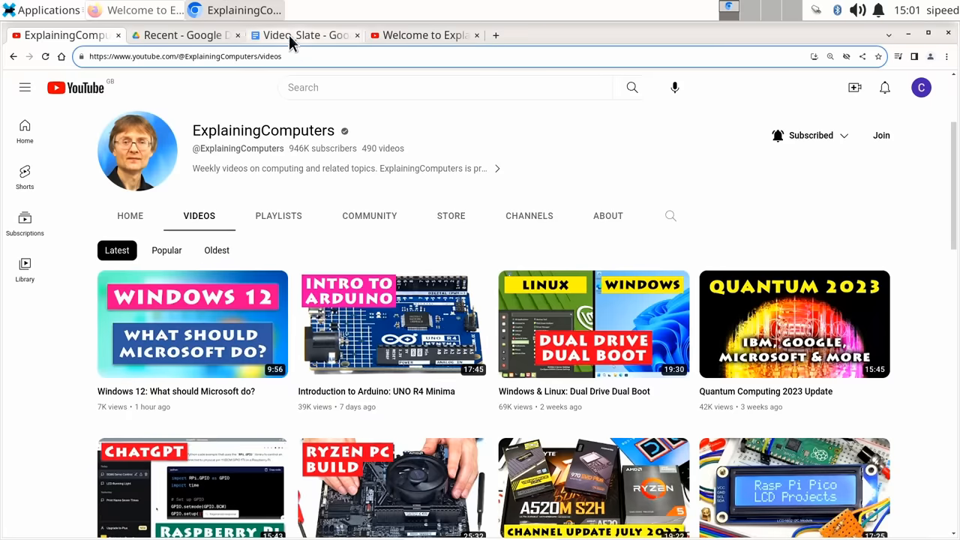
In the Video_Slate tab, delete the uploaded 13/08 Windows 12 line
{"action": "left_click", "coordinate": [306, 35]}
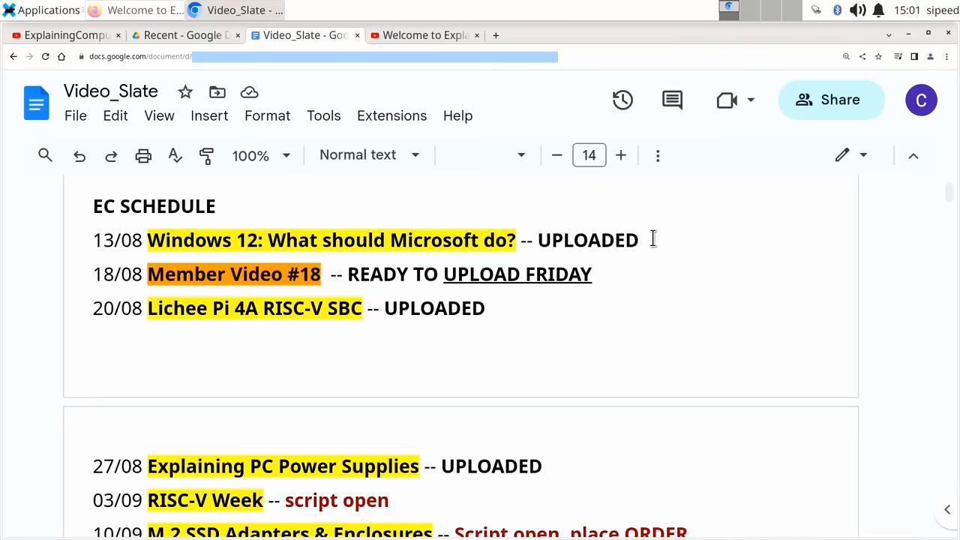
{"action": "triple_click", "coordinate": [330, 240]}
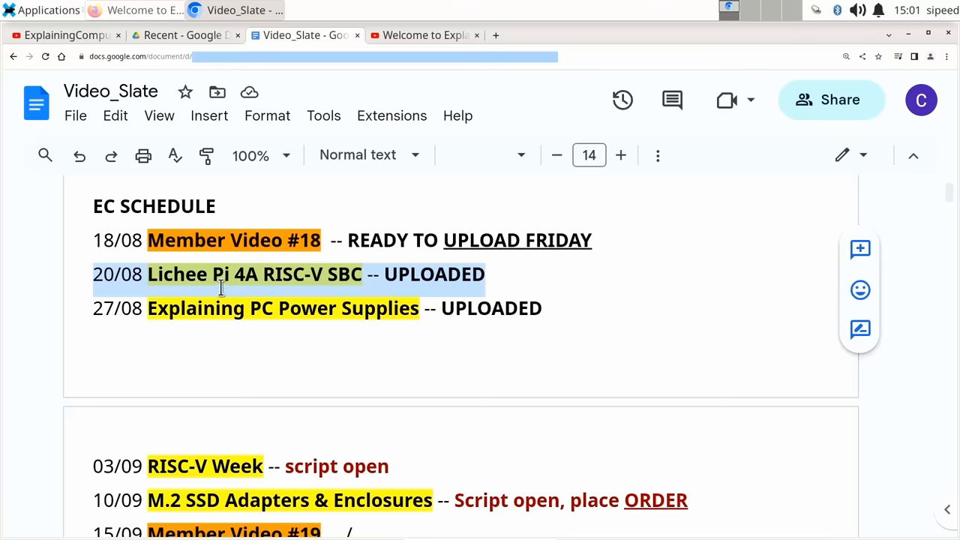
{"action": "mouse_move", "coordinate": [608, 352]}
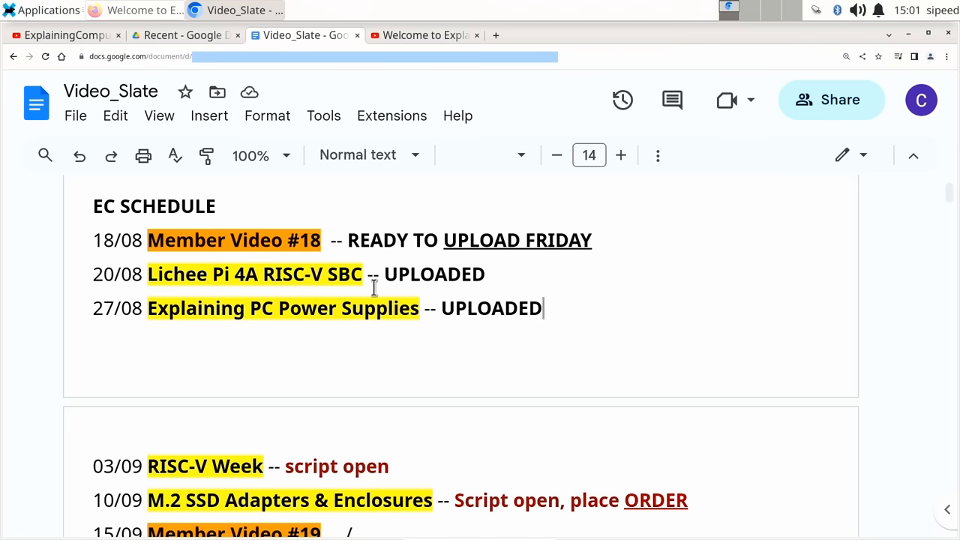
{"action": "mouse_move", "coordinate": [457, 283]}
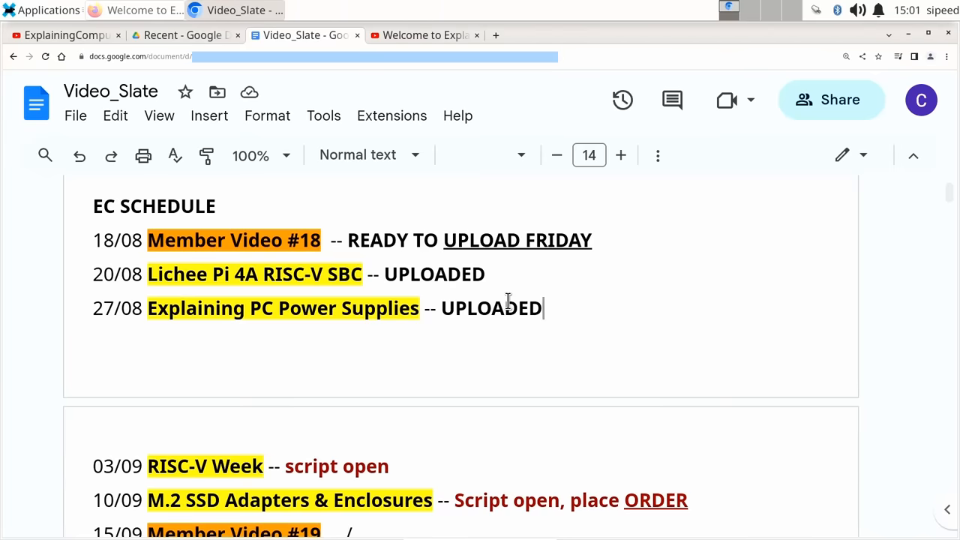
{"action": "mouse_move", "coordinate": [455, 200]}
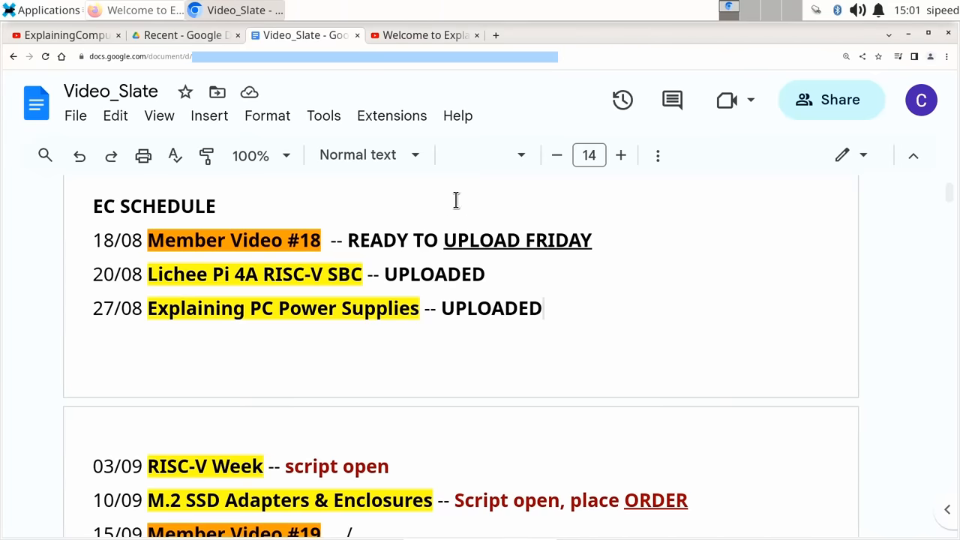
Switch to the 'Welcome to ExplainingComputers' video, go full screen and play it
{"action": "left_click", "coordinate": [424, 35]}
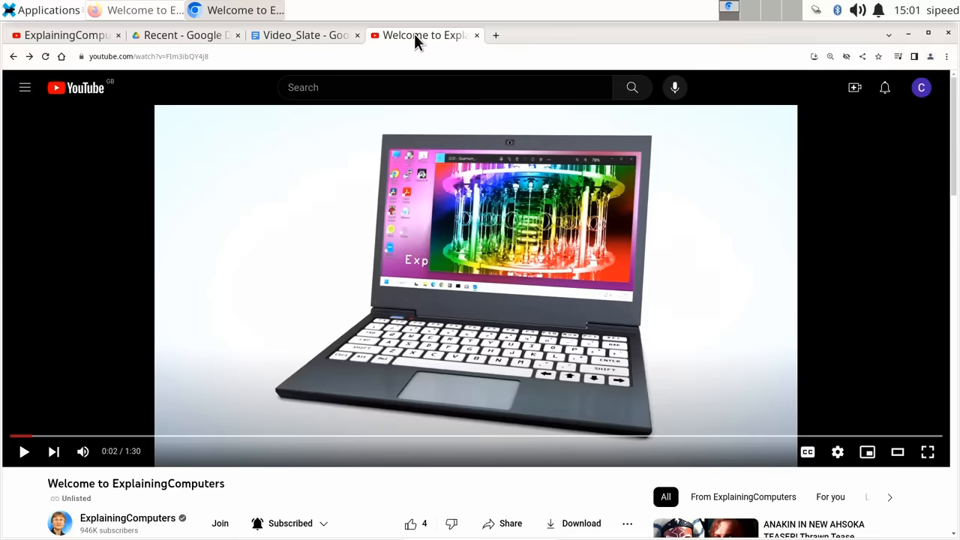
{"action": "mouse_move", "coordinate": [927, 451]}
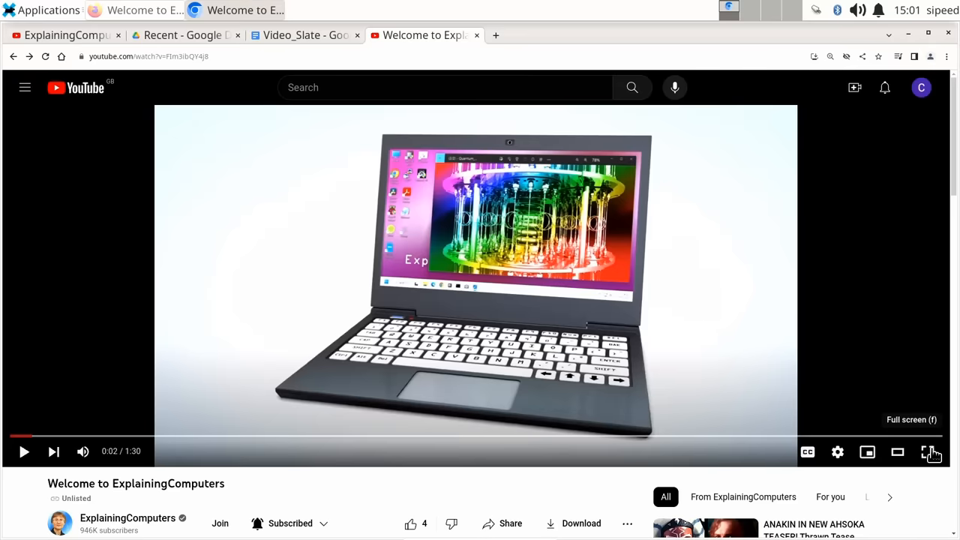
{"action": "left_click", "coordinate": [932, 451]}
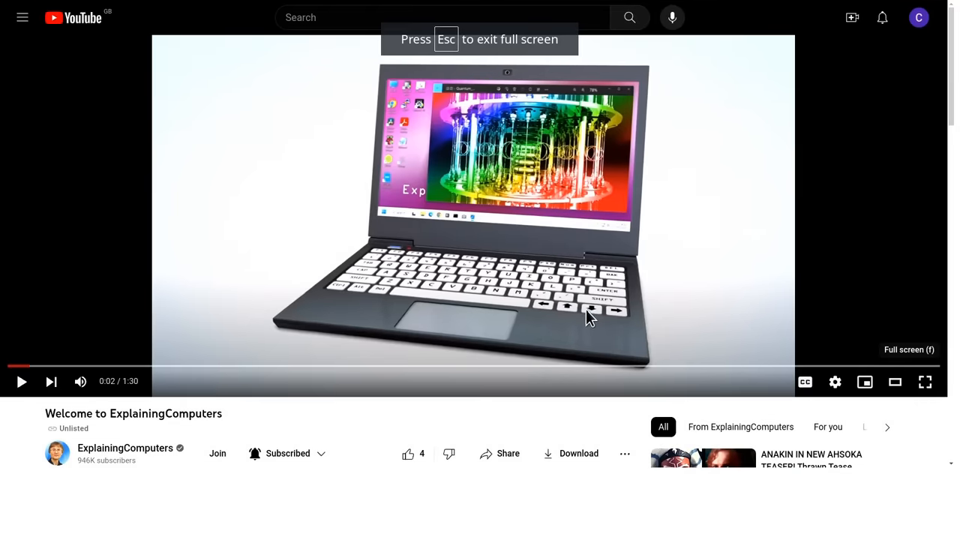
{"action": "left_click", "coordinate": [925, 381]}
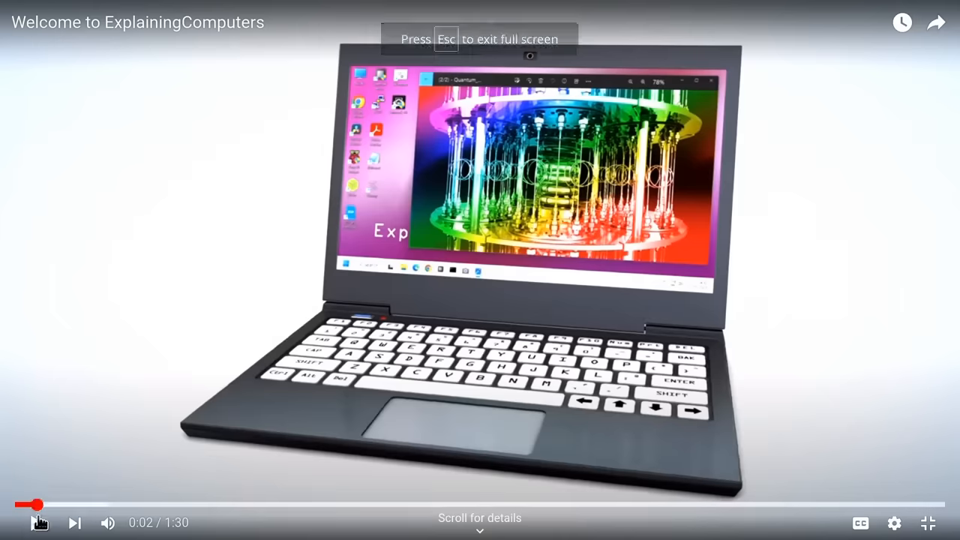
{"action": "left_click", "coordinate": [37, 522]}
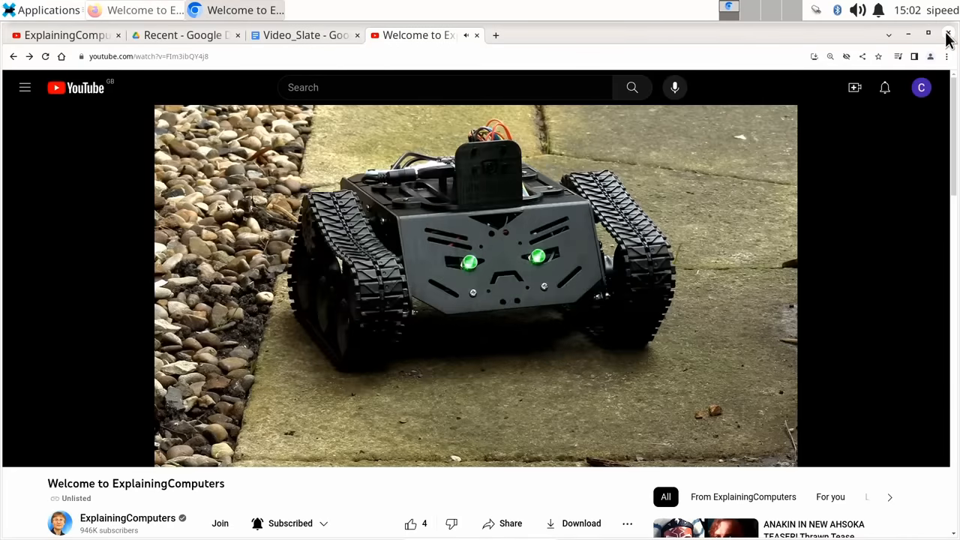
Close the Chromium window to reveal the Xfce Debian desktop
{"action": "left_click", "coordinate": [948, 34]}
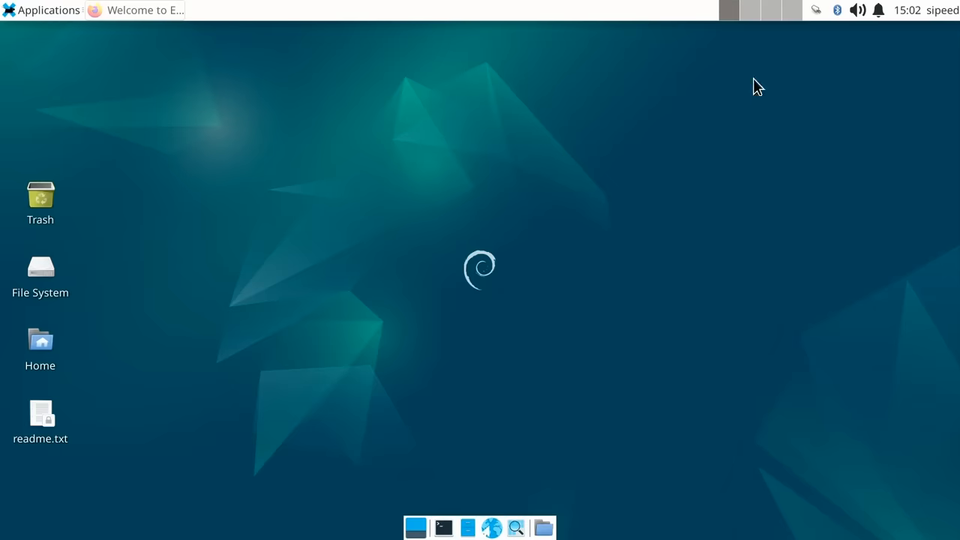
{"action": "mouse_move", "coordinate": [284, 125]}
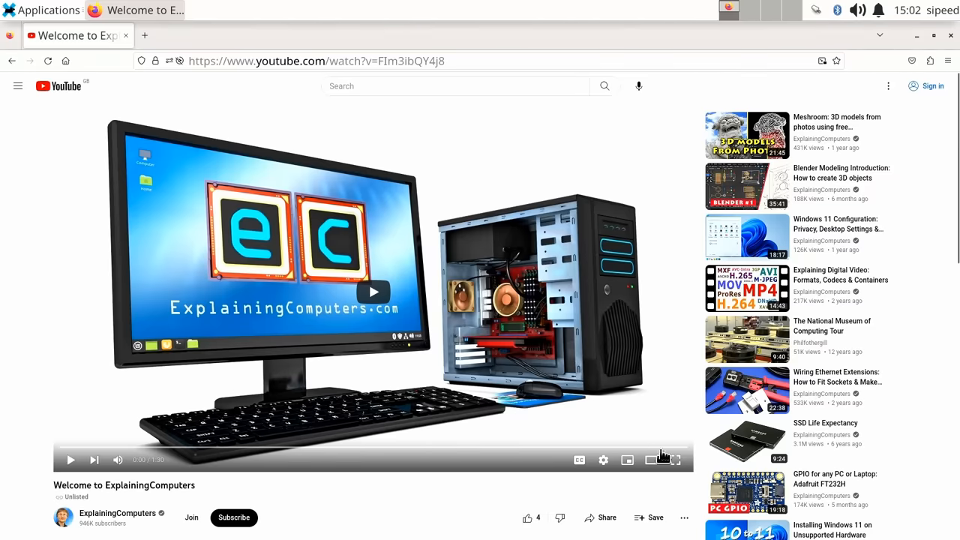
Show the welcome video full screen with Stats for nerds, then close Firefox
{"action": "left_click", "coordinate": [675, 460]}
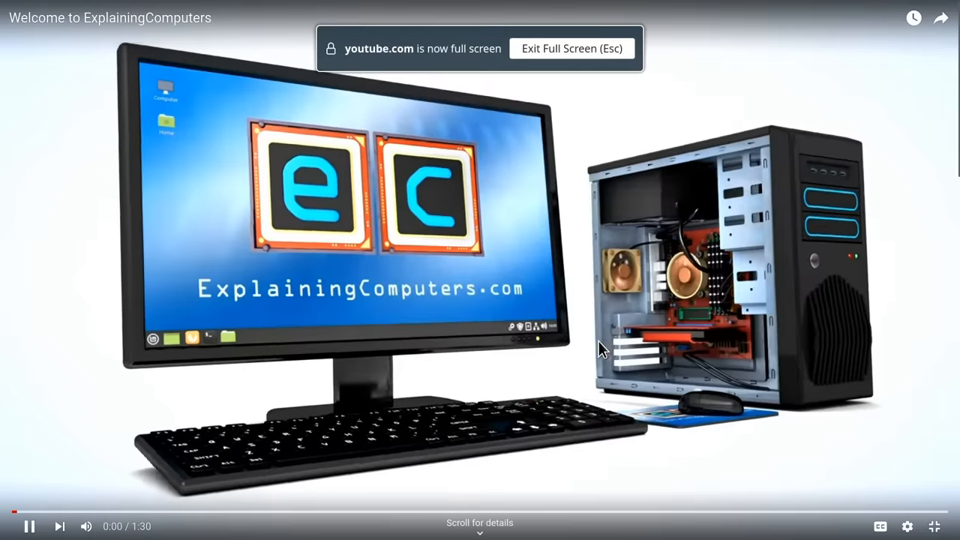
{"action": "right_click", "coordinate": [491, 195]}
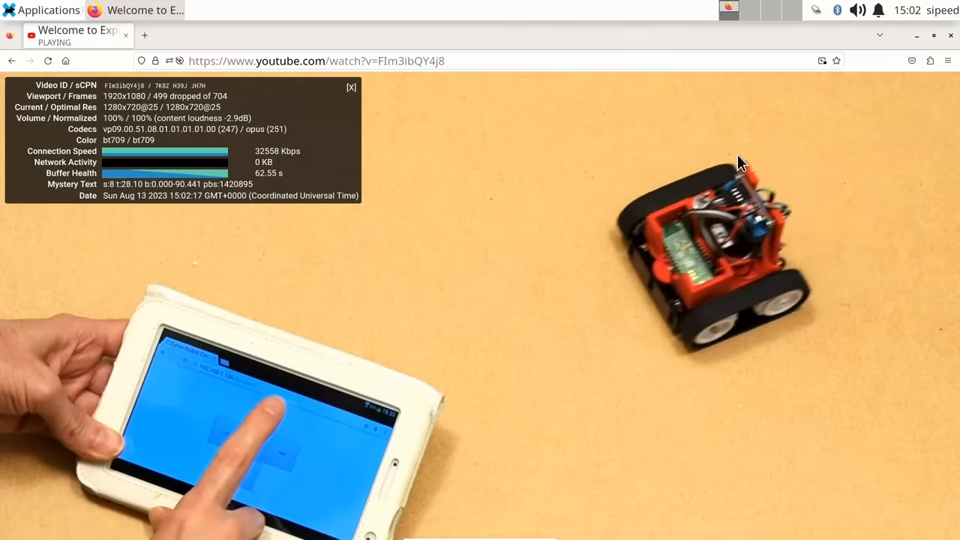
{"action": "left_click", "coordinate": [949, 35]}
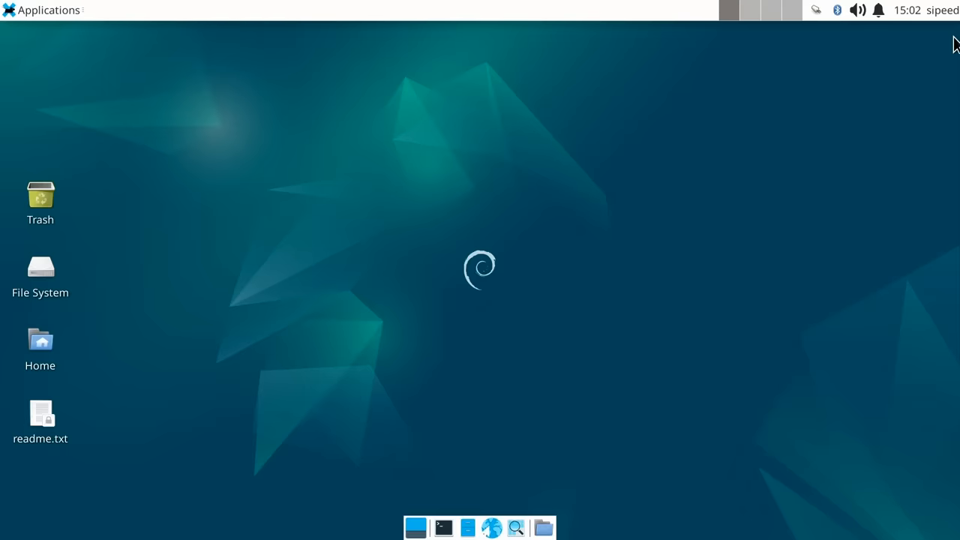
{"action": "mouse_move", "coordinate": [509, 323]}
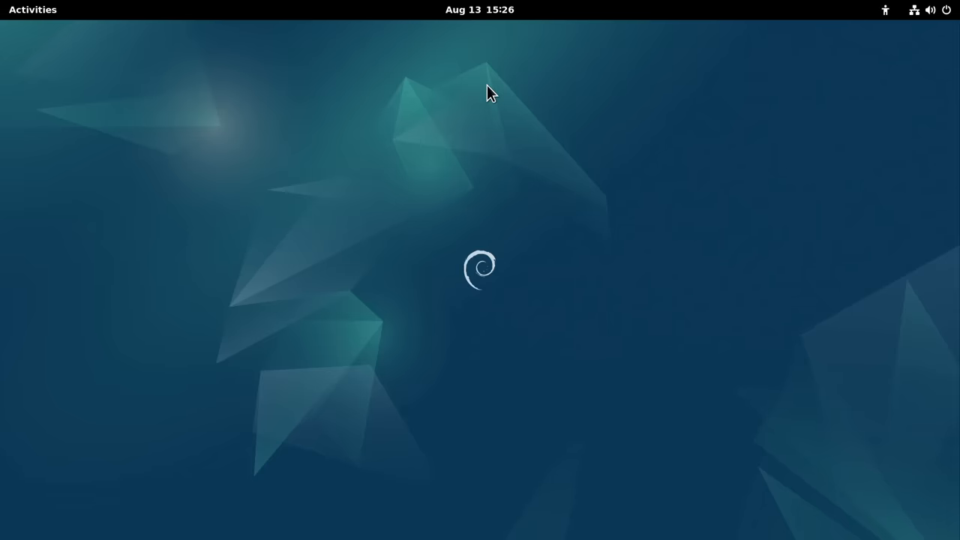
{"action": "mouse_move", "coordinate": [488, 313]}
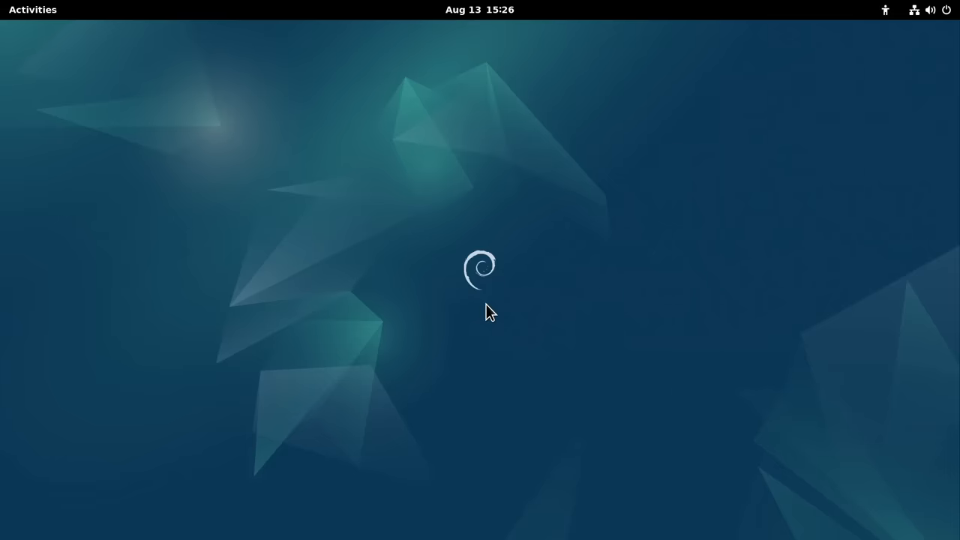
{"action": "mouse_move", "coordinate": [418, 275]}
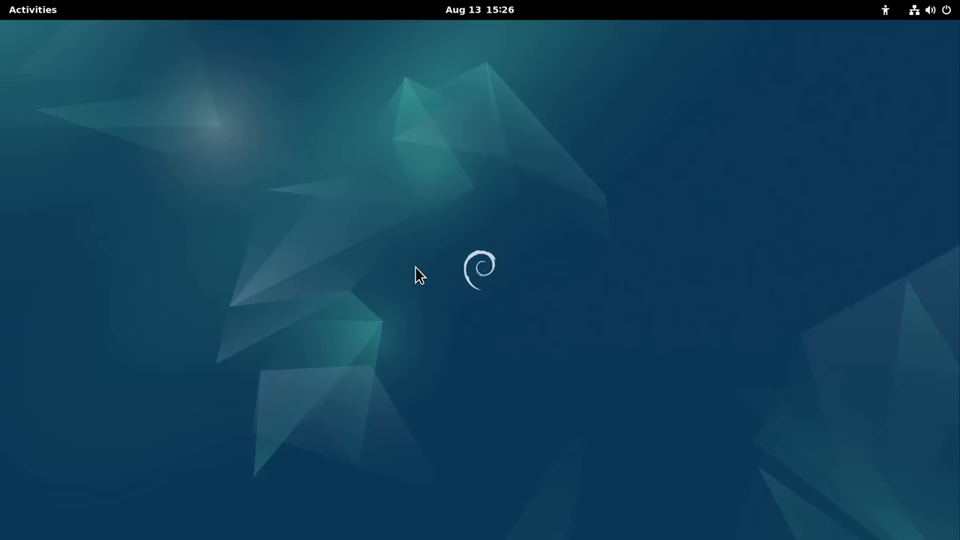
{"action": "mouse_move", "coordinate": [437, 292]}
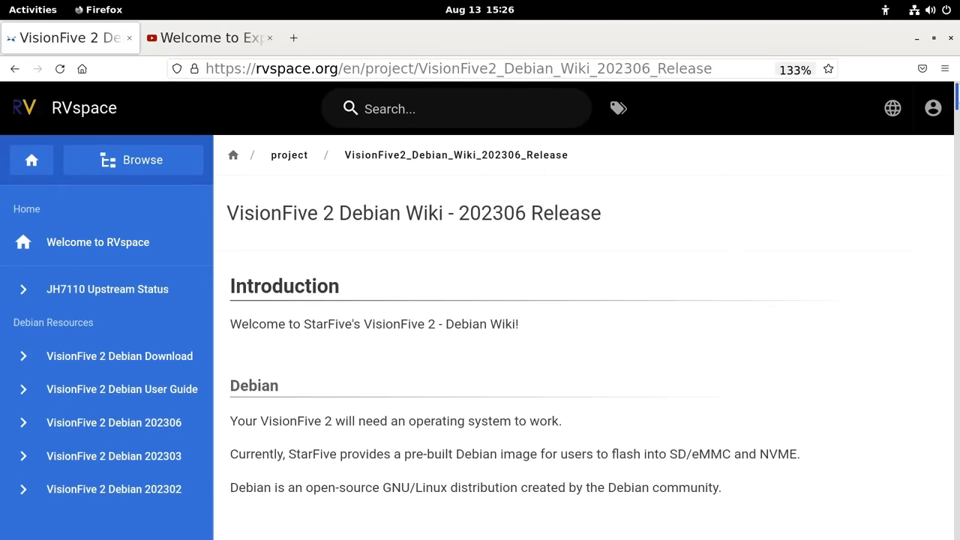
Scroll the VisionFive 2 wiki past the release notes to the Boot Mode Settings table
{"action": "scroll", "scroll_direction": "down", "scroll_amount": 3}
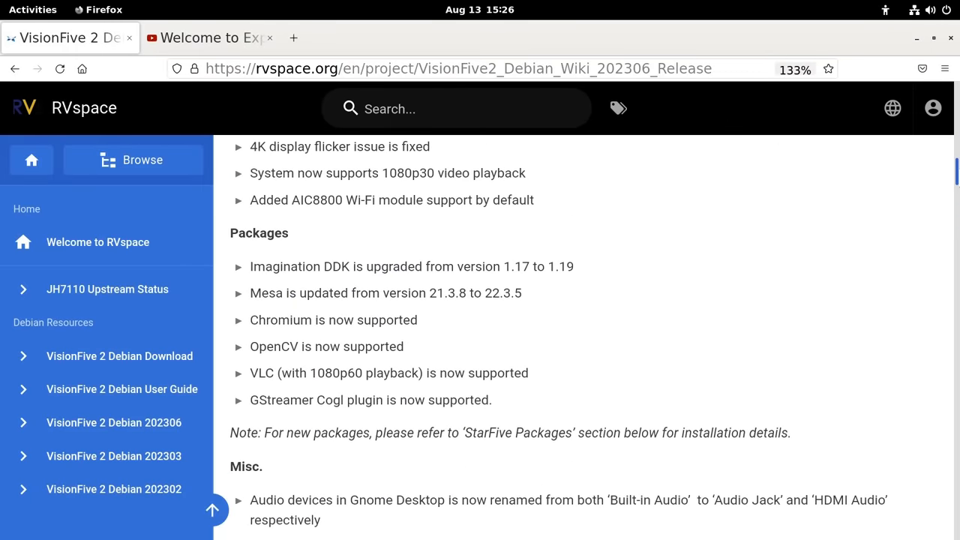
{"action": "scroll", "scroll_direction": "down", "scroll_amount": 3}
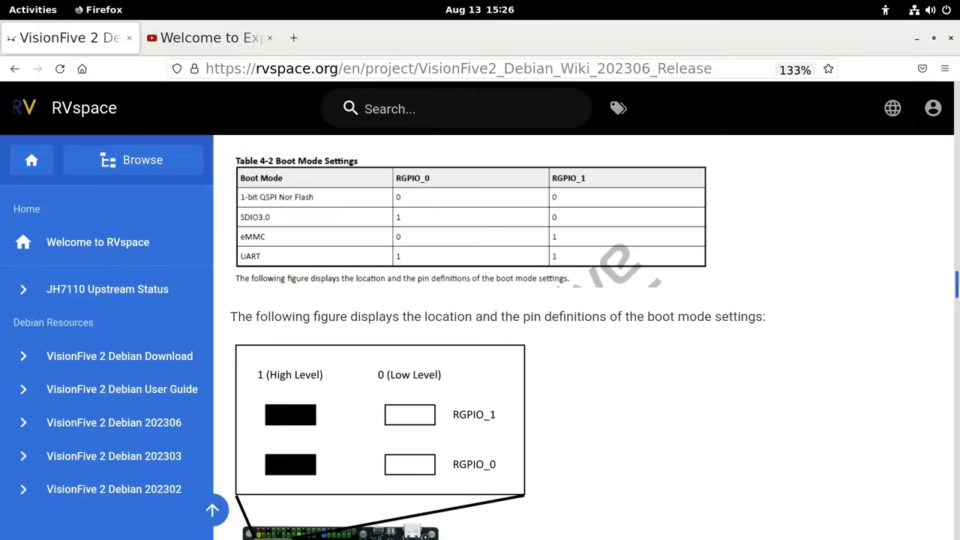
{"action": "scroll", "scroll_direction": "down", "scroll_amount": 3}
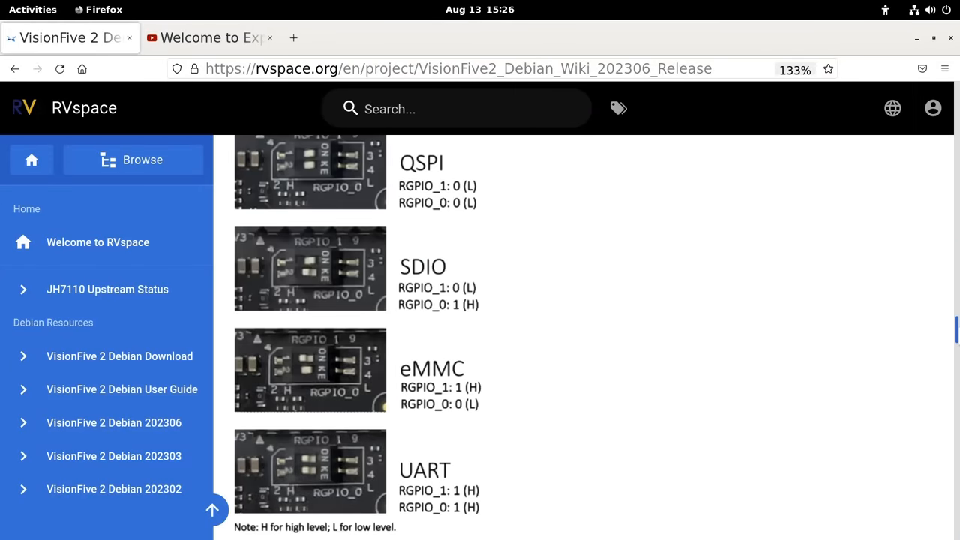
{"action": "scroll", "scroll_direction": "down", "scroll_amount": 3}
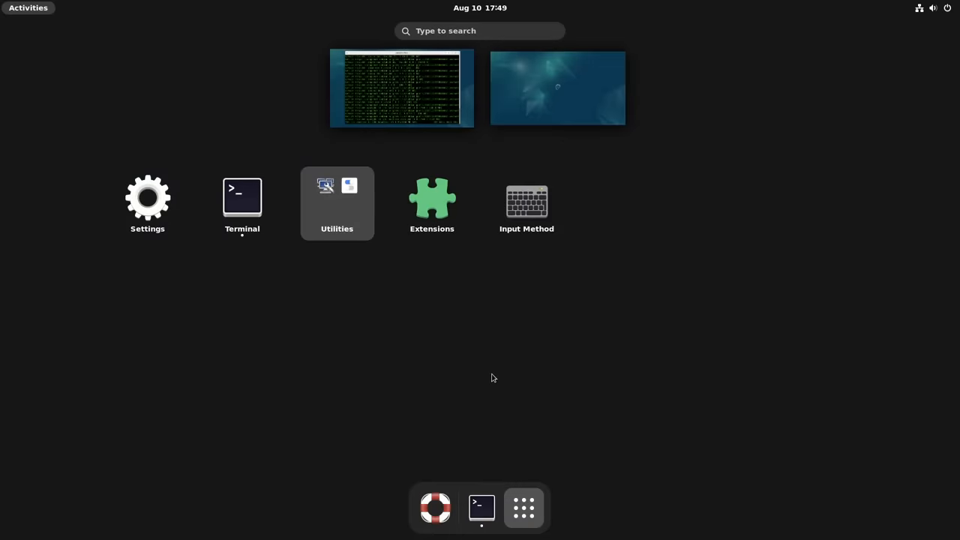
Browse GNOME's app grid (Chromium, Kdenlive, LibreOffice, VLC), then return to Firefox's wiki
{"action": "left_click", "coordinate": [337, 203]}
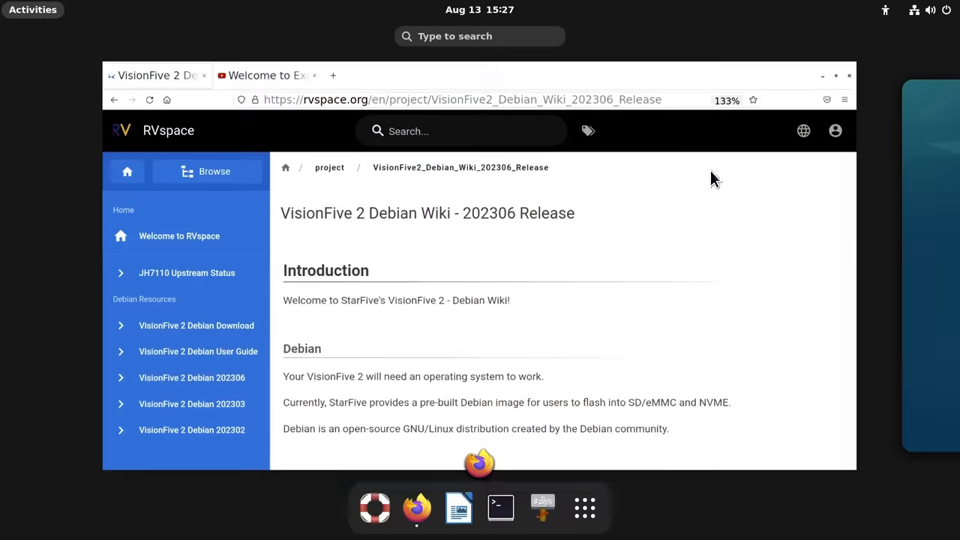
{"action": "left_click", "coordinate": [585, 508]}
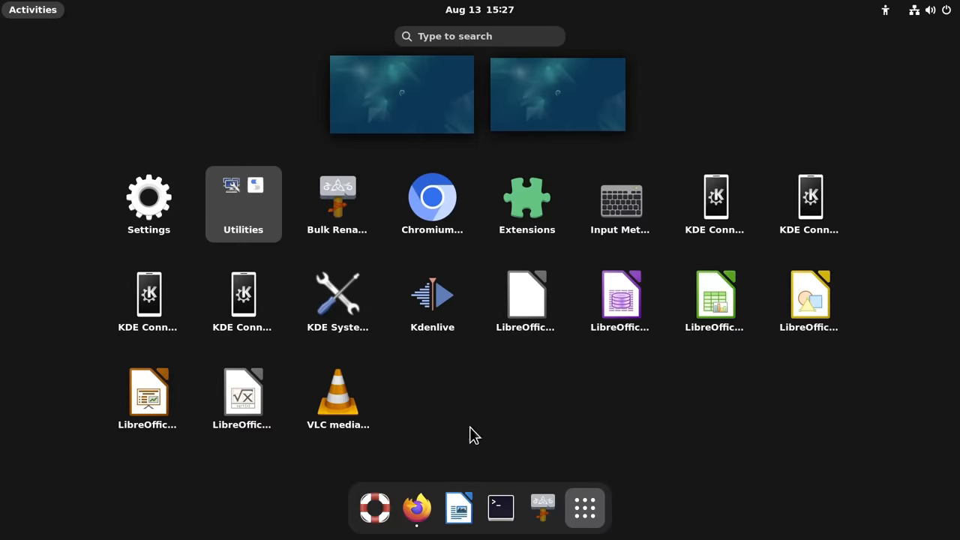
{"action": "mouse_move", "coordinate": [461, 292]}
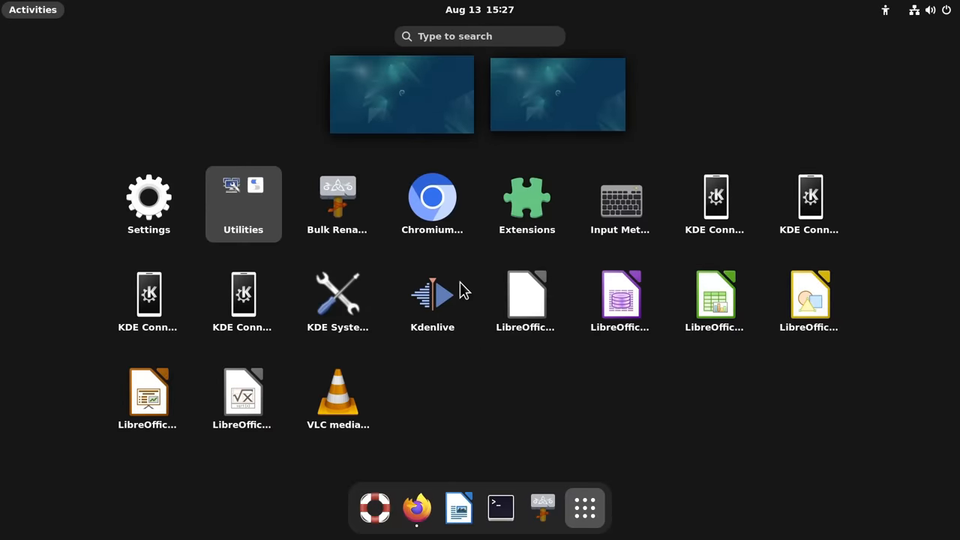
{"action": "mouse_move", "coordinate": [577, 427]}
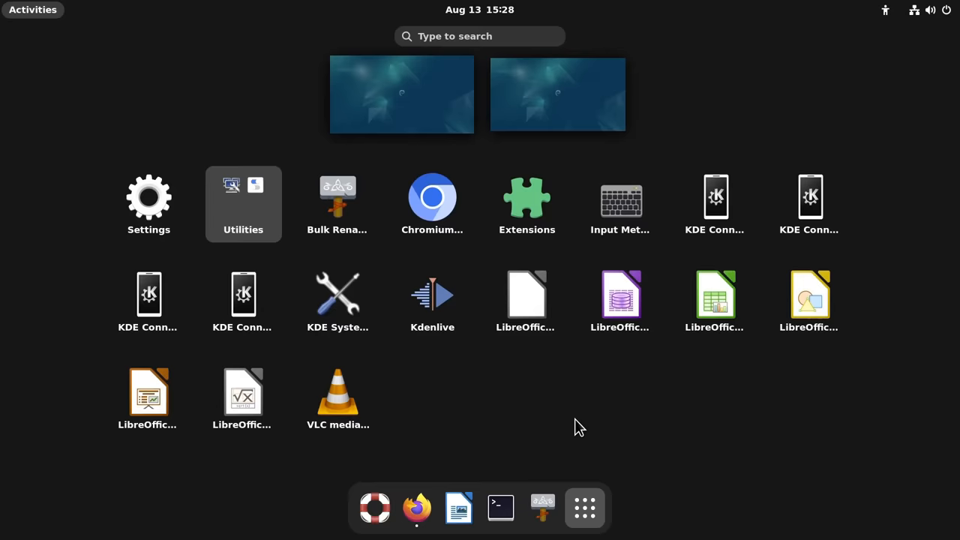
{"action": "left_click", "coordinate": [416, 508]}
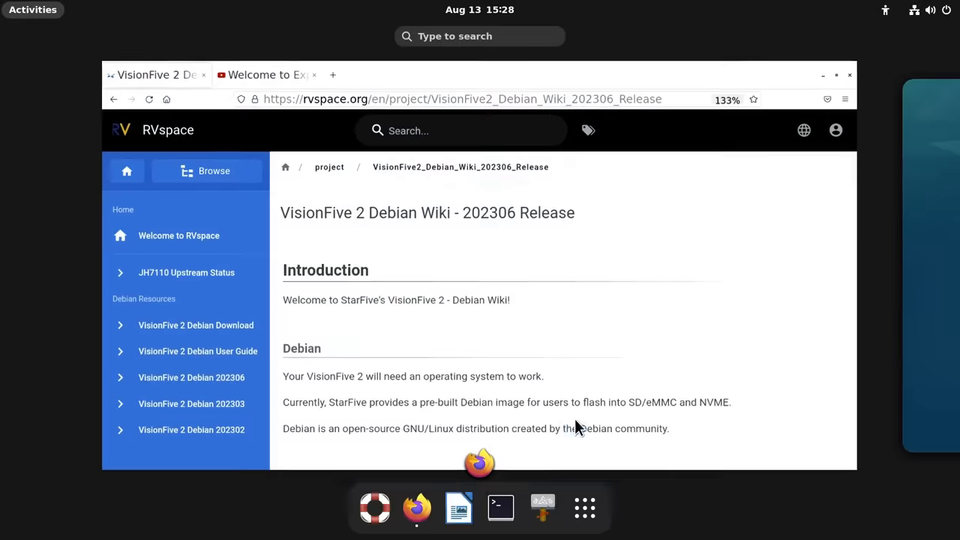
{"action": "left_click", "coordinate": [835, 74]}
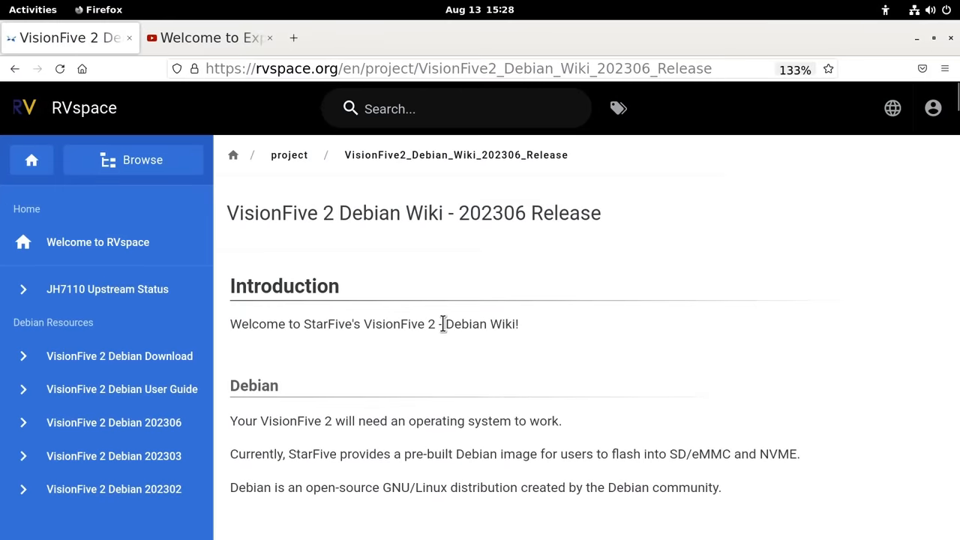
Play the YouTube welcome video full screen with Stats for nerds overlaid
{"action": "left_click", "coordinate": [210, 38]}
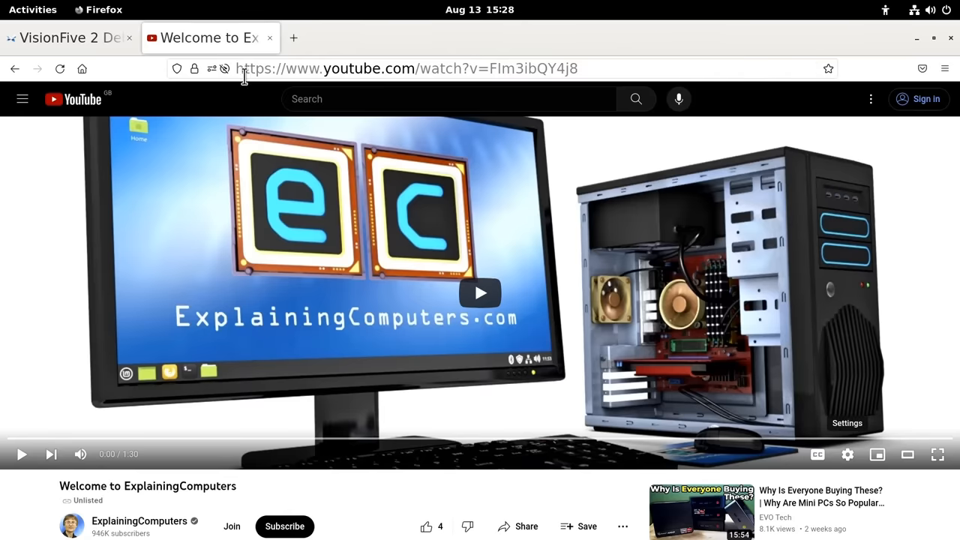
{"action": "mouse_move", "coordinate": [938, 455]}
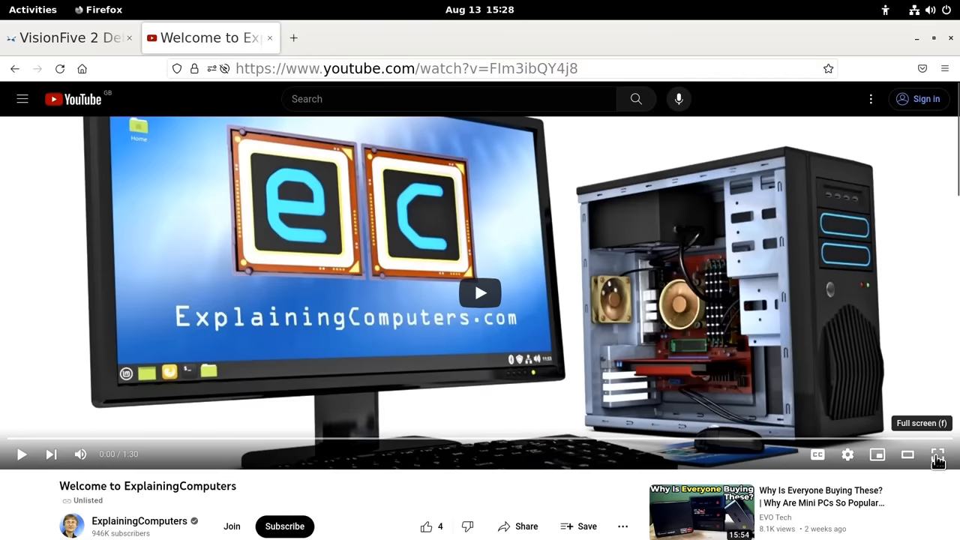
{"action": "left_click", "coordinate": [937, 453]}
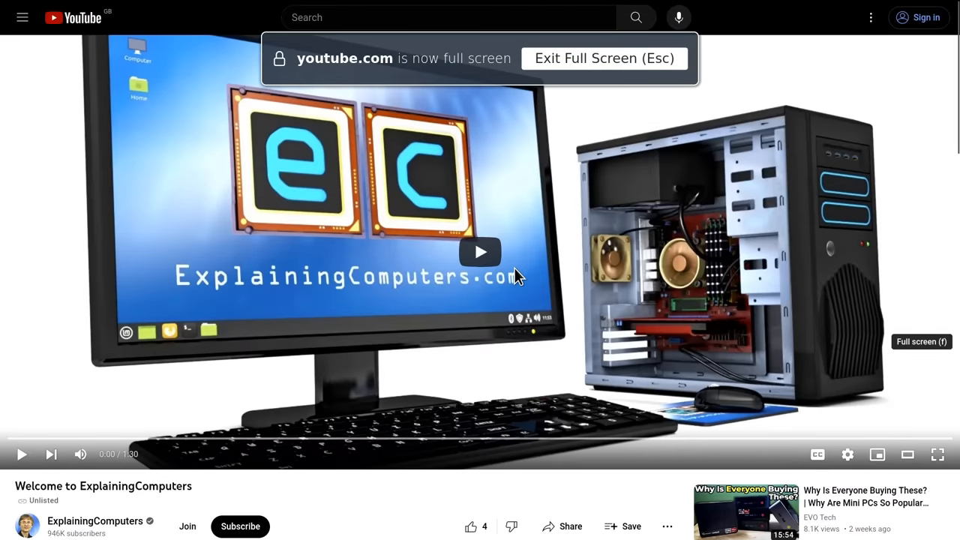
{"action": "left_click", "coordinate": [937, 453]}
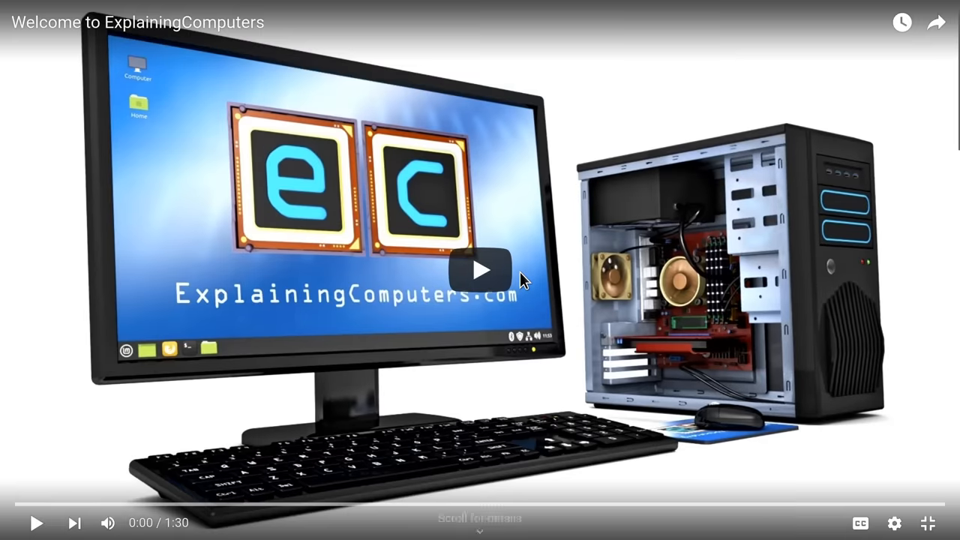
{"action": "left_click", "coordinate": [480, 270]}
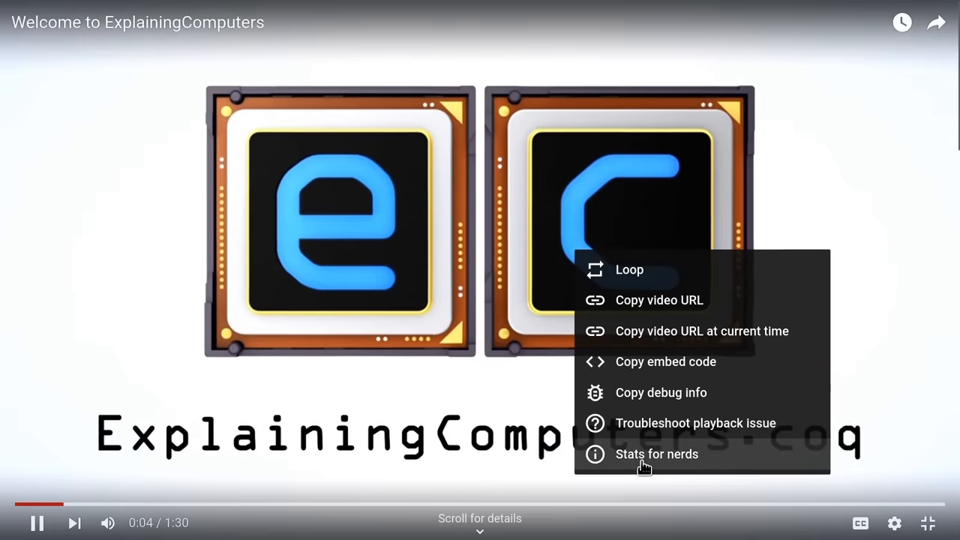
{"action": "left_click", "coordinate": [656, 453]}
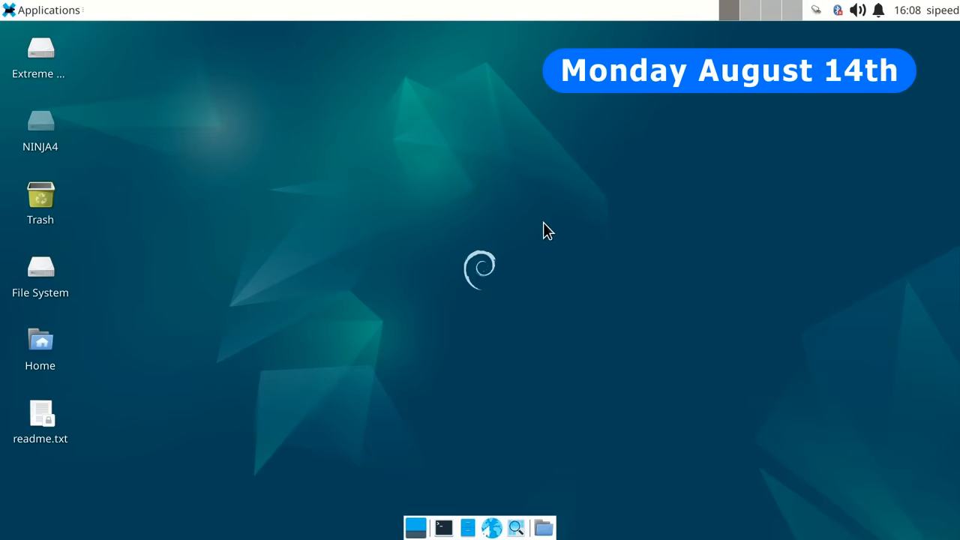
{"action": "mouse_move", "coordinate": [314, 189]}
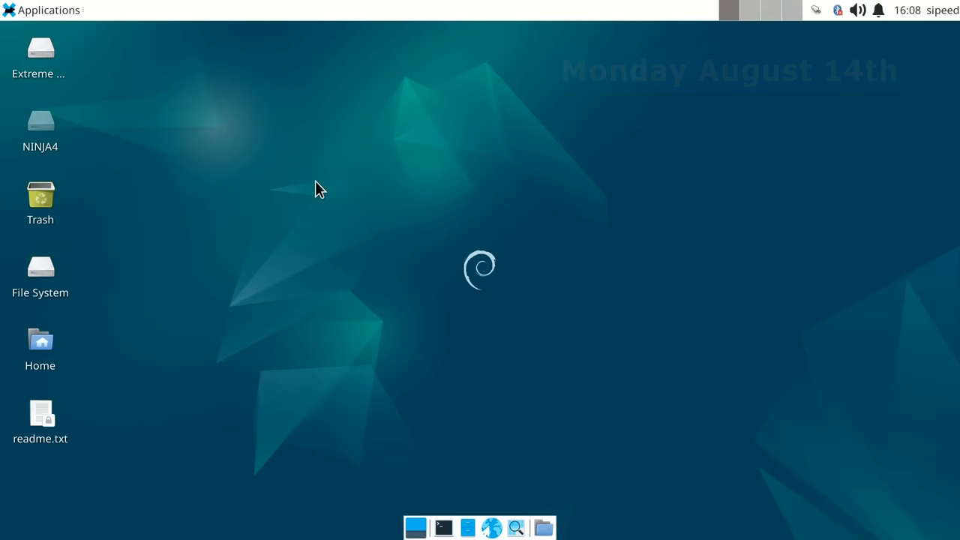
Launch a LibreOffice app from Applications, close the empty Writer document, and reopen the menu
{"action": "left_click", "coordinate": [41, 10]}
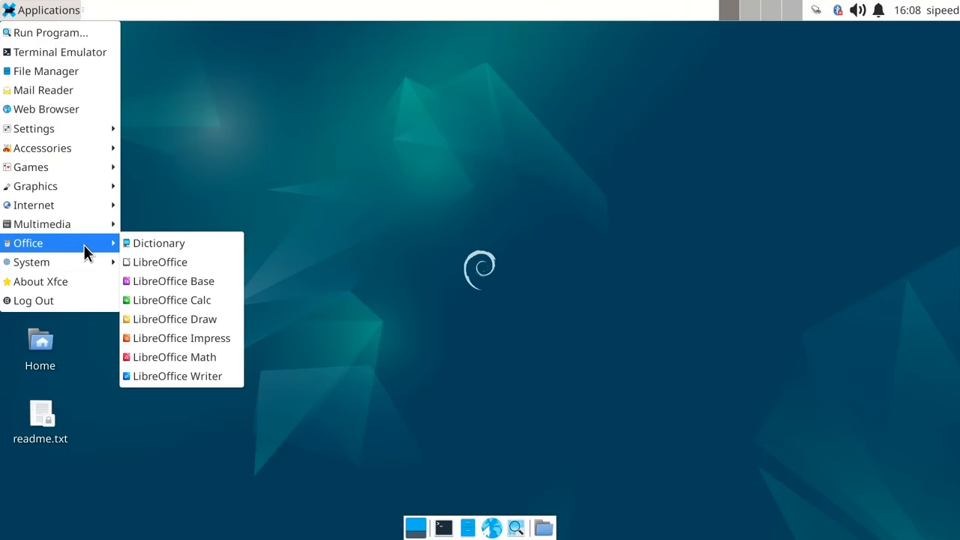
{"action": "mouse_move", "coordinate": [200, 337]}
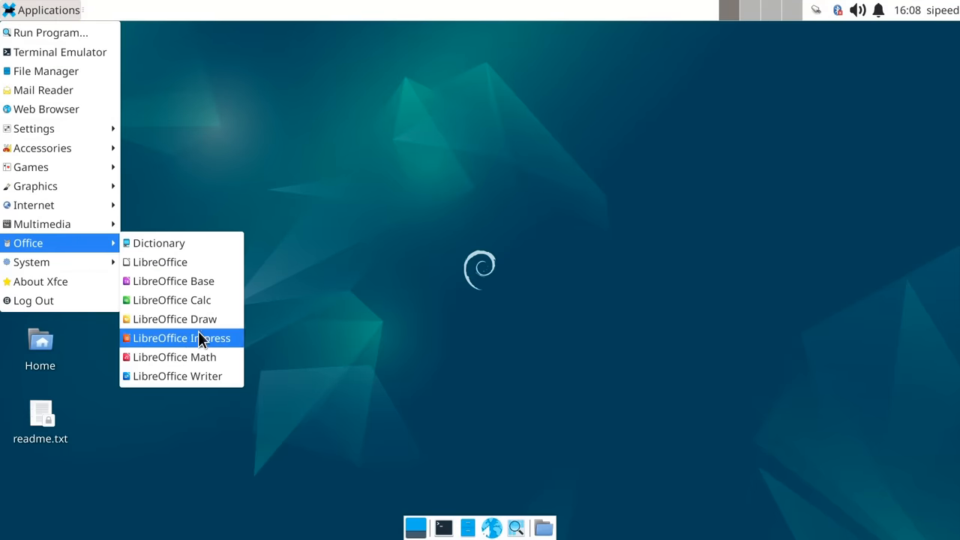
{"action": "left_click", "coordinate": [181, 337]}
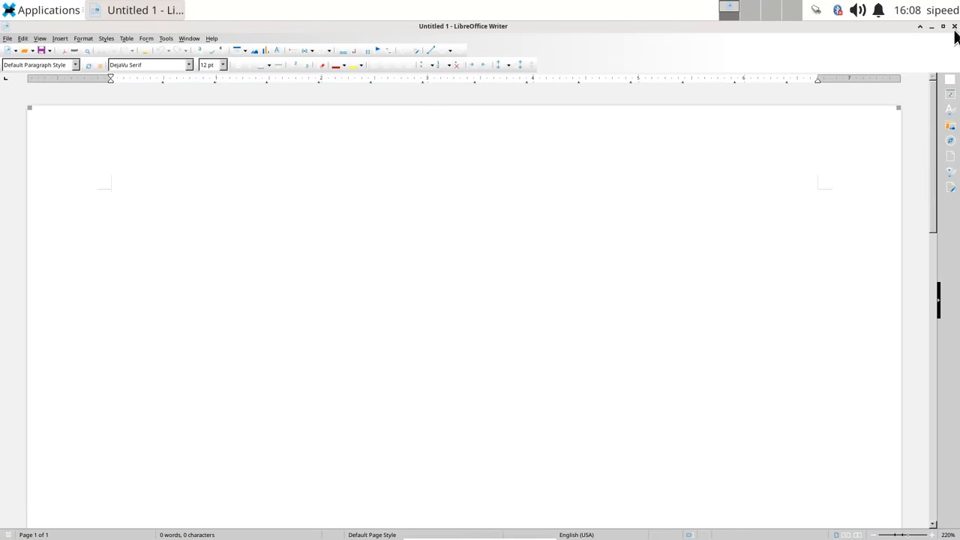
{"action": "left_click", "coordinate": [930, 26]}
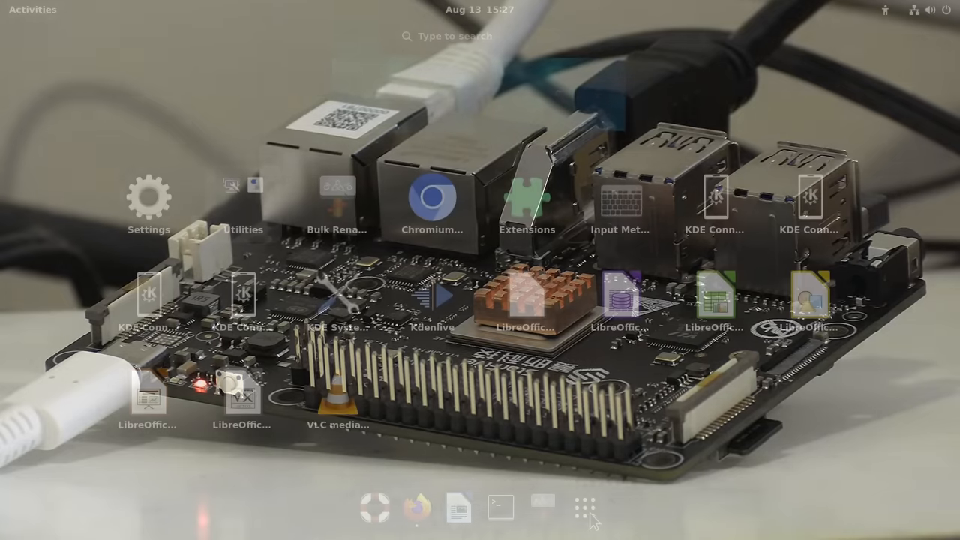
{"action": "left_click", "coordinate": [584, 507]}
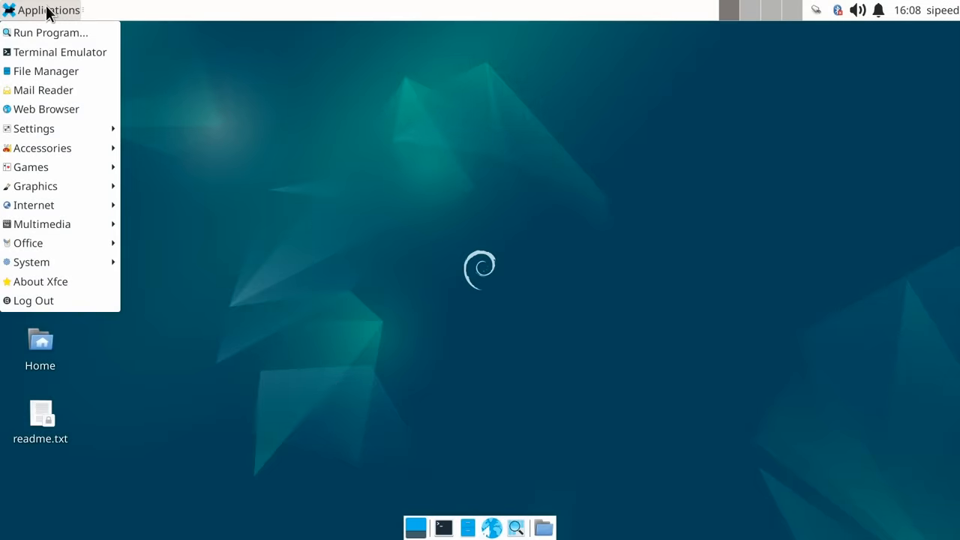
{"action": "mouse_move", "coordinate": [34, 205]}
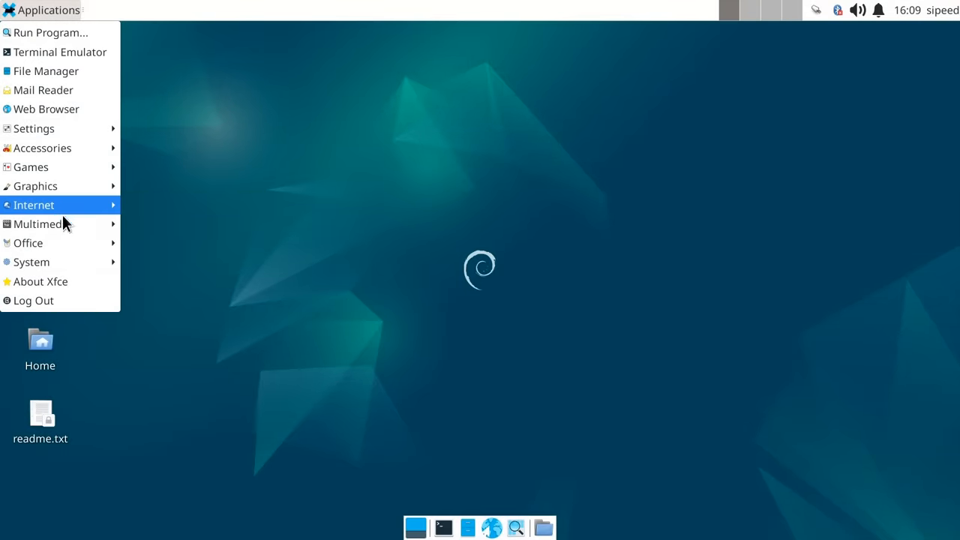
{"action": "mouse_move", "coordinate": [42, 224]}
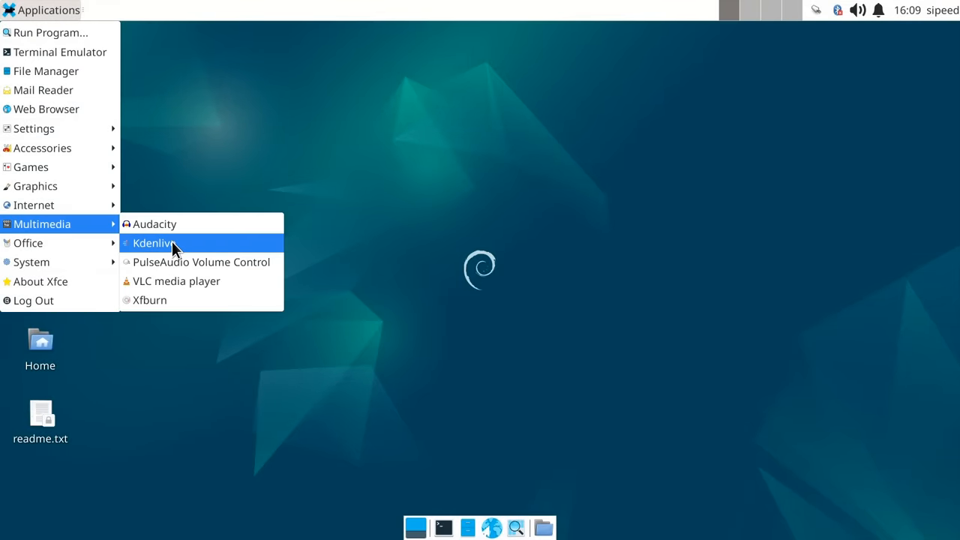
{"action": "mouse_move", "coordinate": [35, 186]}
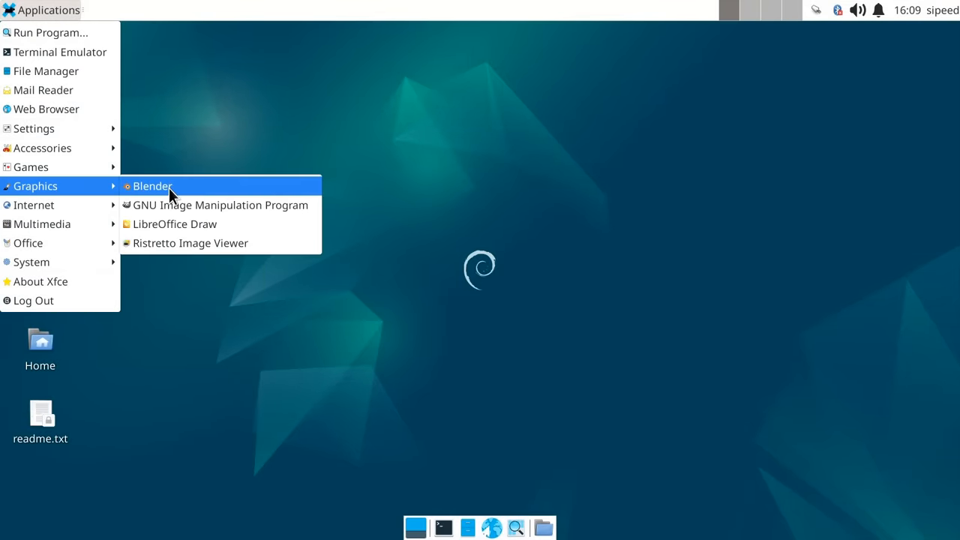
{"action": "mouse_move", "coordinate": [461, 466]}
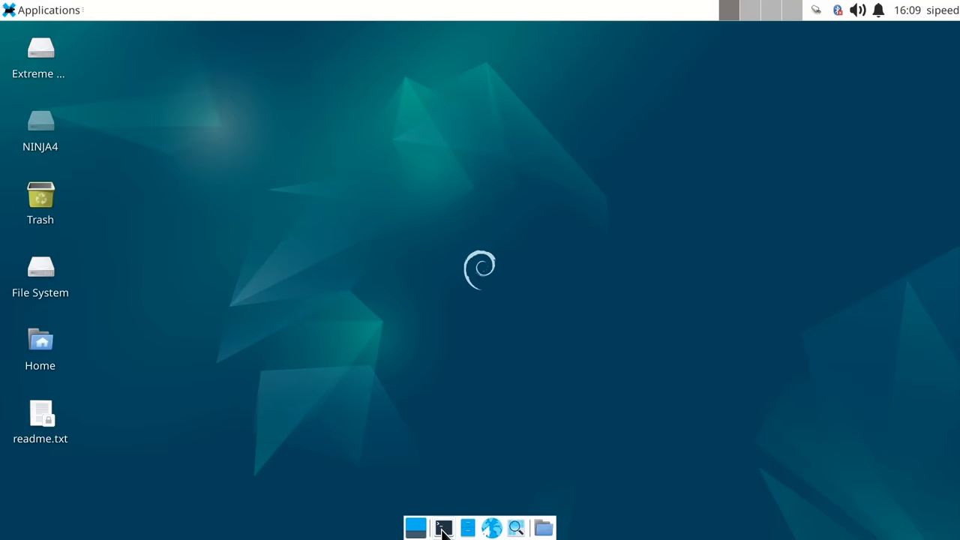
Launch a terminal window from the dock
{"action": "left_click", "coordinate": [442, 527]}
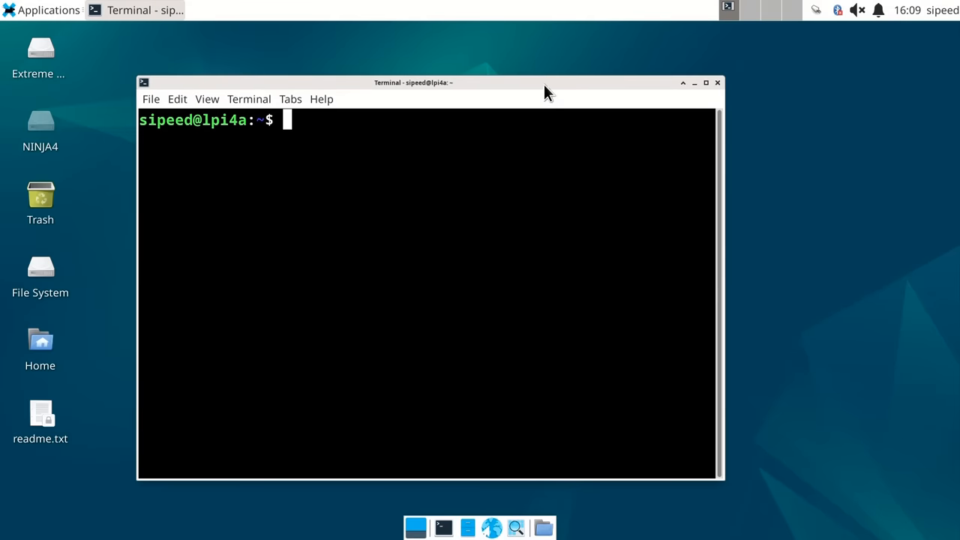
Run kdenlive and blender in the terminal, watch both crash, then close it
{"action": "type", "text": "kdenlive"}
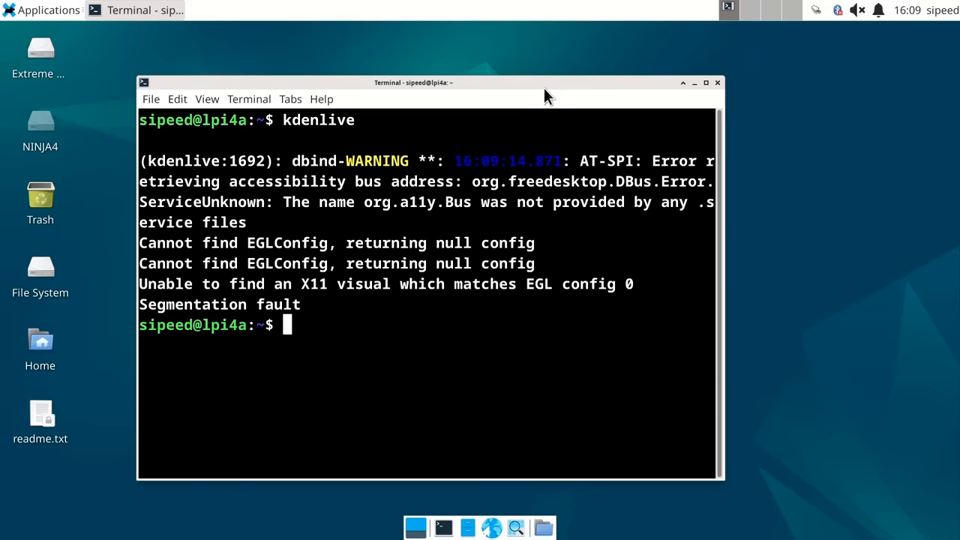
{"action": "type", "text": "blender"}
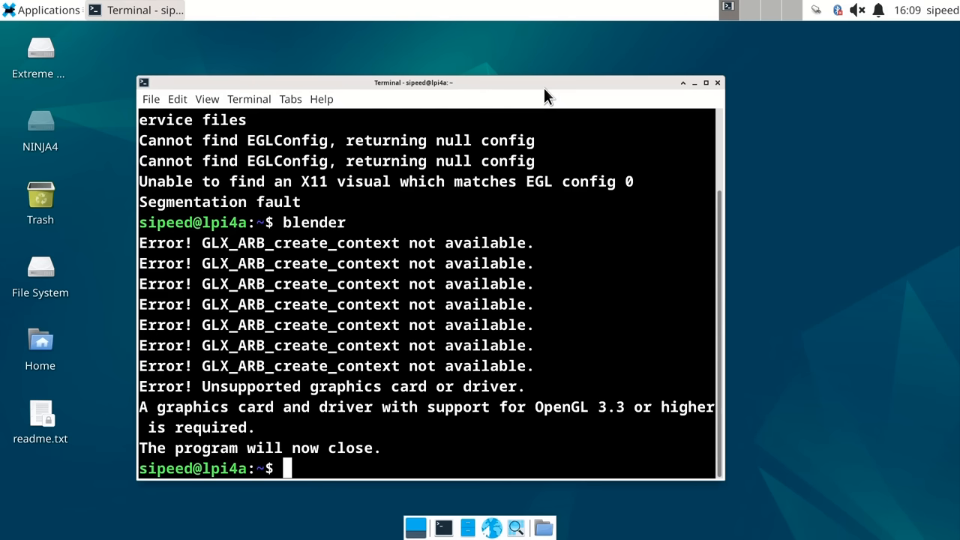
{"action": "mouse_move", "coordinate": [605, 217]}
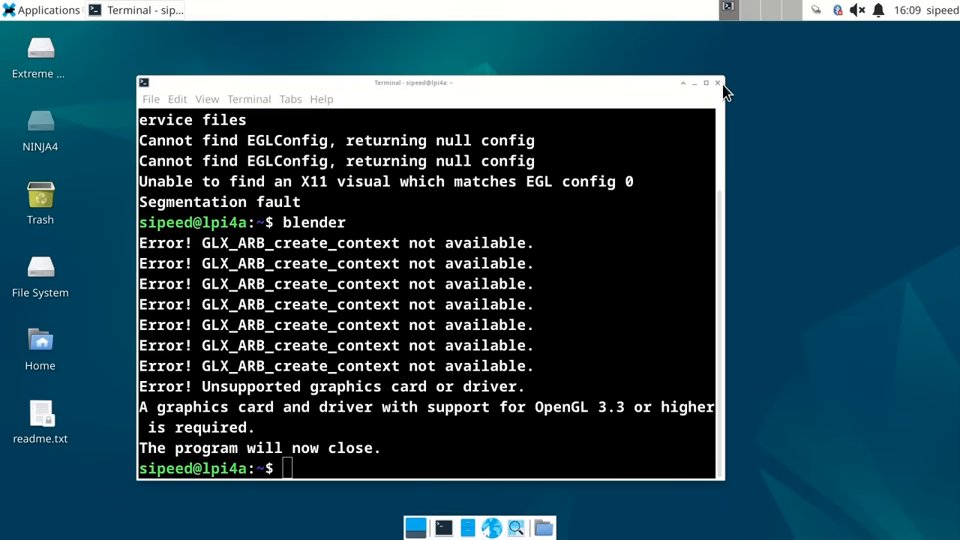
{"action": "left_click", "coordinate": [716, 83]}
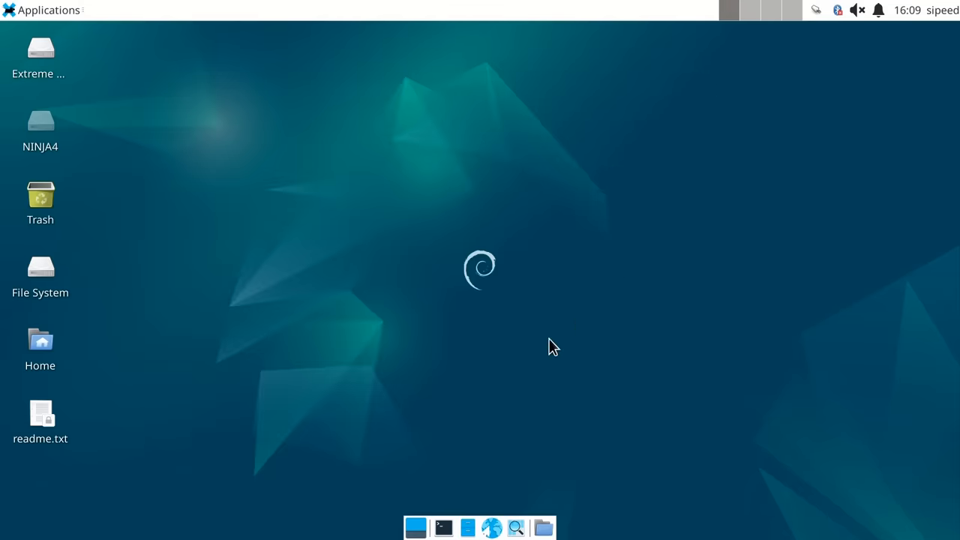
{"action": "mouse_move", "coordinate": [528, 357]}
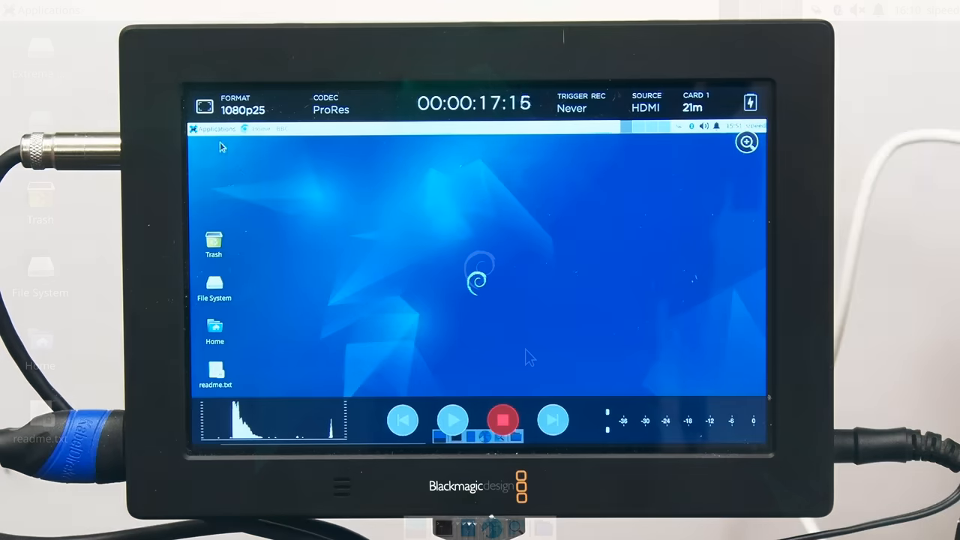
{"action": "left_click", "coordinate": [213, 128]}
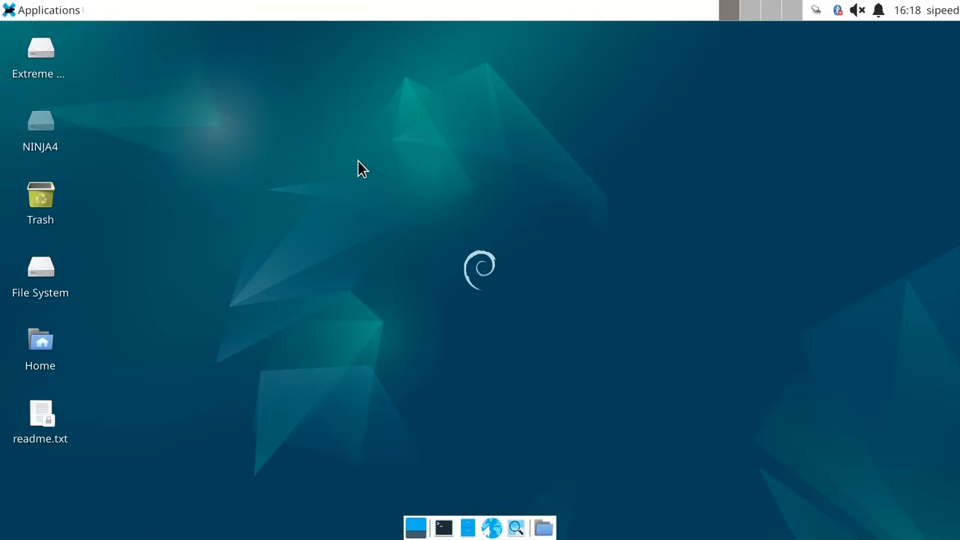
{"action": "mouse_move", "coordinate": [40, 126]}
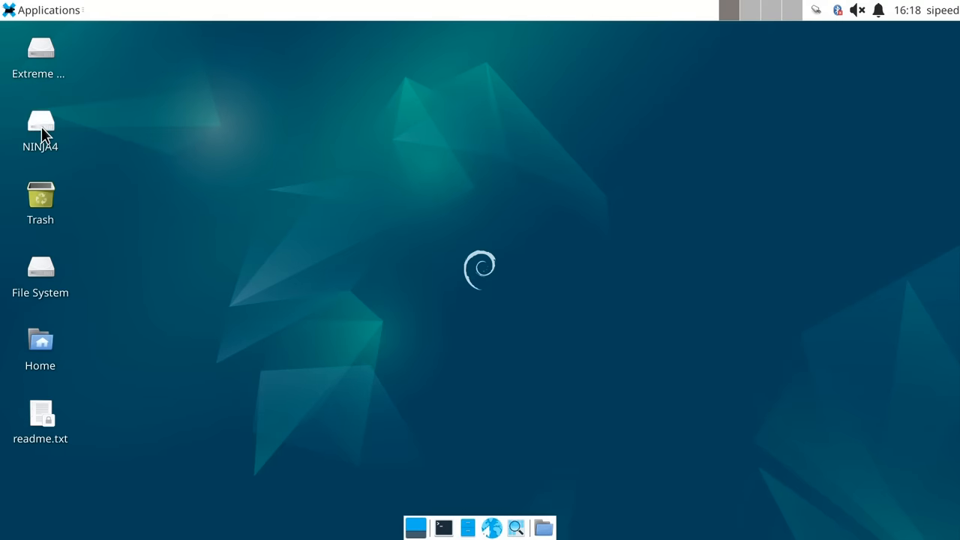
Browse NINJA4, then open 000_RISC_V/Saturday on the Extreme SSD to reach the CHROMA video
{"action": "double_click", "coordinate": [41, 124]}
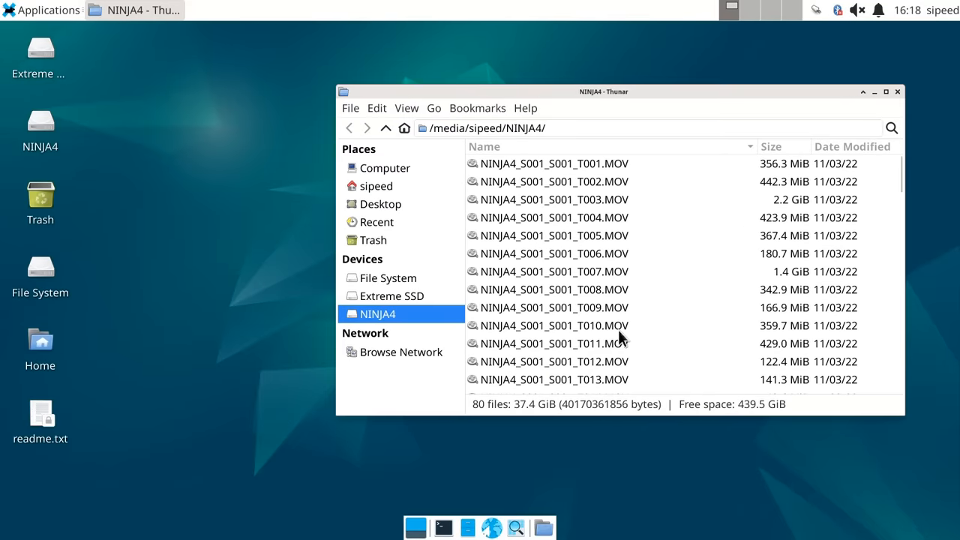
{"action": "mouse_move", "coordinate": [41, 53]}
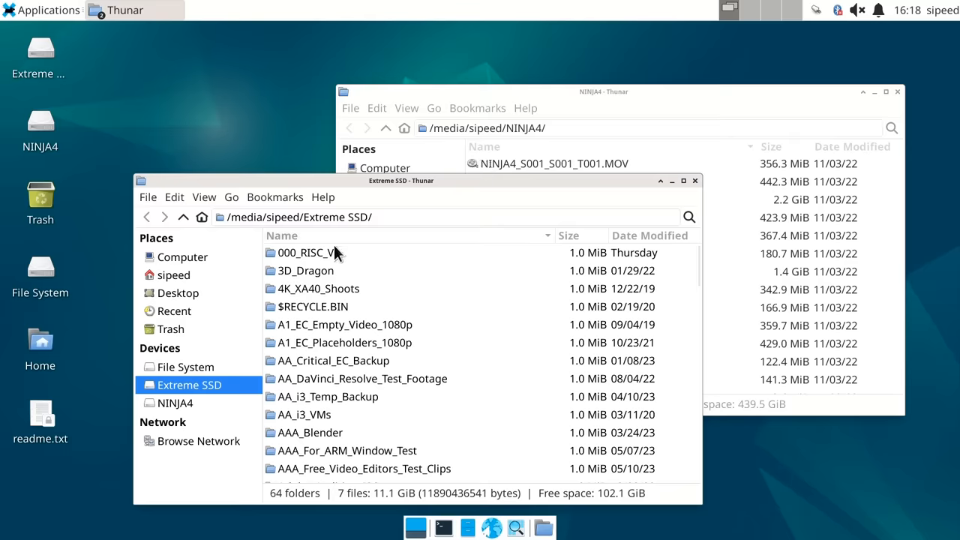
{"action": "double_click", "coordinate": [306, 252]}
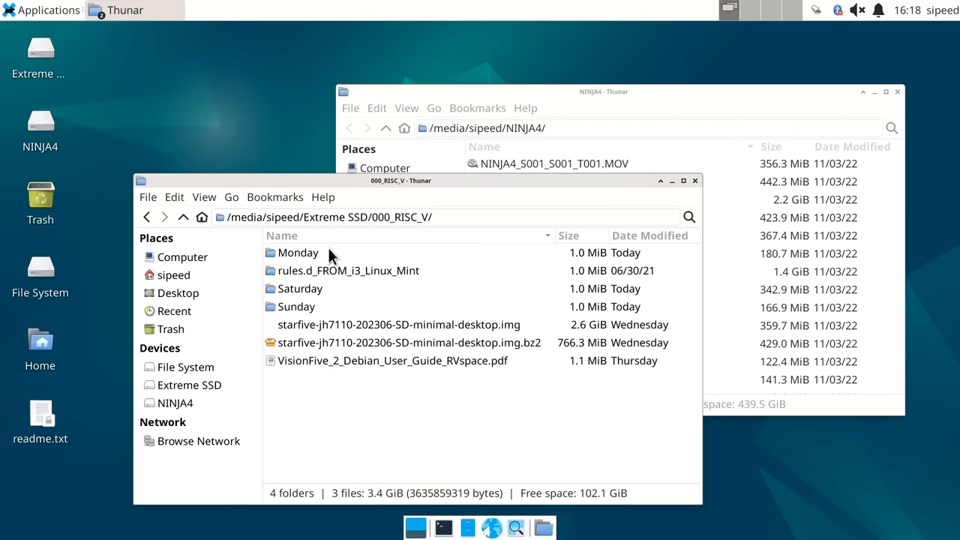
{"action": "mouse_move", "coordinate": [308, 297]}
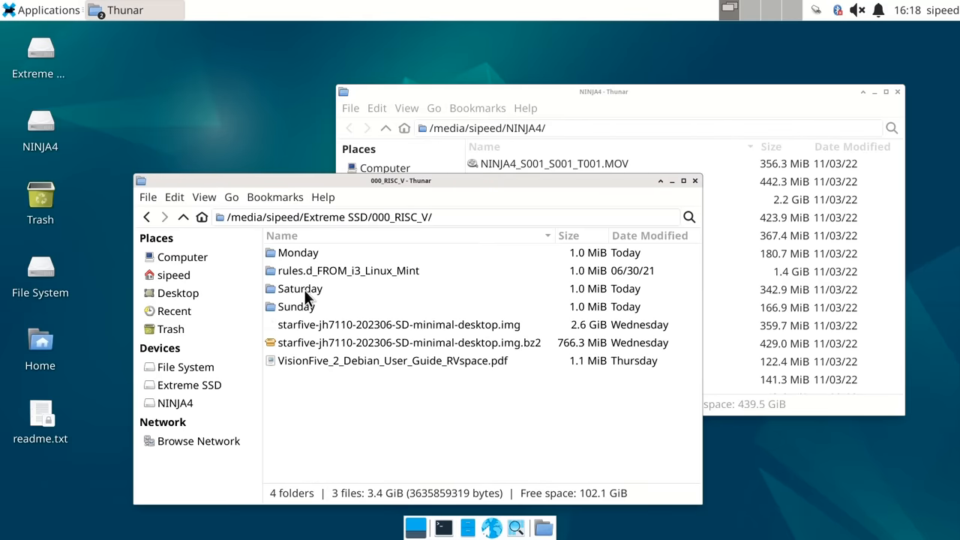
{"action": "double_click", "coordinate": [300, 288]}
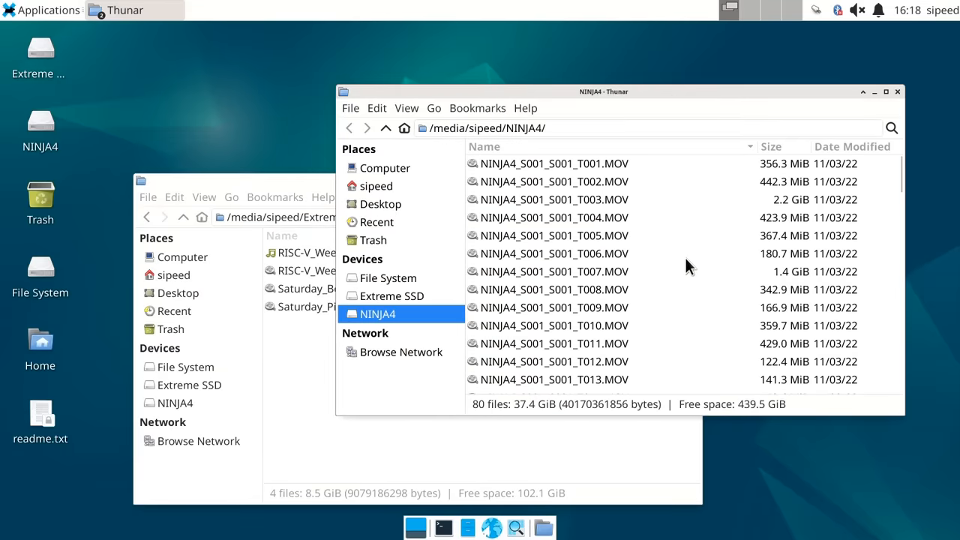
{"action": "mouse_move", "coordinate": [682, 208]}
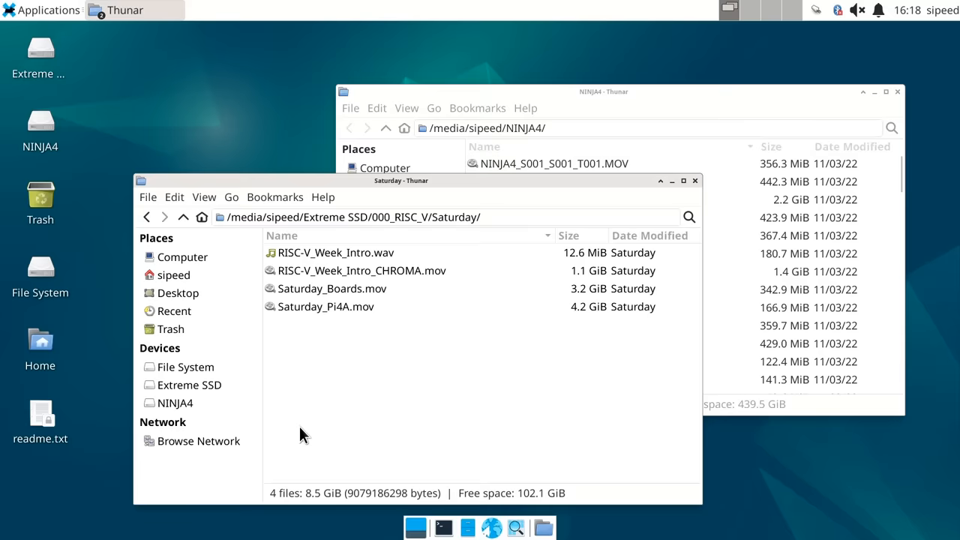
{"action": "mouse_move", "coordinate": [409, 315]}
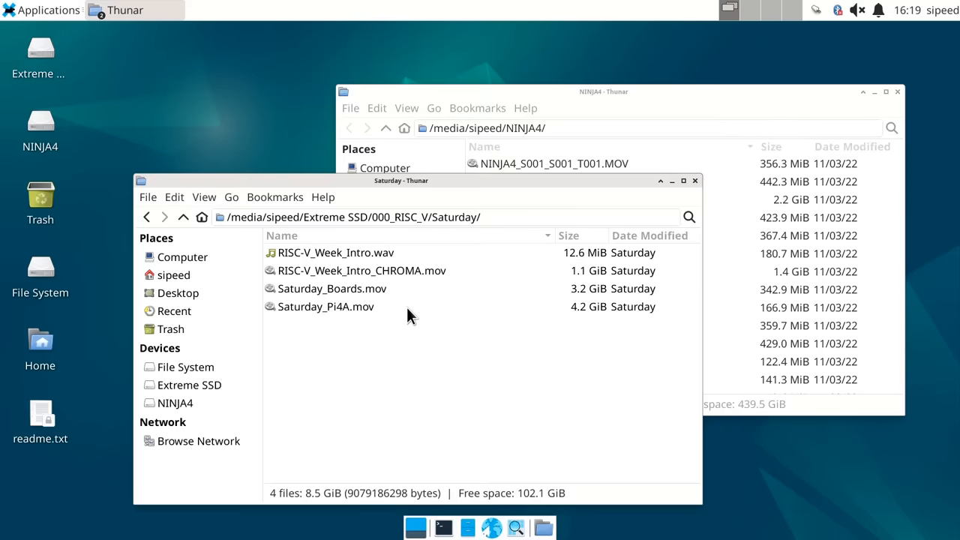
{"action": "mouse_move", "coordinate": [411, 315]}
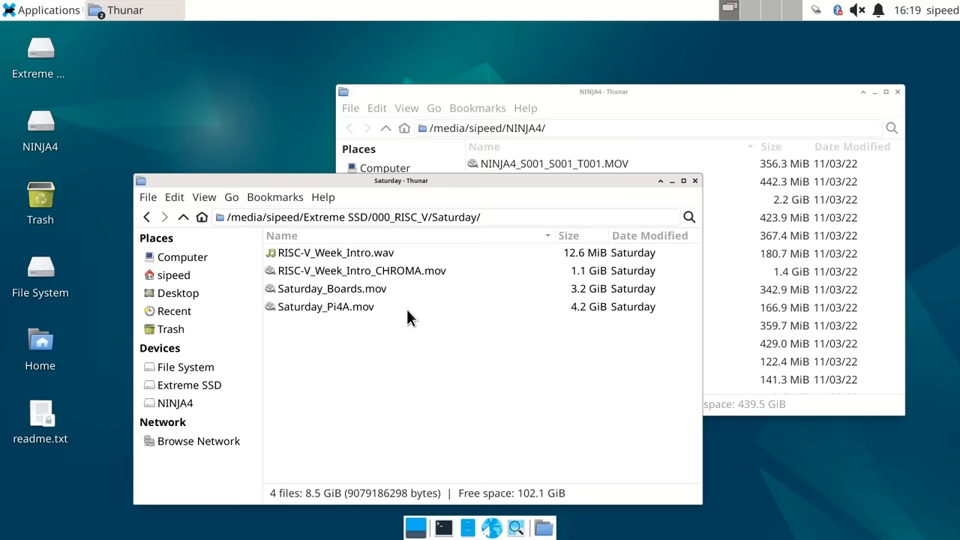
{"action": "mouse_move", "coordinate": [404, 279]}
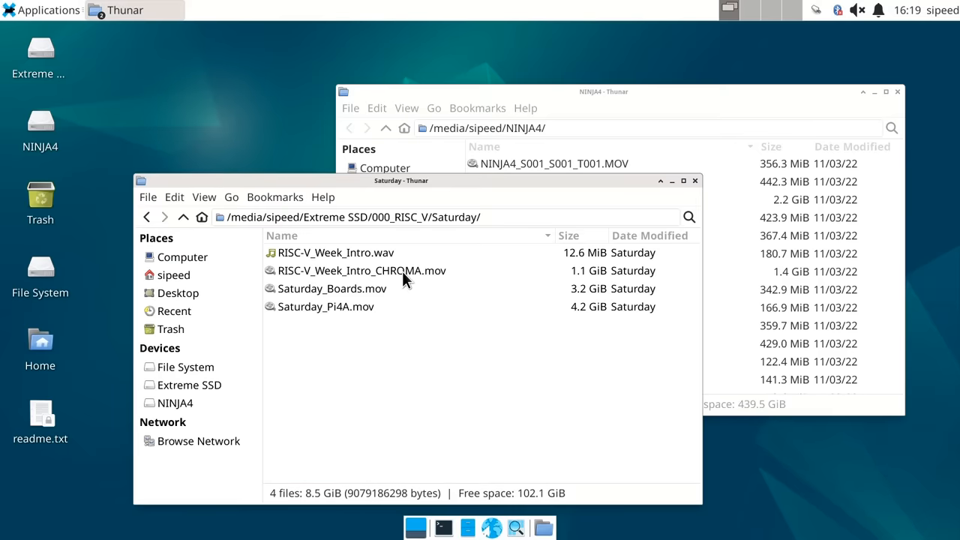
{"action": "right_click", "coordinate": [361, 270]}
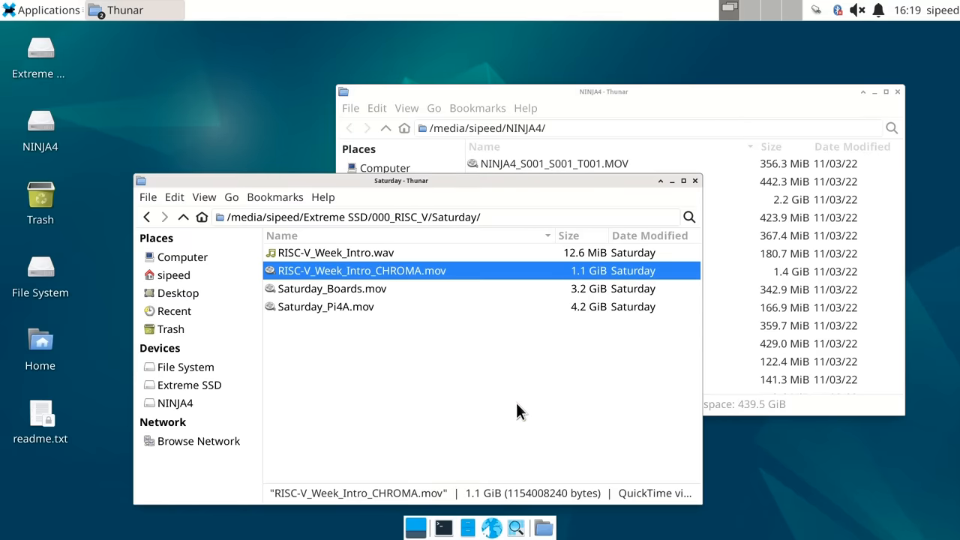
{"action": "mouse_move", "coordinate": [519, 411]}
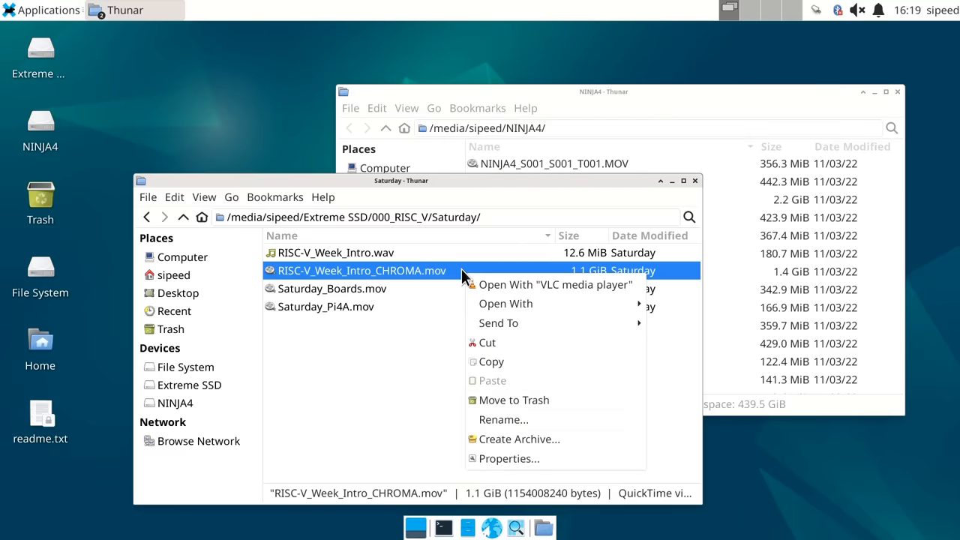
{"action": "mouse_move", "coordinate": [505, 303]}
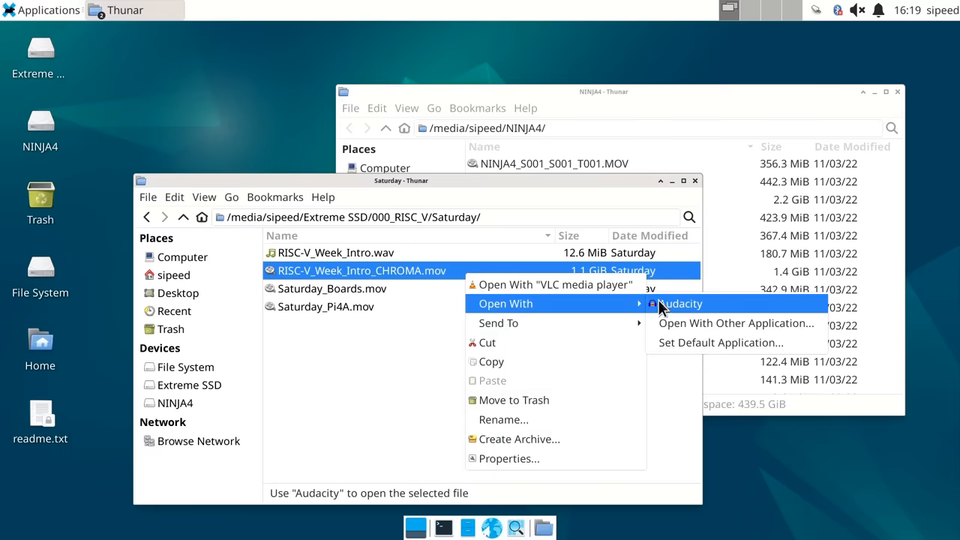
Open RISC-V_Week_Intro_CHROMA.mov with Audacity
{"action": "left_click", "coordinate": [480, 412]}
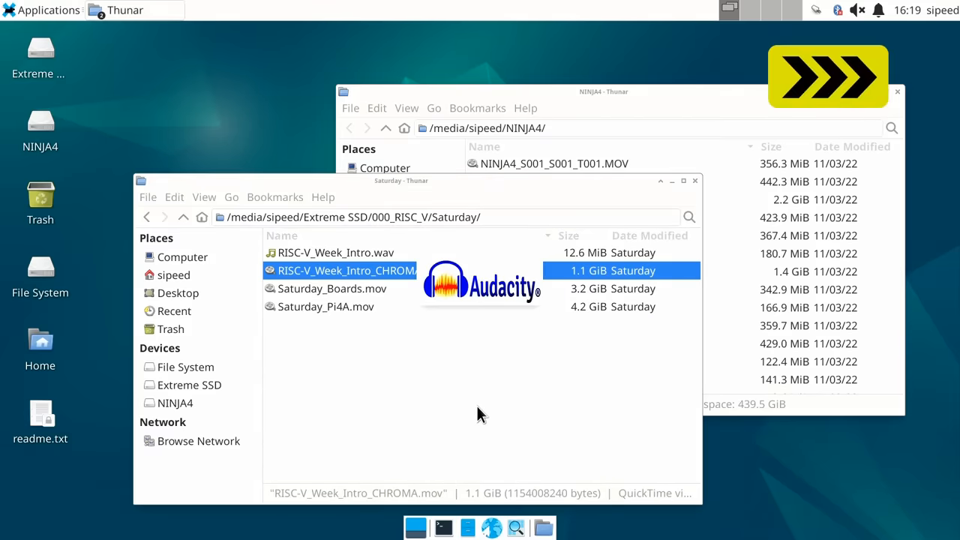
{"action": "double_click", "coordinate": [346, 270]}
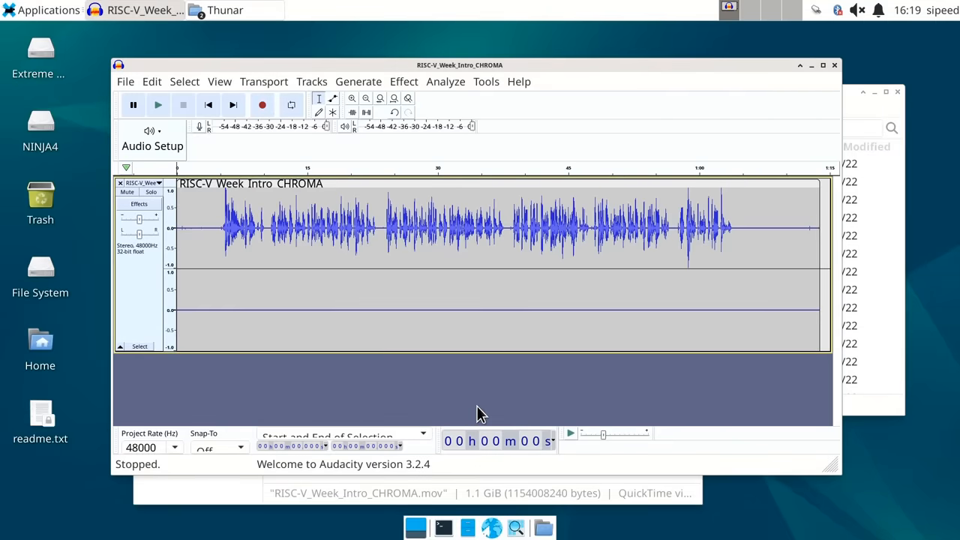
{"action": "mouse_move", "coordinate": [397, 338]}
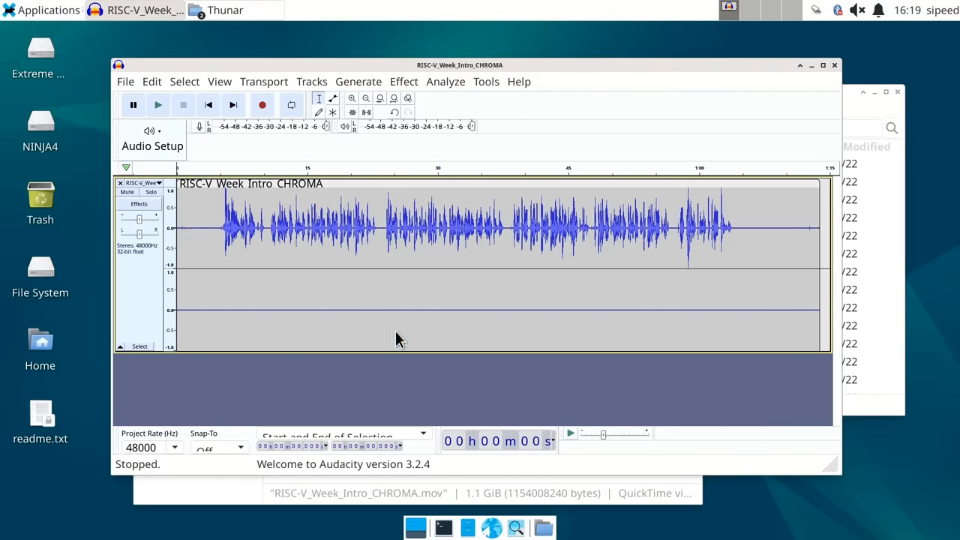
{"action": "mouse_move", "coordinate": [285, 227]}
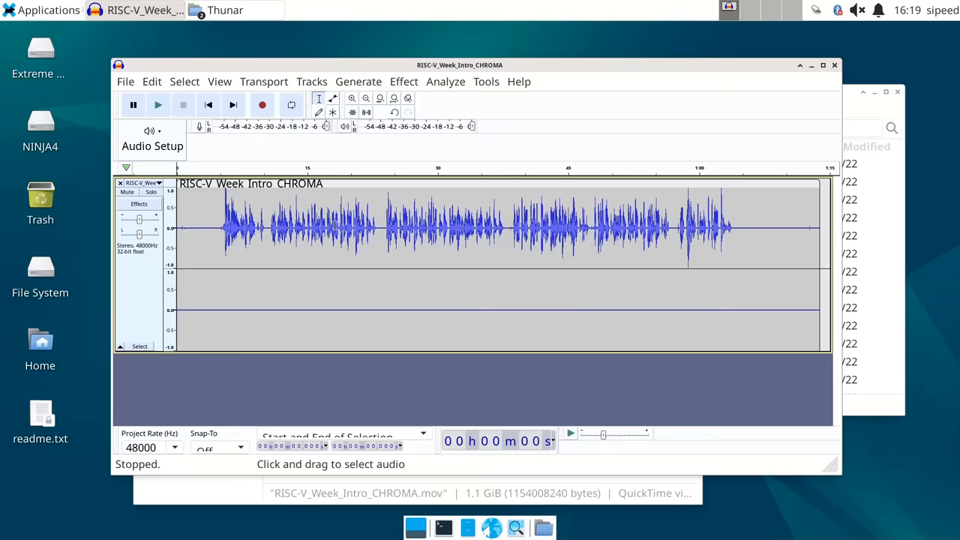
Start exporting the track as RISC-V_Week_Intro_CHROMA.wav
{"action": "left_click", "coordinate": [125, 81]}
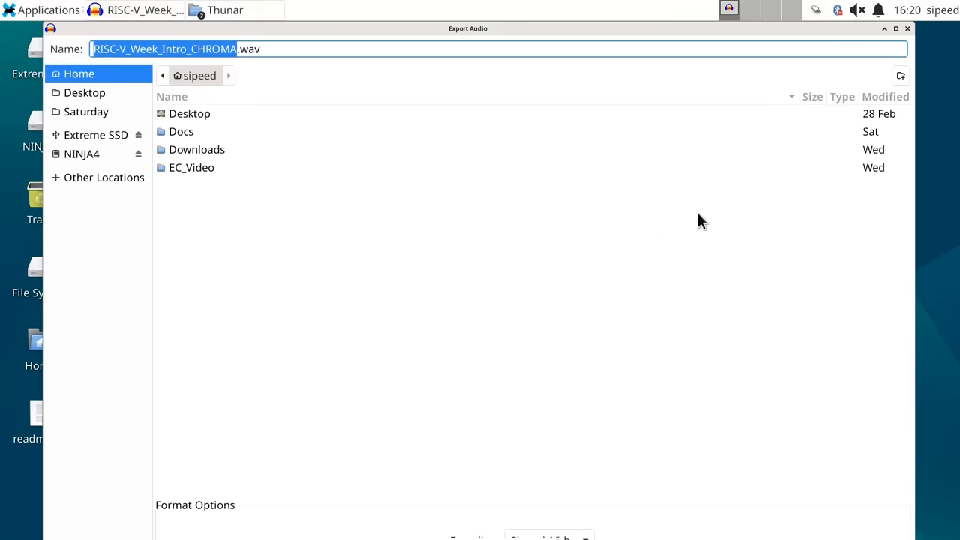
{"action": "mouse_move", "coordinate": [907, 29]}
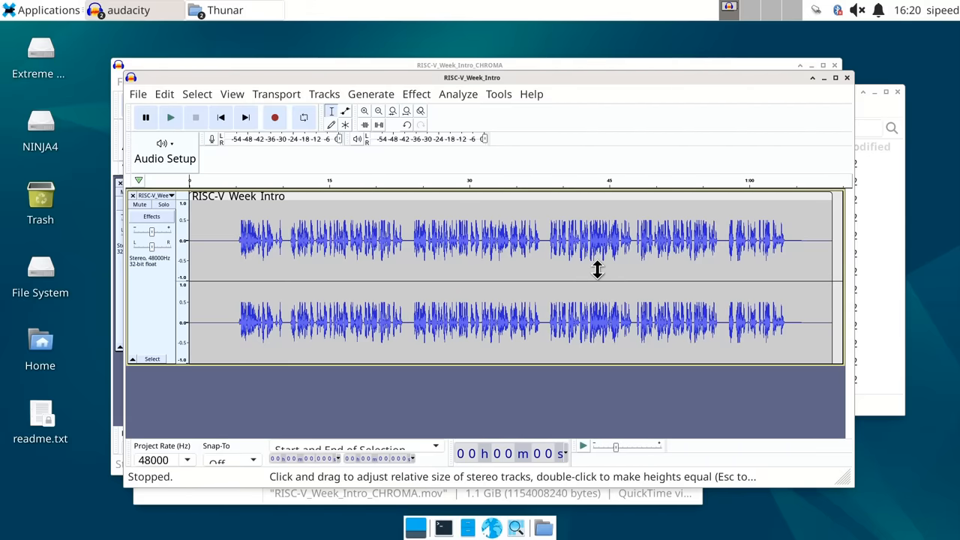
{"action": "mouse_move", "coordinate": [234, 268]}
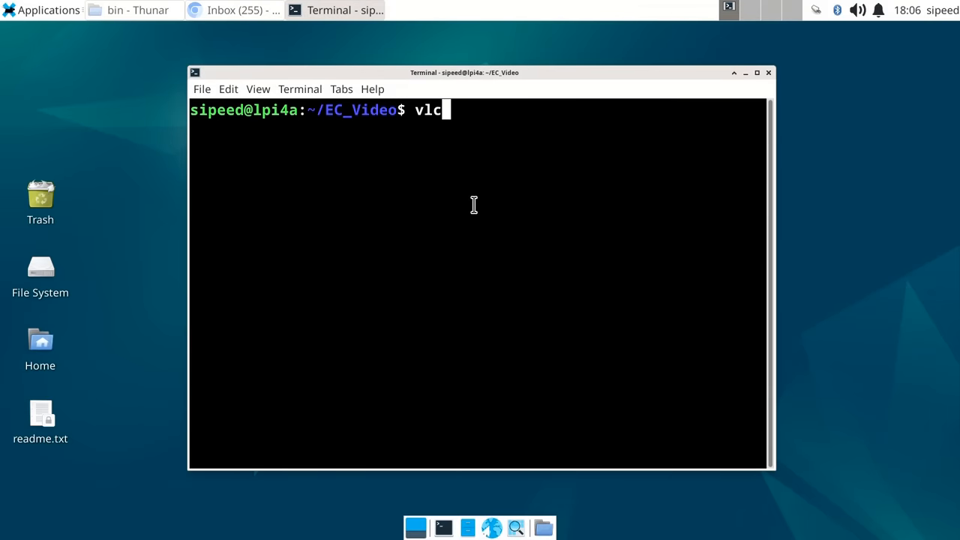
Launch vlc, play EC_Trailer_July_2023.mp4 with cvlc, then close the terminal and its process
{"action": "key", "text": "Return"}
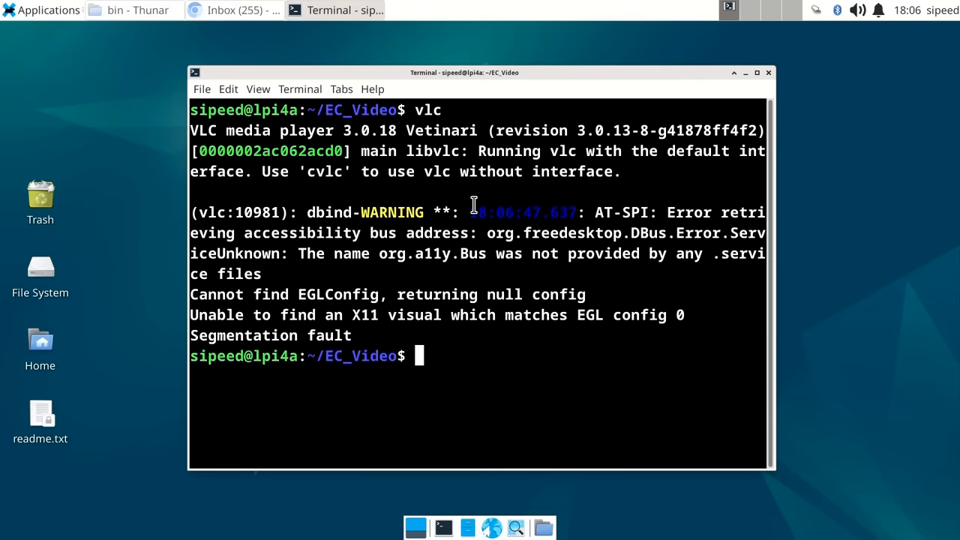
{"action": "type", "text": "cvlc EC_Trailer_July_2023.mp4"}
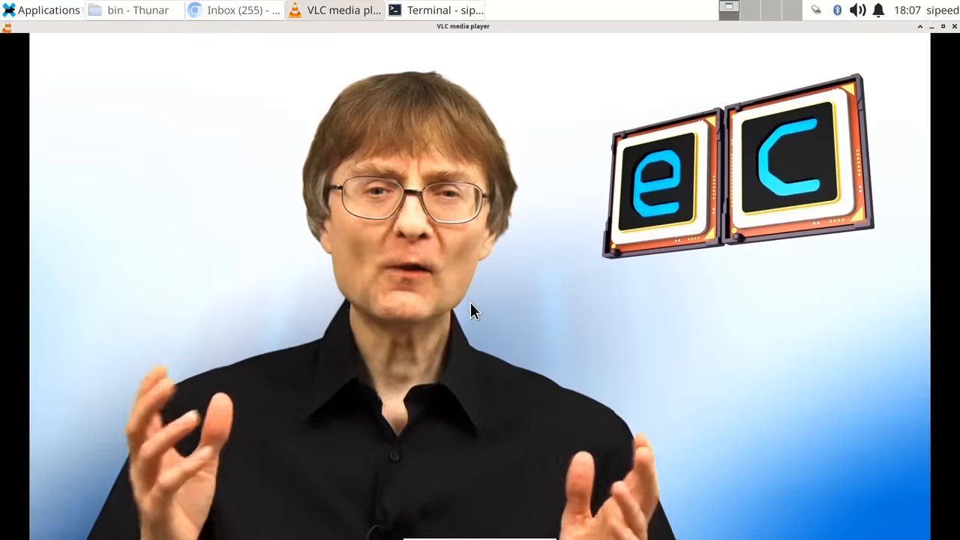
{"action": "mouse_move", "coordinate": [542, 223]}
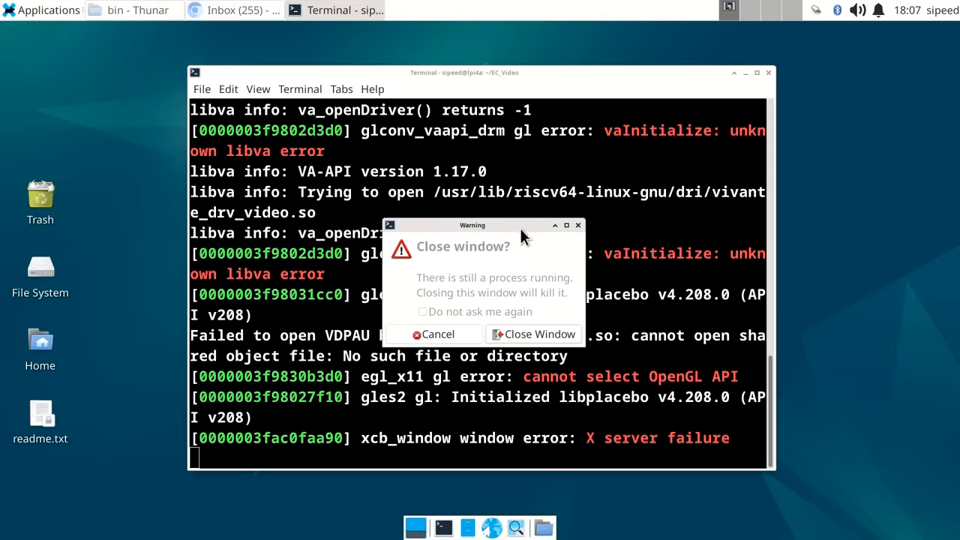
{"action": "left_click", "coordinate": [534, 334]}
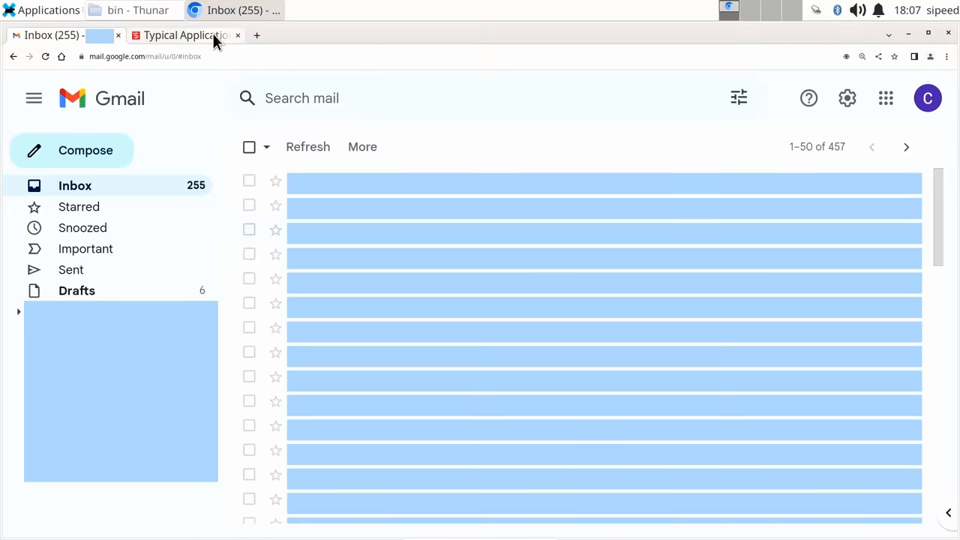
Switch to the LicheePi 4A Typical Application wiki and jump to section 7. SuperTuxKart
{"action": "left_click", "coordinate": [180, 35]}
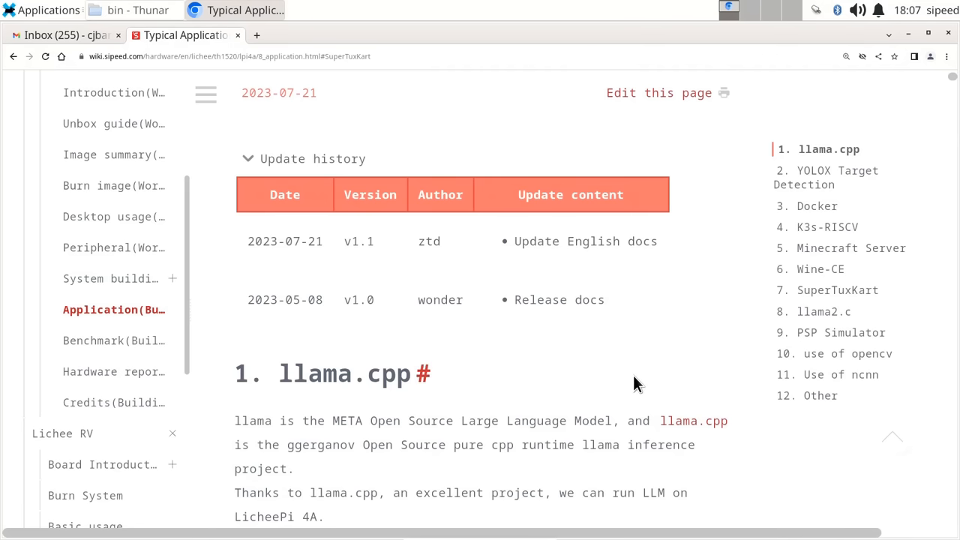
{"action": "mouse_move", "coordinate": [598, 354]}
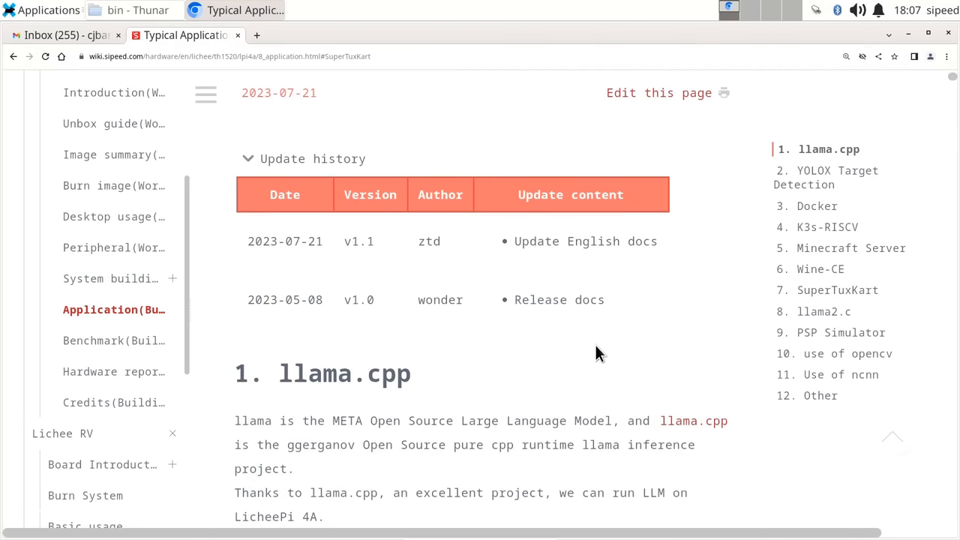
{"action": "mouse_move", "coordinate": [662, 352]}
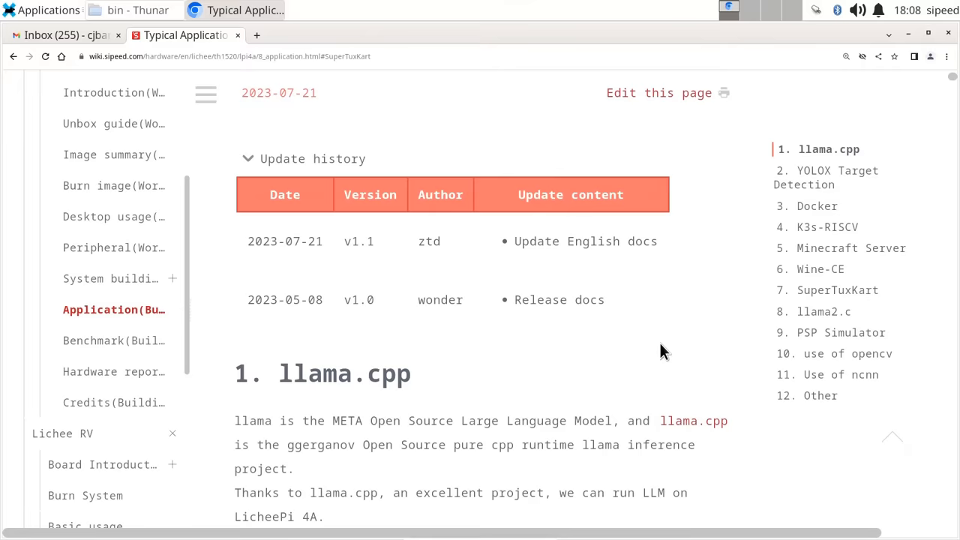
{"action": "mouse_move", "coordinate": [829, 295]}
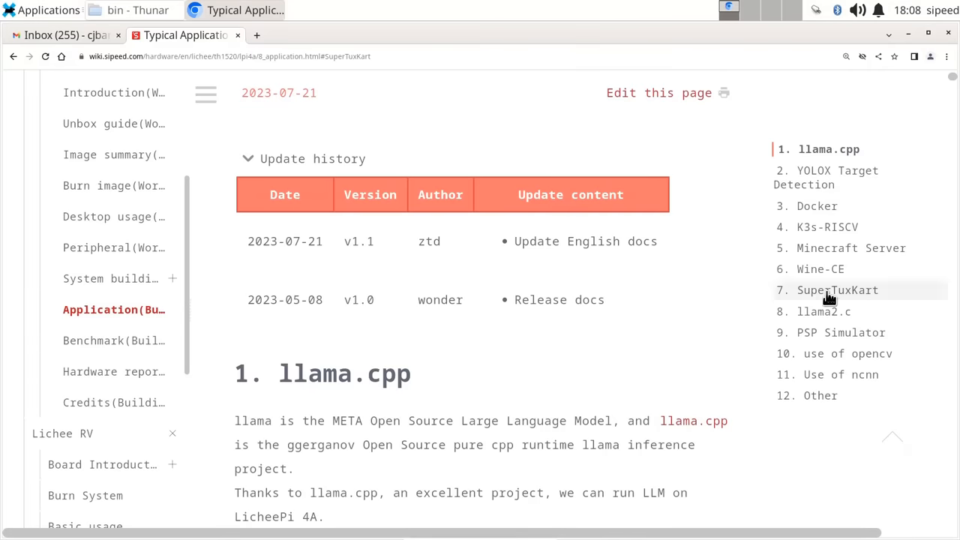
{"action": "left_click", "coordinate": [837, 290]}
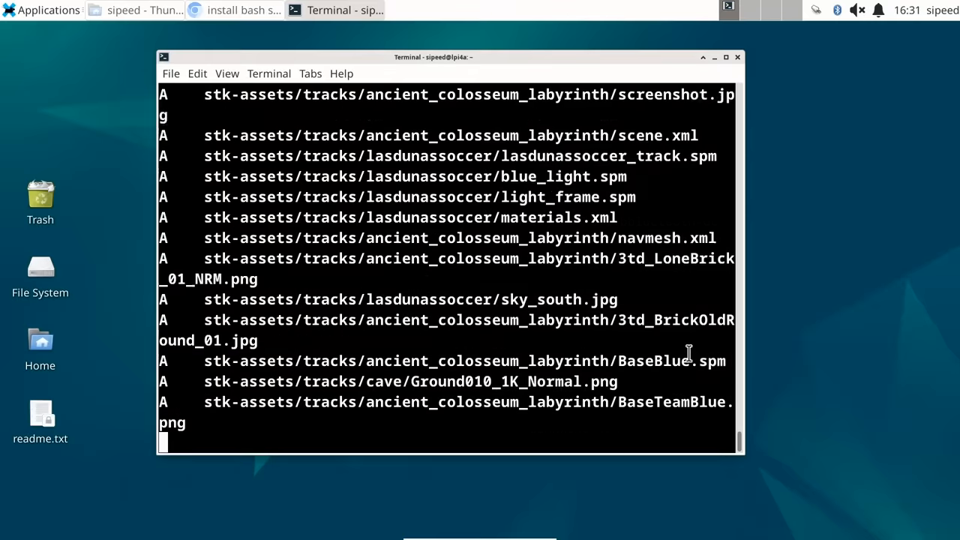
Run the supertuxkart executable from Thunar's stk-code/cmake_build/bin folder
{"action": "scroll", "scroll_direction": "down", "scroll_amount": 3}
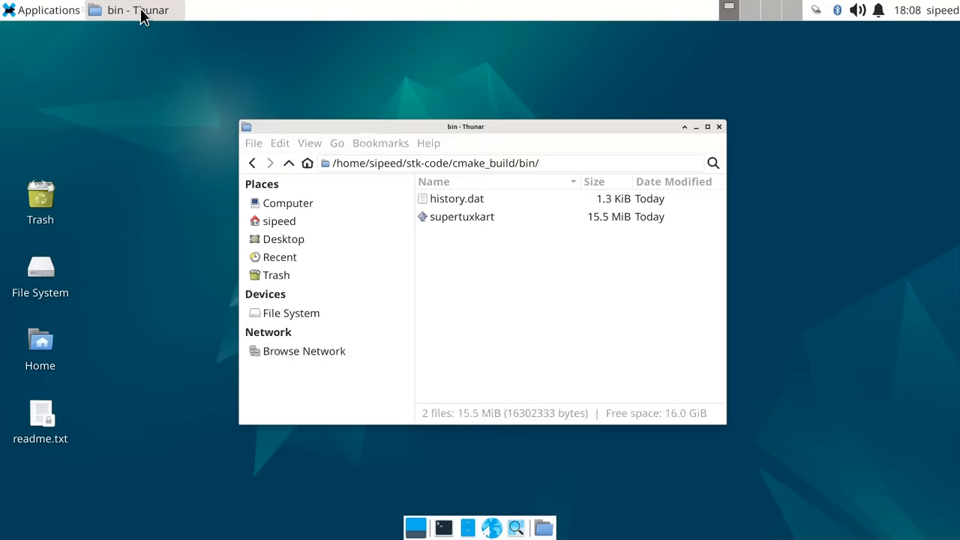
{"action": "left_click", "coordinate": [462, 217]}
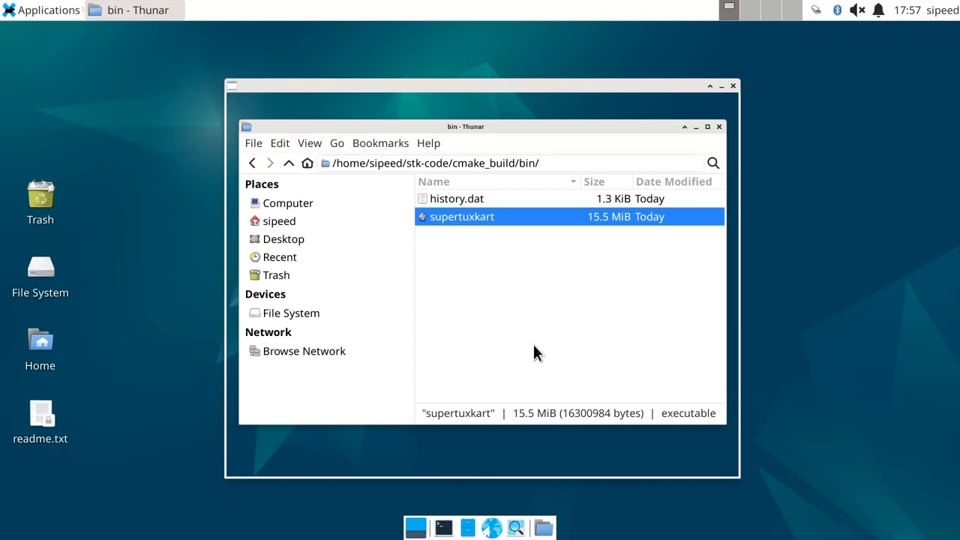
{"action": "double_click", "coordinate": [462, 216]}
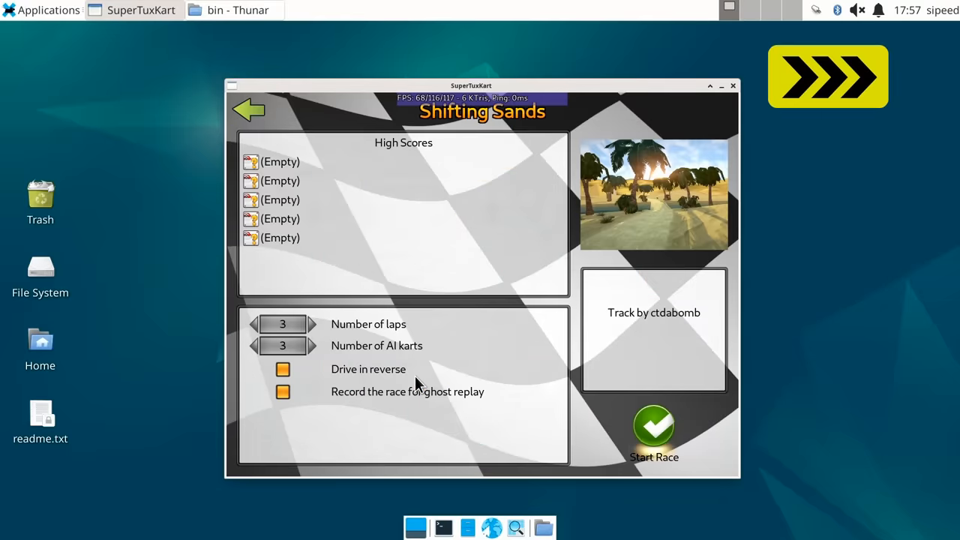
Start a Shifting Sands race, then close the game mid-race
{"action": "left_click", "coordinate": [653, 427]}
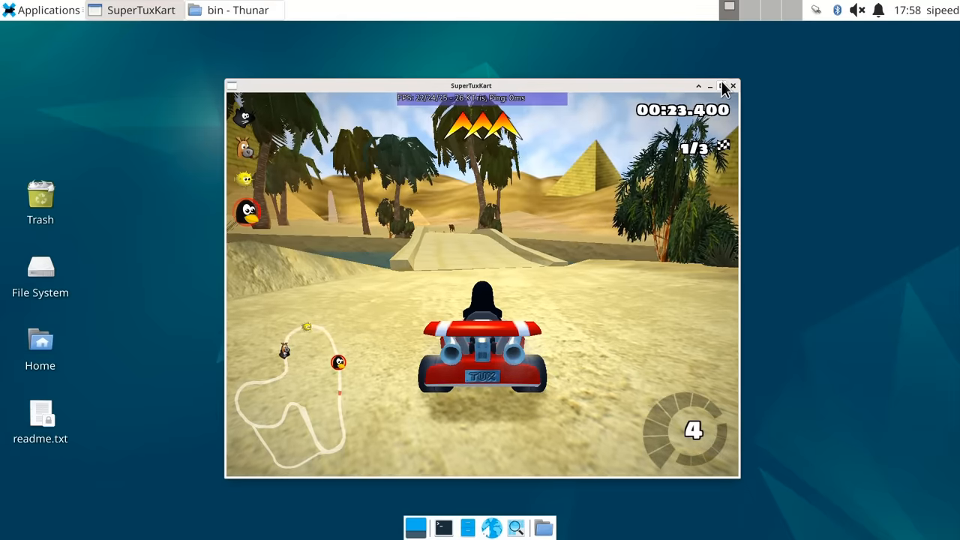
{"action": "left_click", "coordinate": [720, 85]}
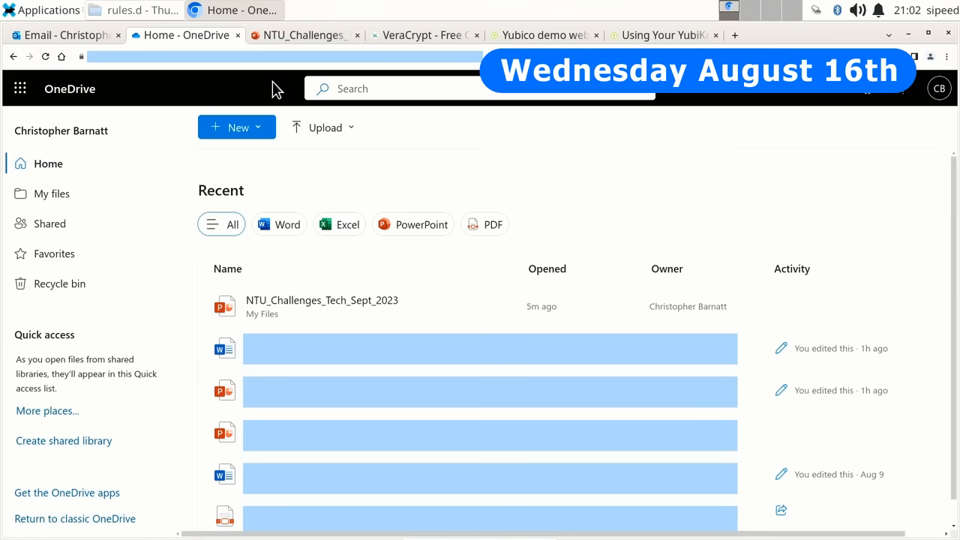
Open the NTU_Challenges_Tech_Sept_2023 deck in PowerPoint Online at slide 15, 'The Importance of AI'
{"action": "left_click", "coordinate": [304, 34]}
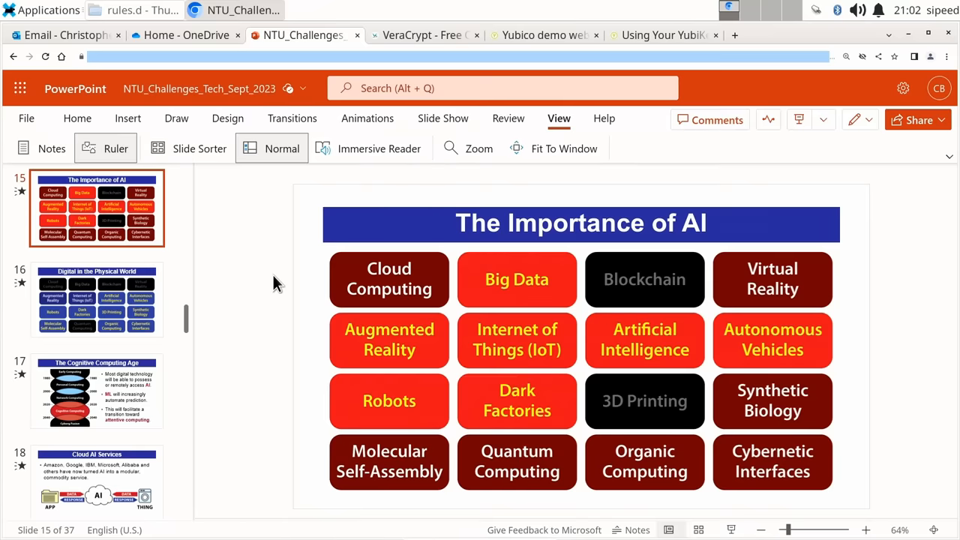
{"action": "left_click", "coordinate": [425, 35]}
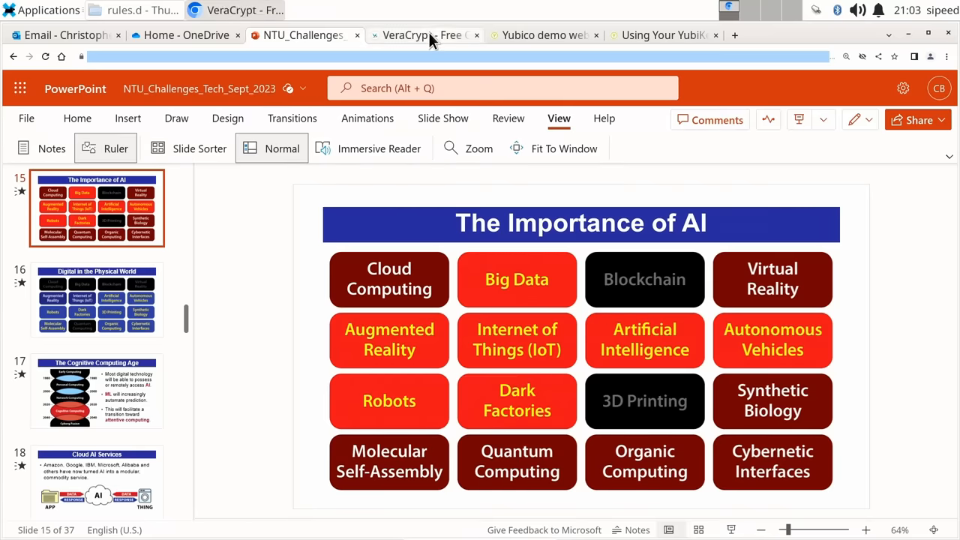
Switch to the VeraCrypt downloads tab and scroll through the listings to the checksums and RPM notice
{"action": "left_click", "coordinate": [423, 35]}
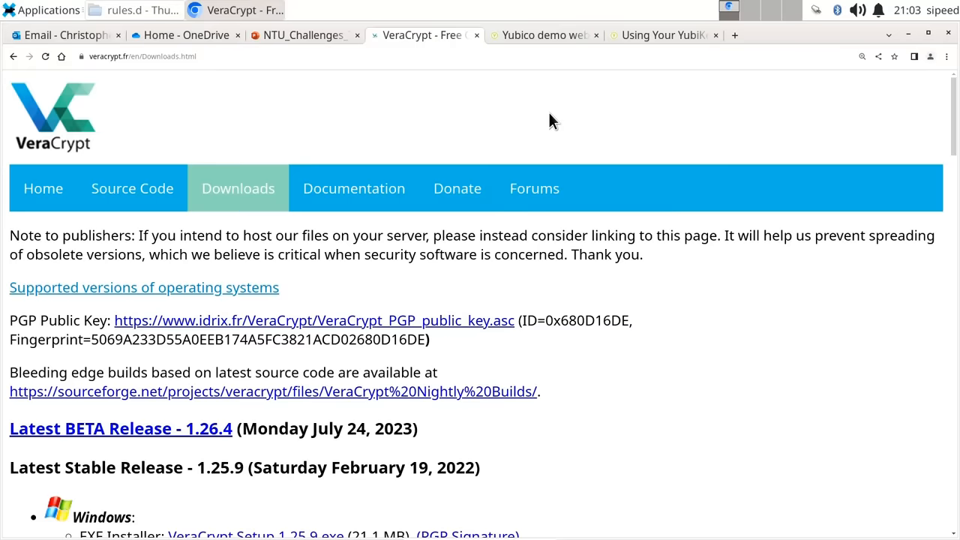
{"action": "scroll", "scroll_direction": "down", "scroll_amount": 3}
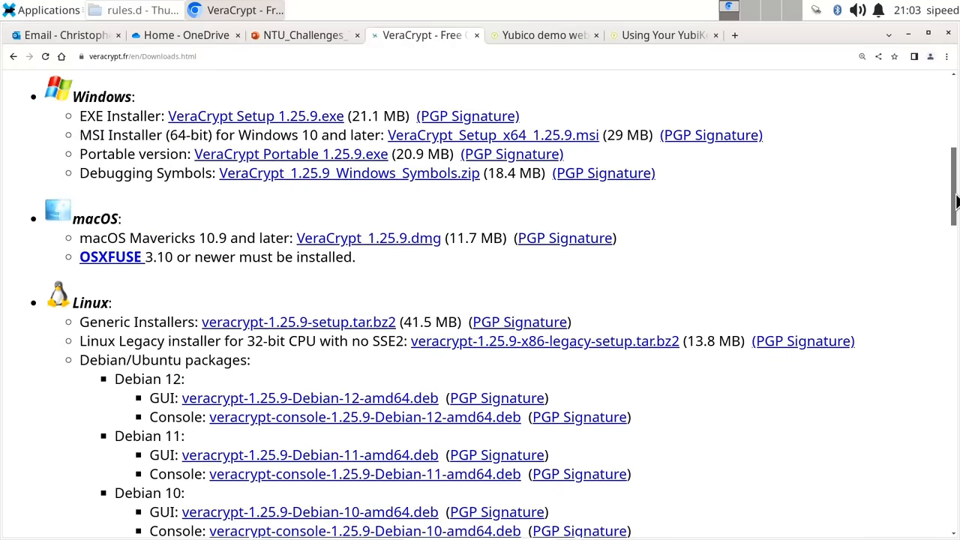
{"action": "scroll", "scroll_direction": "down", "scroll_amount": 3}
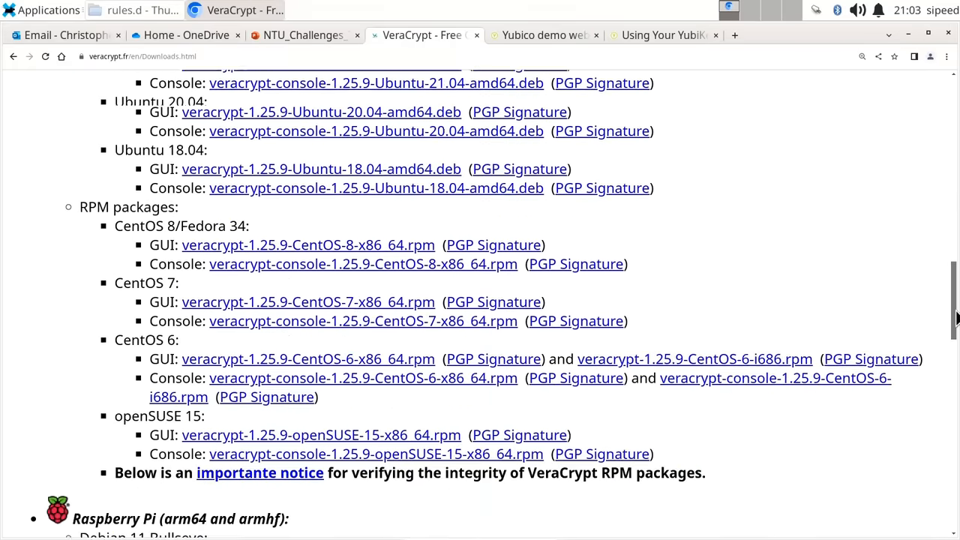
{"action": "scroll", "scroll_direction": "down", "scroll_amount": 3}
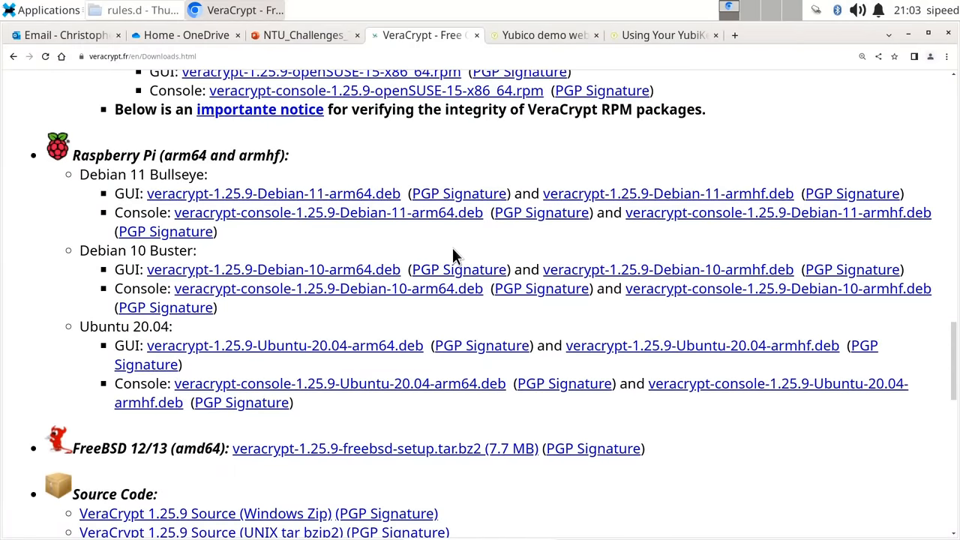
{"action": "mouse_move", "coordinate": [943, 352]}
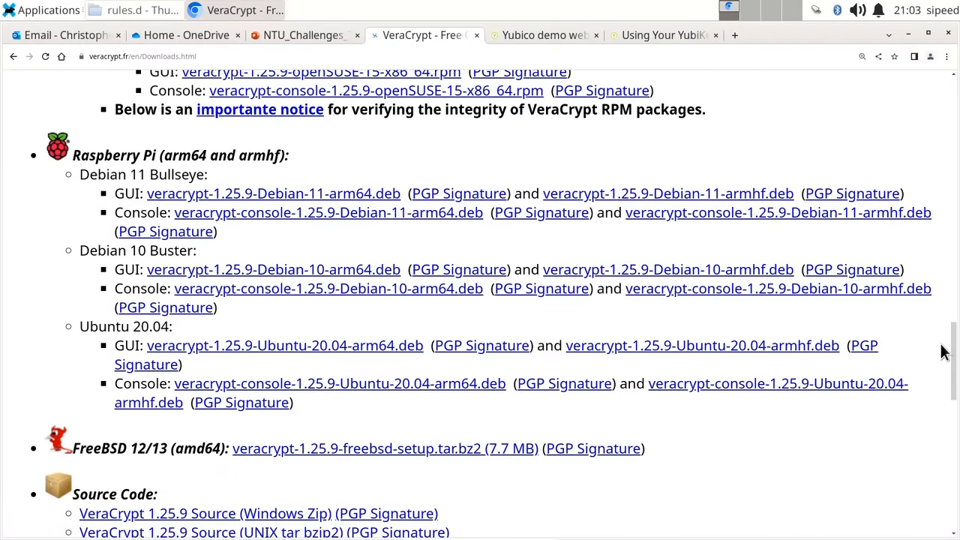
{"action": "scroll", "scroll_direction": "down", "scroll_amount": 3}
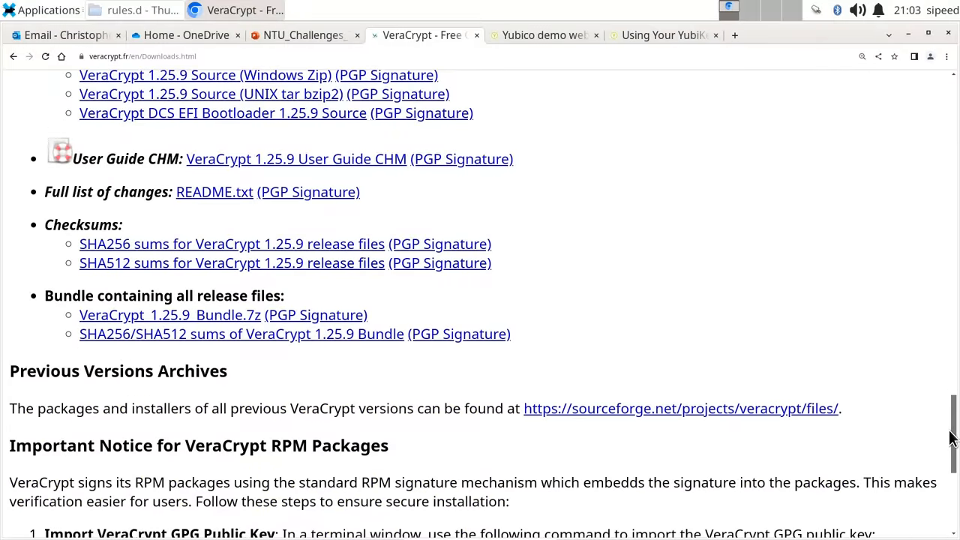
{"action": "scroll", "scroll_direction": "up", "scroll_amount": 3}
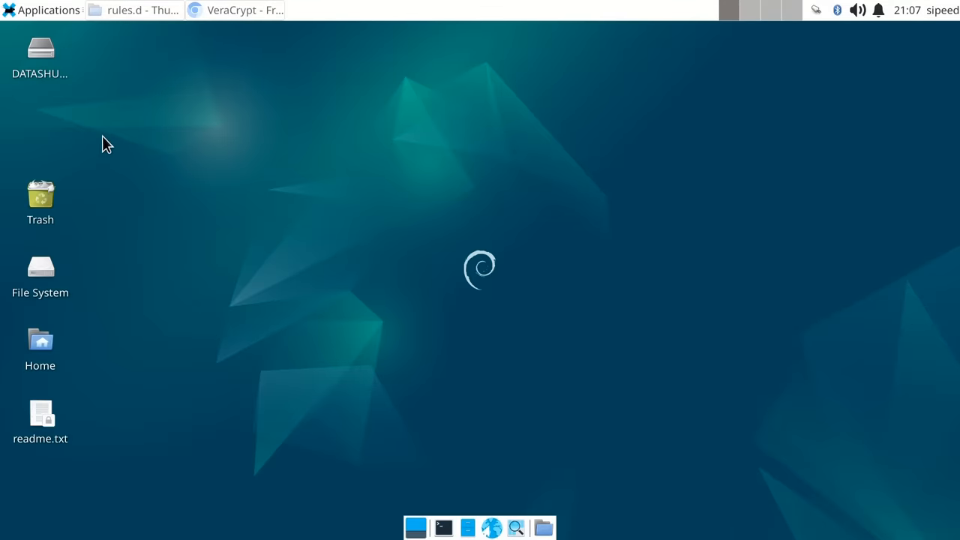
{"action": "double_click", "coordinate": [40, 48]}
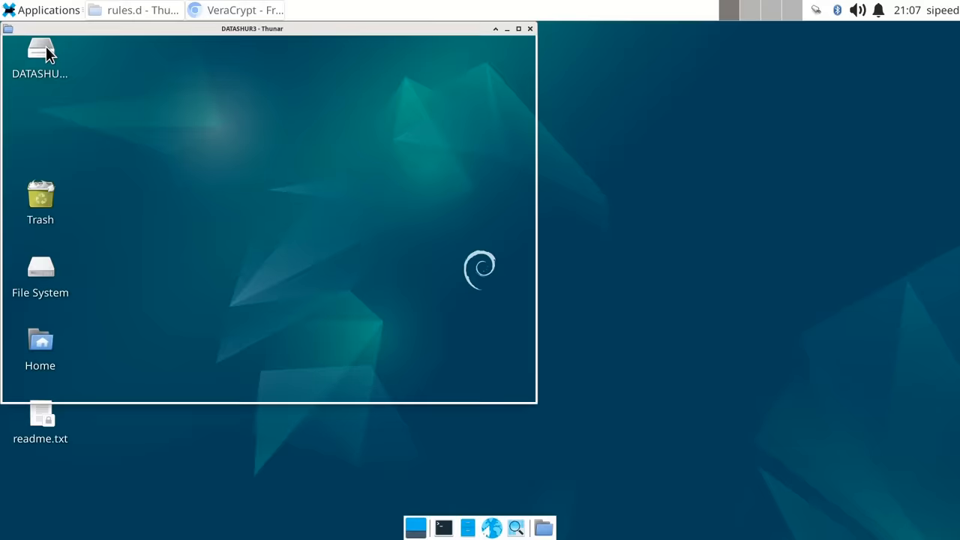
{"action": "double_click", "coordinate": [40, 54]}
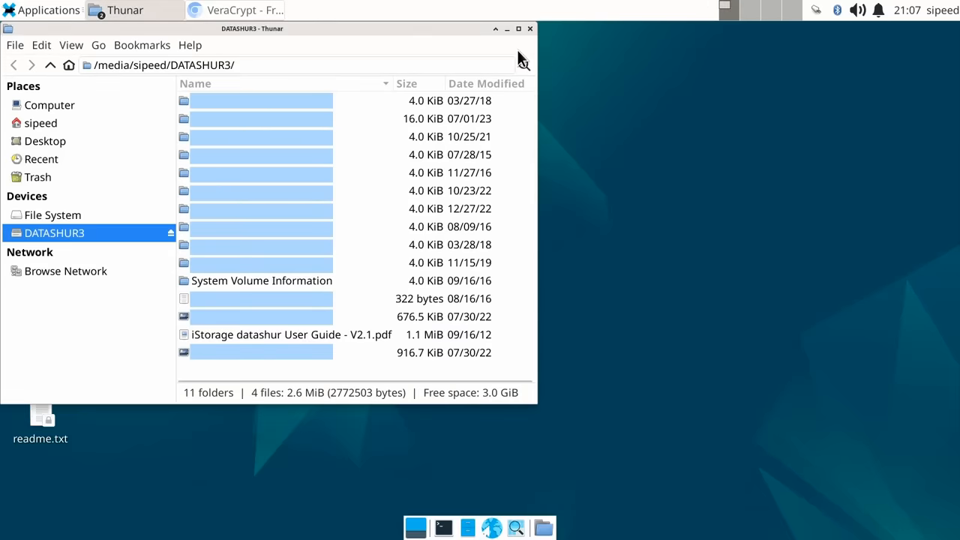
{"action": "left_click", "coordinate": [529, 29]}
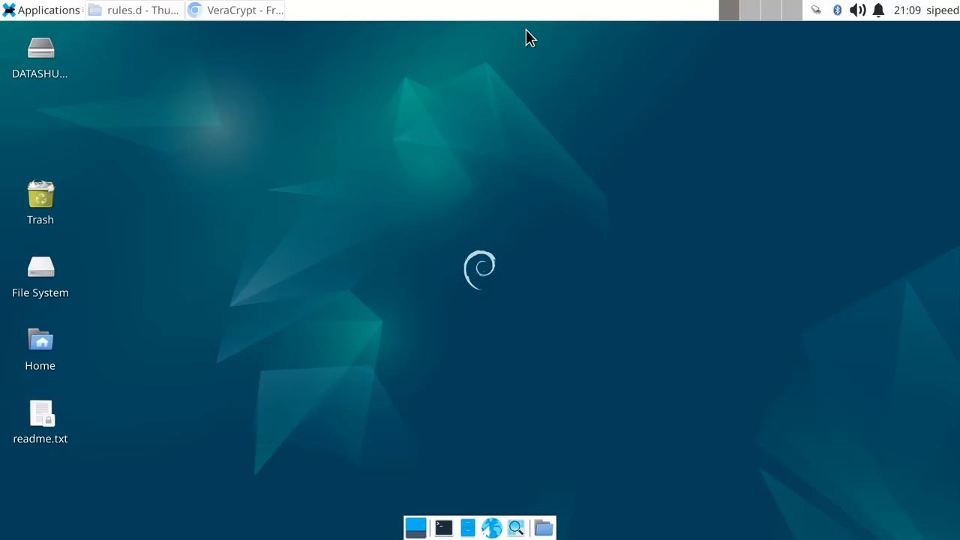
{"action": "mouse_move", "coordinate": [209, 15]}
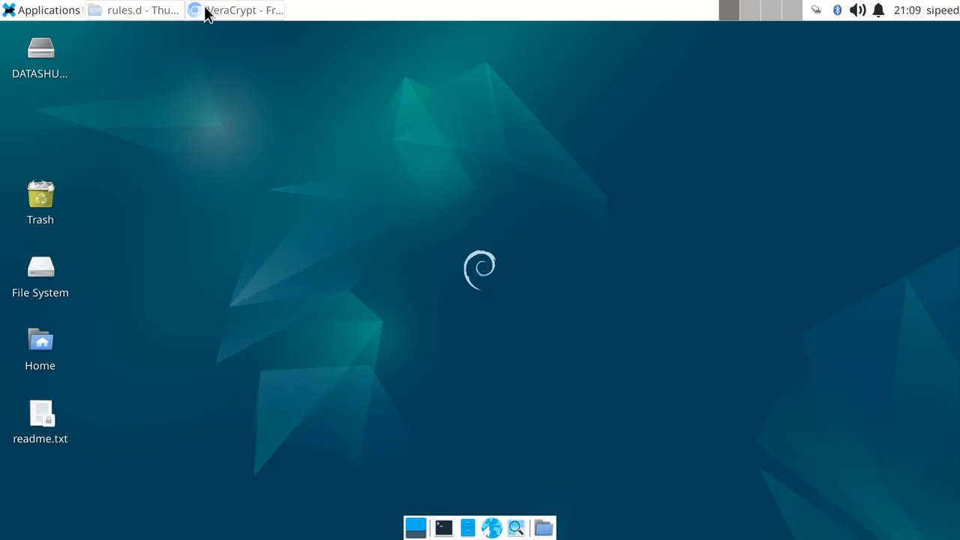
Restore Chromium, switch to the Yubico WebAuthn demo, and start security key registration
{"action": "left_click", "coordinate": [235, 10]}
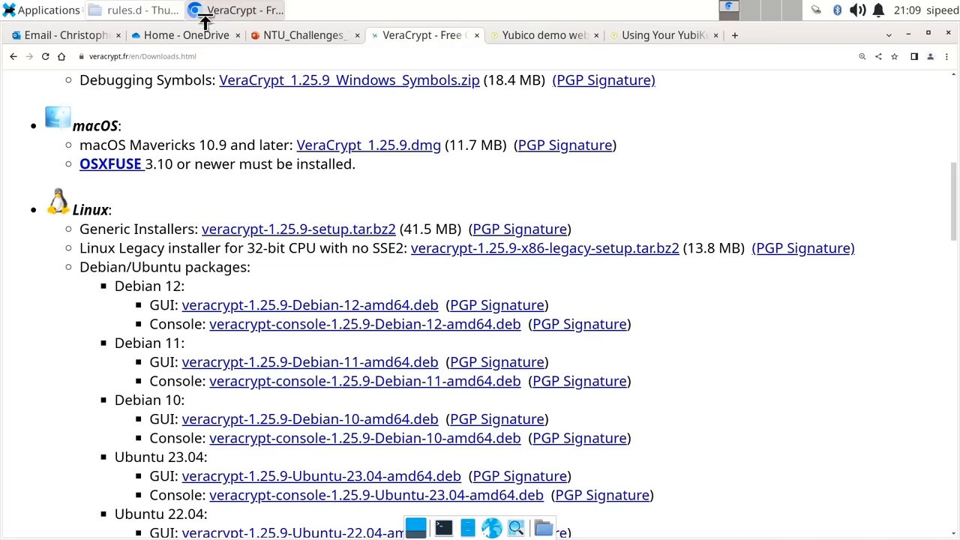
{"action": "left_click", "coordinate": [542, 34]}
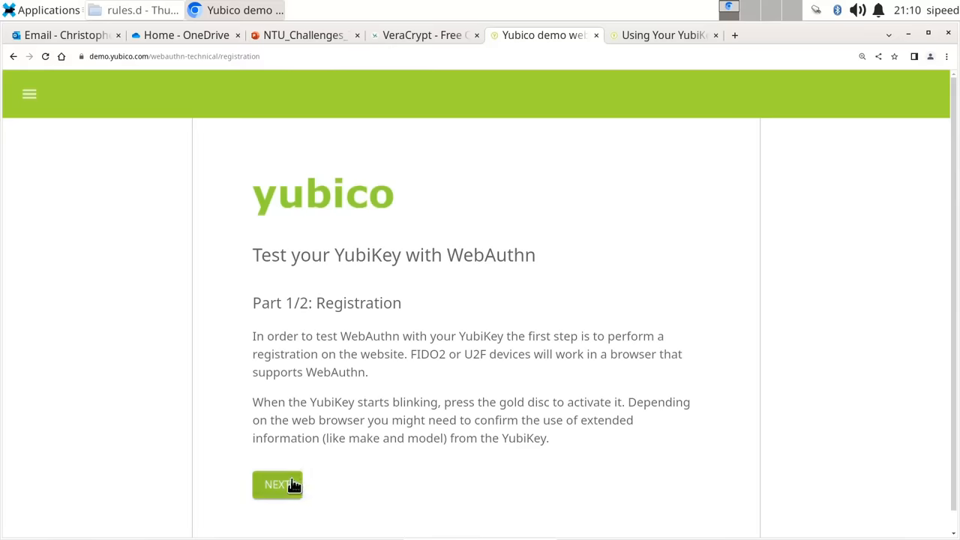
{"action": "left_click", "coordinate": [277, 485]}
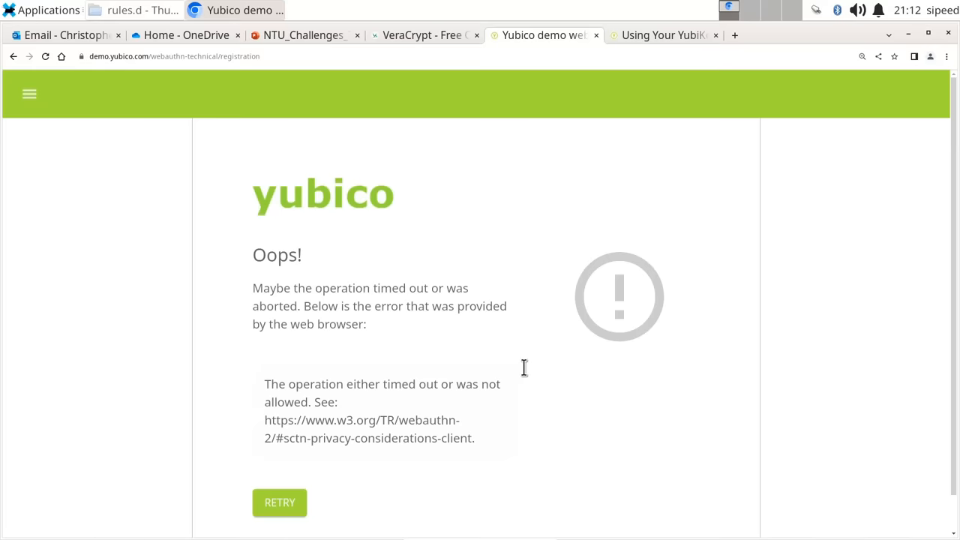
{"action": "mouse_move", "coordinate": [649, 36]}
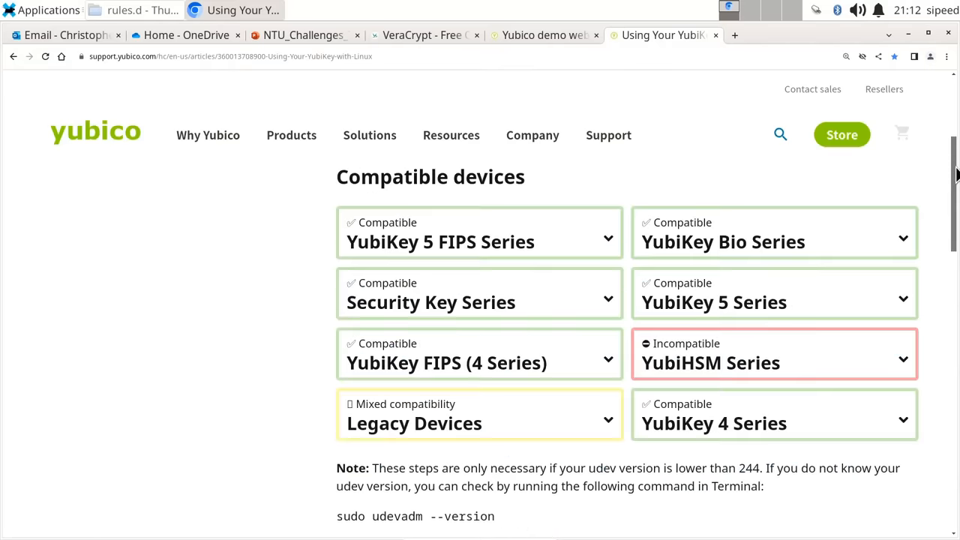
Scroll Yubico's udev rules guide, then minimize Chromium to reveal Thunar's rules.d window
{"action": "scroll", "scroll_direction": "down", "scroll_amount": 3}
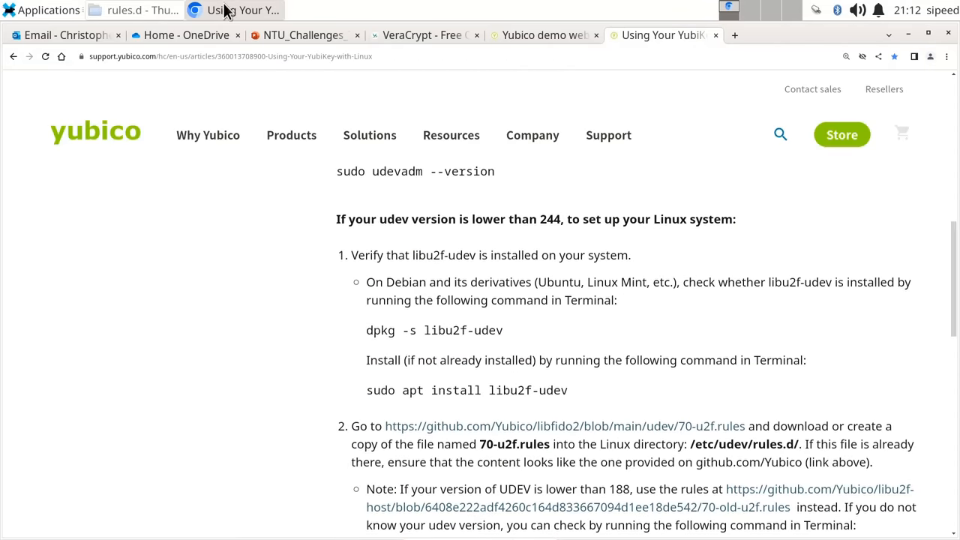
{"action": "left_click", "coordinate": [135, 10]}
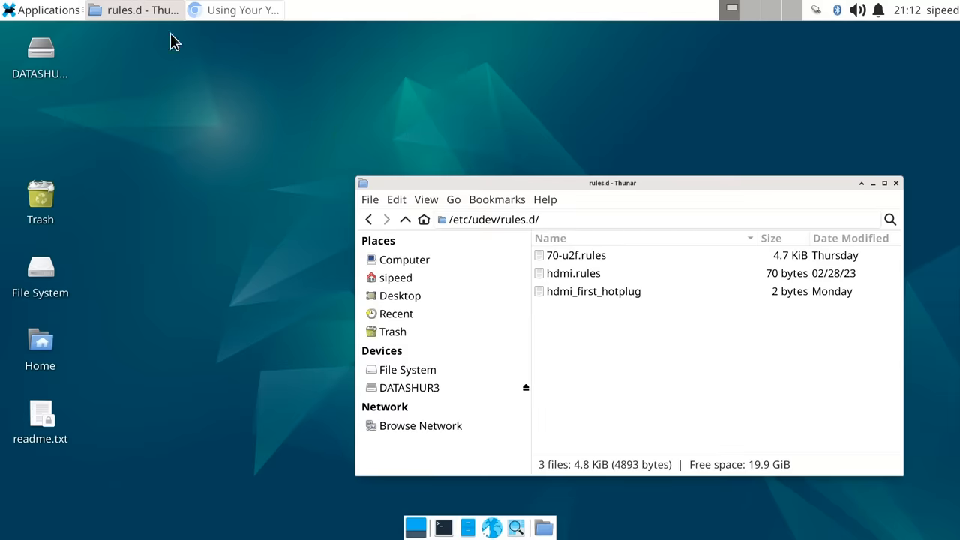
{"action": "mouse_move", "coordinate": [663, 405]}
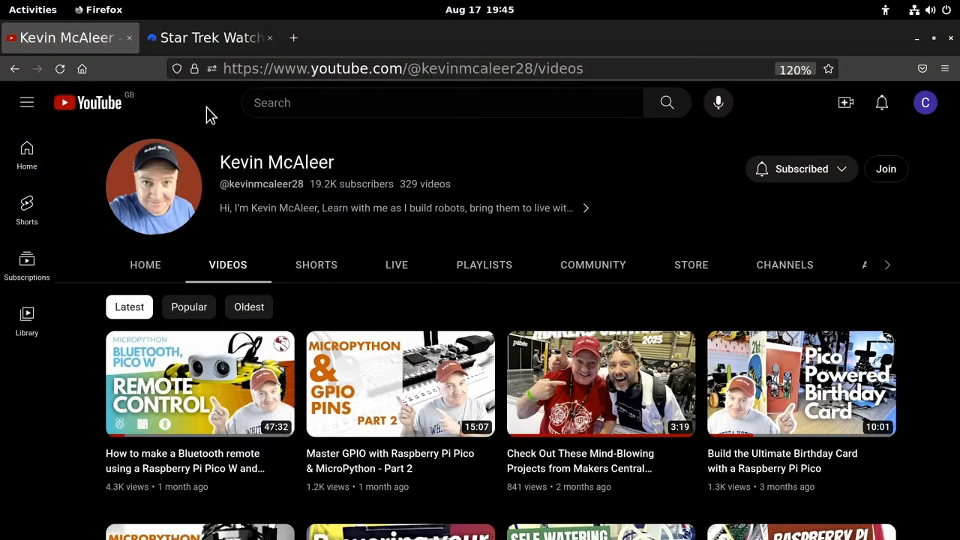
{"action": "mouse_move", "coordinate": [234, 62]}
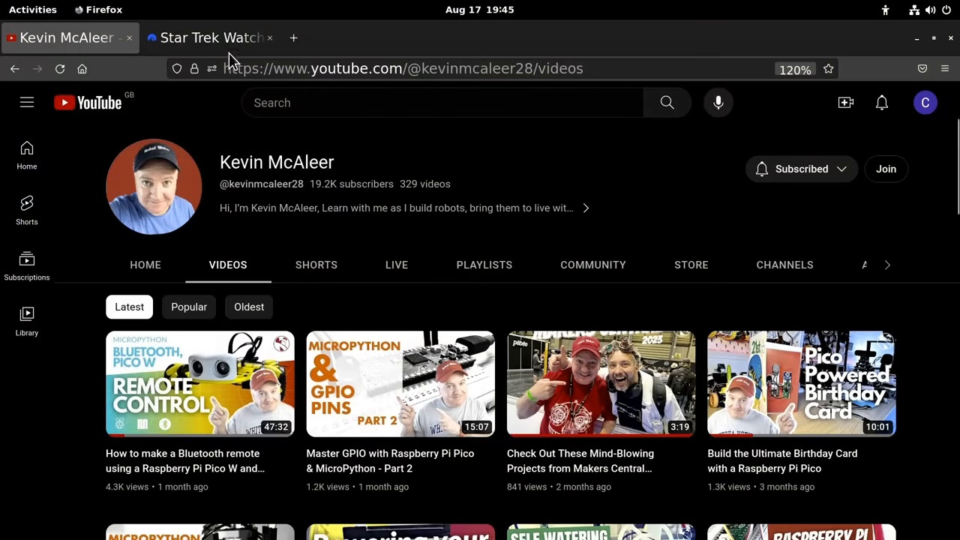
Show Paramount+'s Star Trek: The Original Series (Remastered) page in Firefox
{"action": "left_click", "coordinate": [210, 37]}
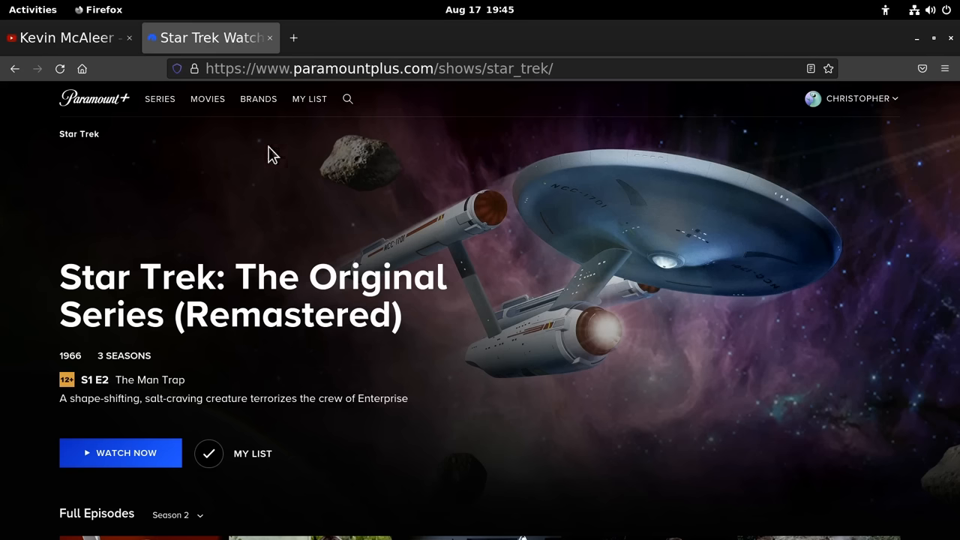
{"action": "mouse_move", "coordinate": [867, 190]}
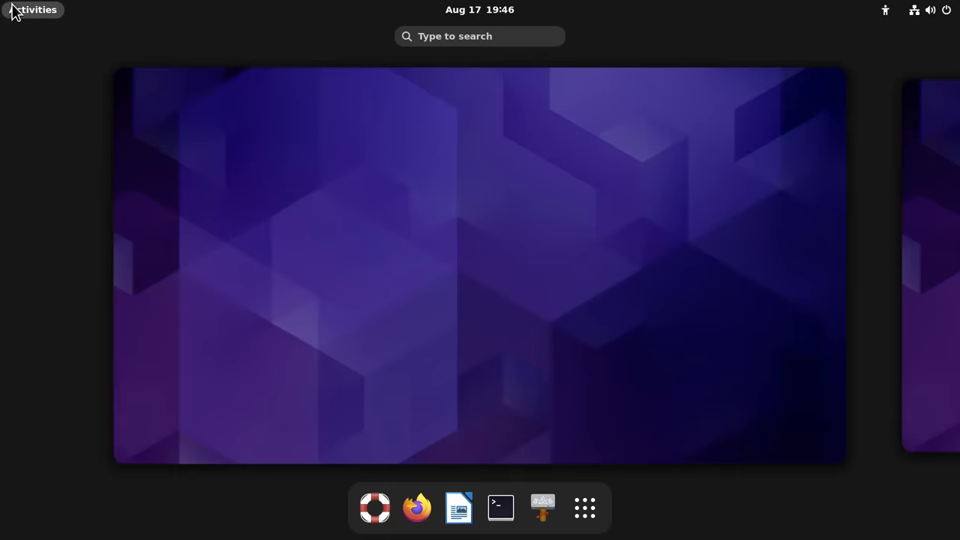
Bring up the GNOME Activities overview to launch GIMP
{"action": "left_click", "coordinate": [584, 507]}
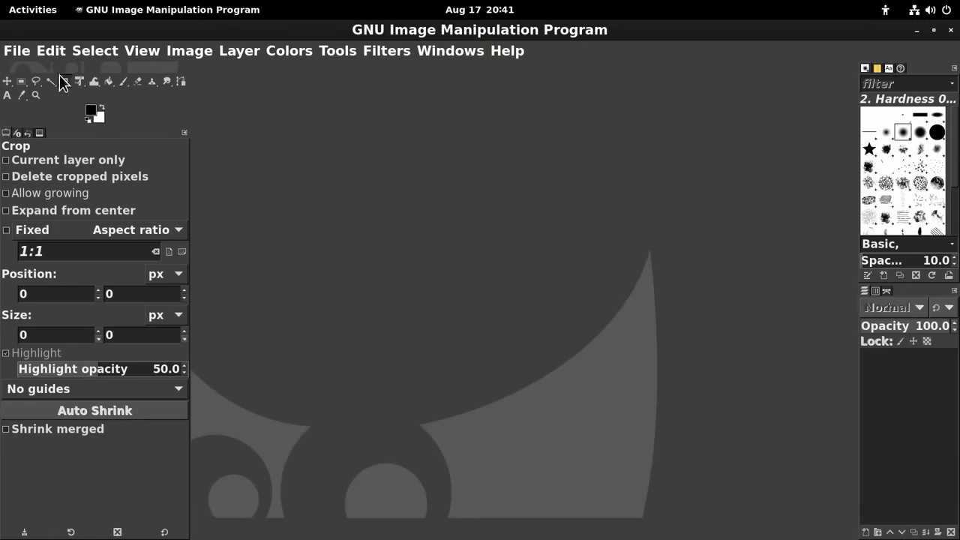
Create a new 1920×1080 image and start the Filters > Render > Lava effect on it
{"action": "left_click", "coordinate": [17, 51]}
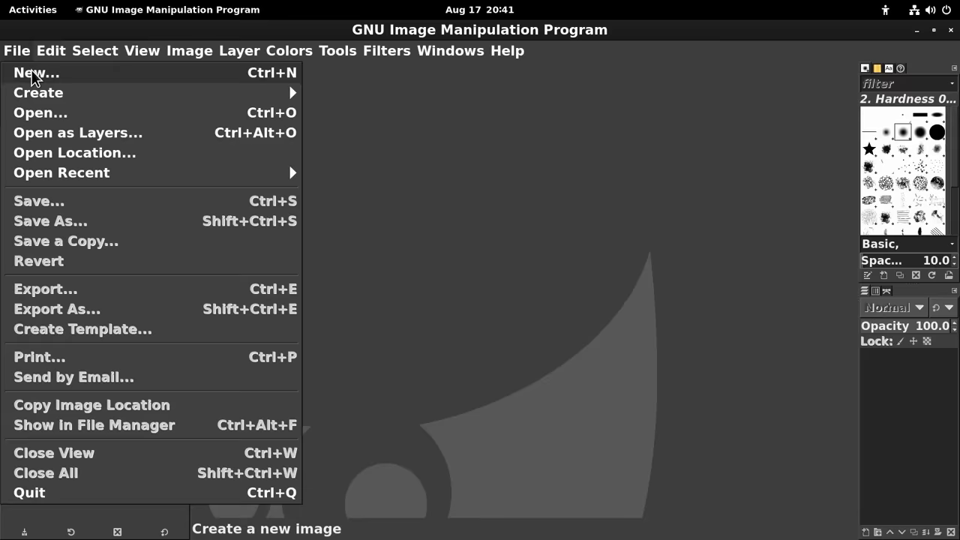
{"action": "left_click", "coordinate": [36, 73]}
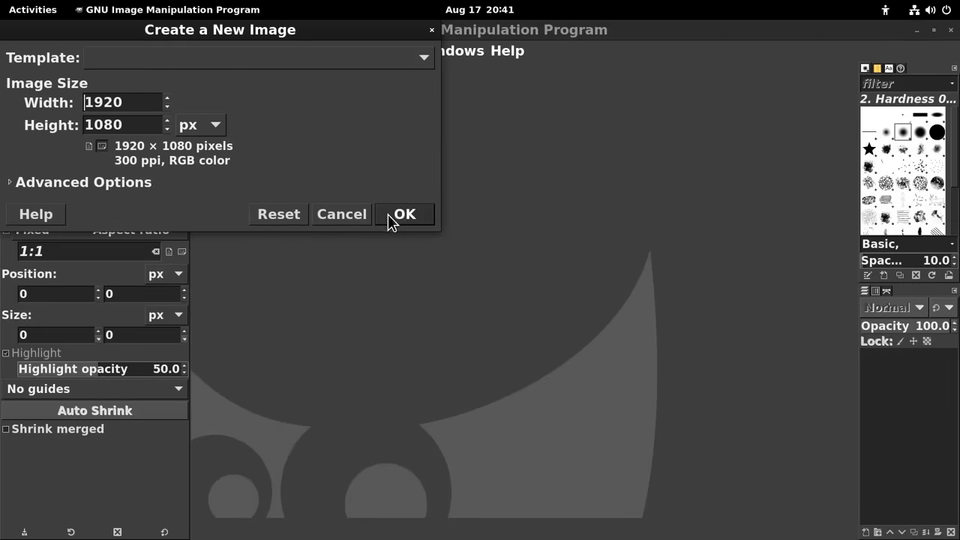
{"action": "left_click", "coordinate": [404, 213]}
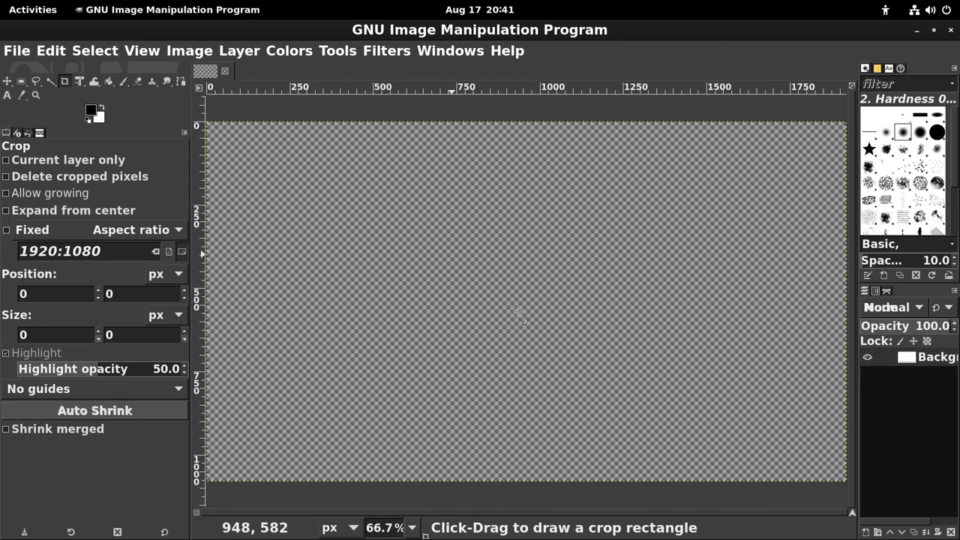
{"action": "left_click", "coordinate": [386, 51]}
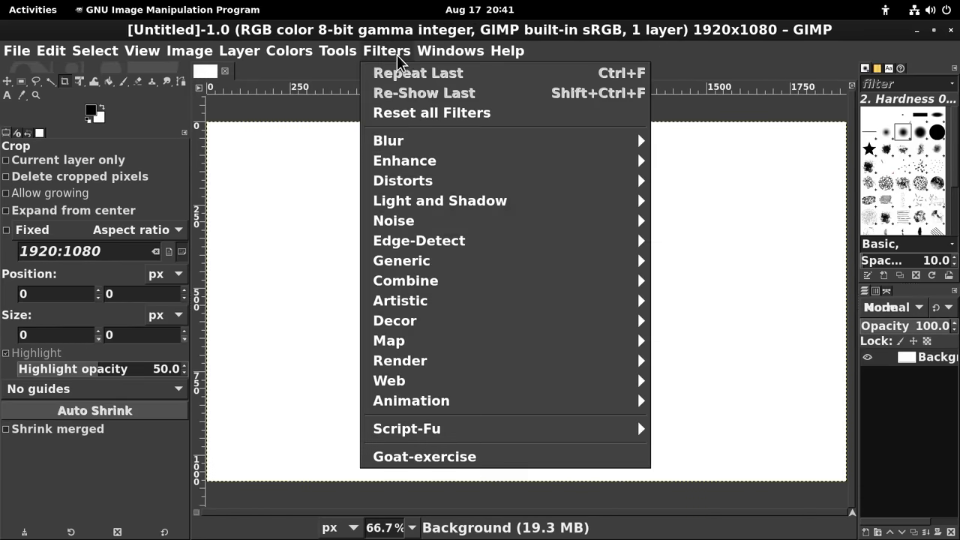
{"action": "mouse_move", "coordinate": [400, 360]}
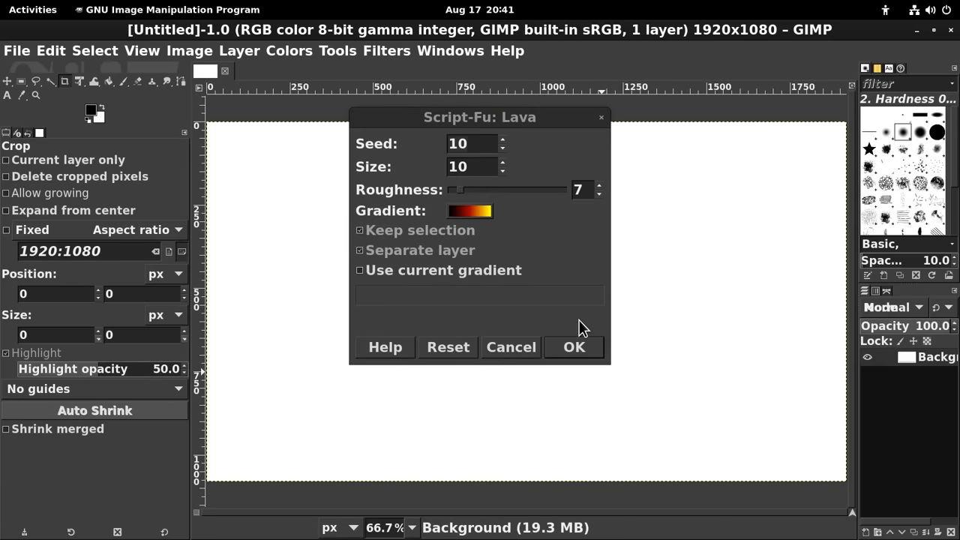
{"action": "mouse_move", "coordinate": [581, 322]}
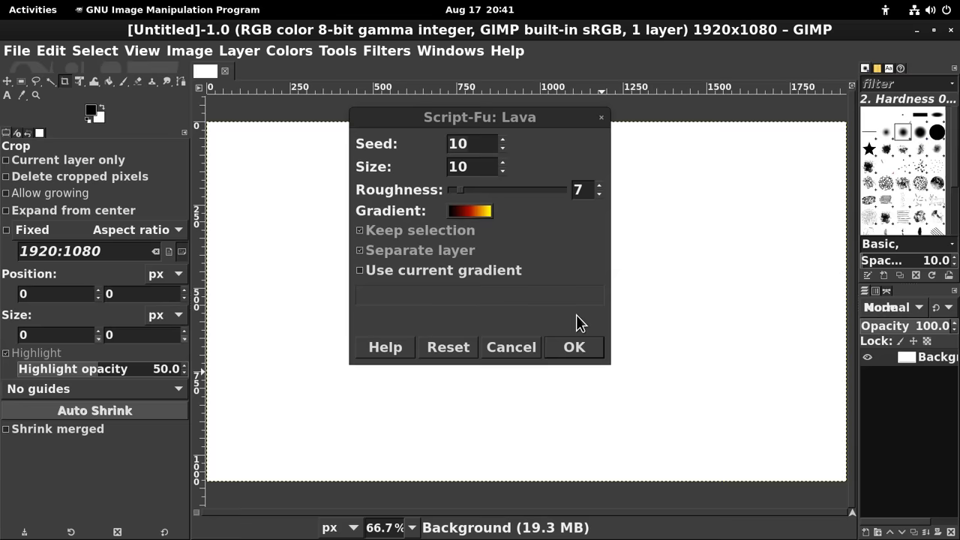
{"action": "left_click", "coordinate": [574, 347]}
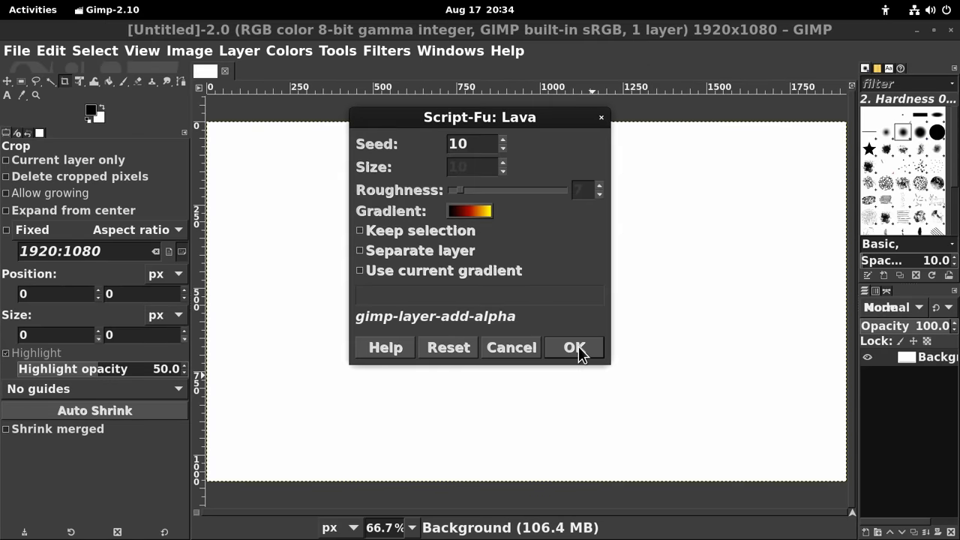
Confirm the Script-Fu: Lava dialog and let the Lava Layer finish rendering
{"action": "left_click", "coordinate": [573, 347]}
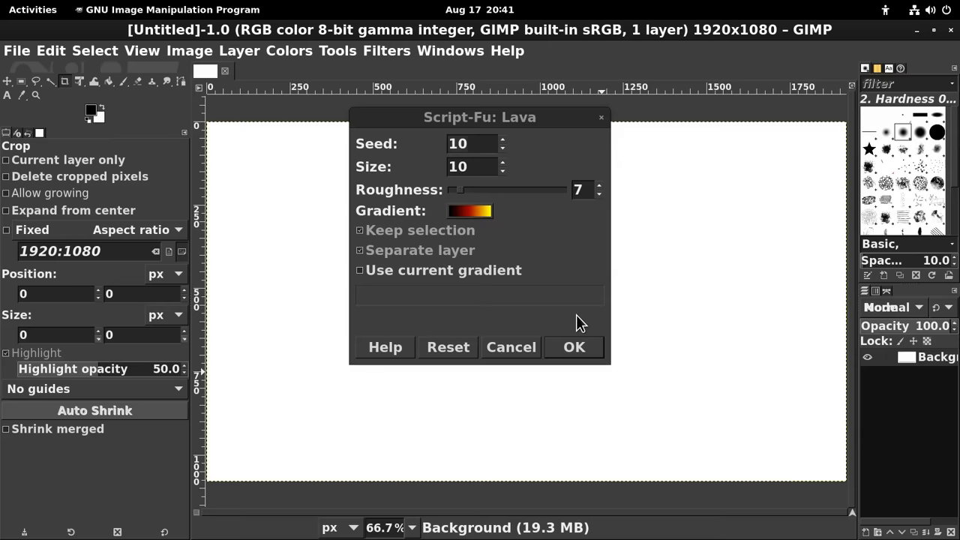
{"action": "mouse_move", "coordinate": [510, 304]}
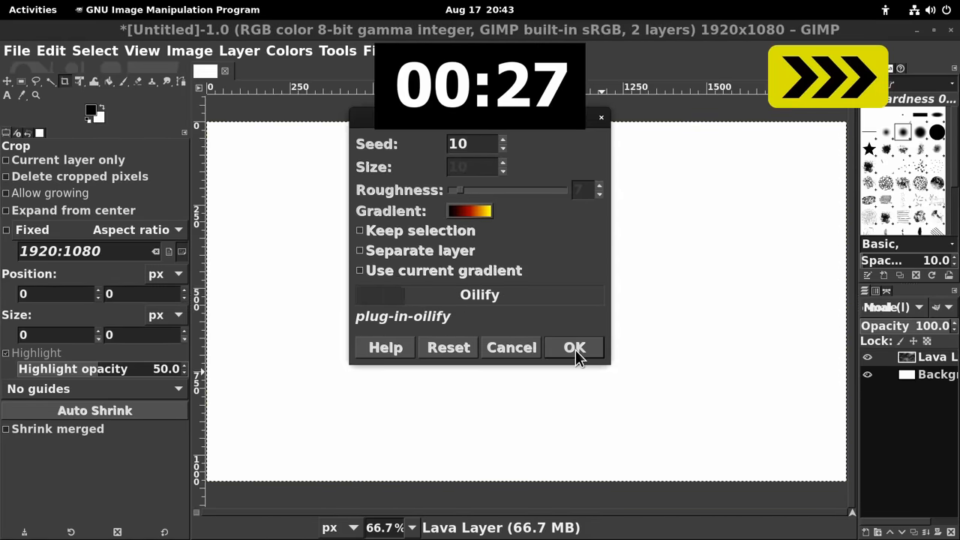
{"action": "left_click", "coordinate": [574, 347]}
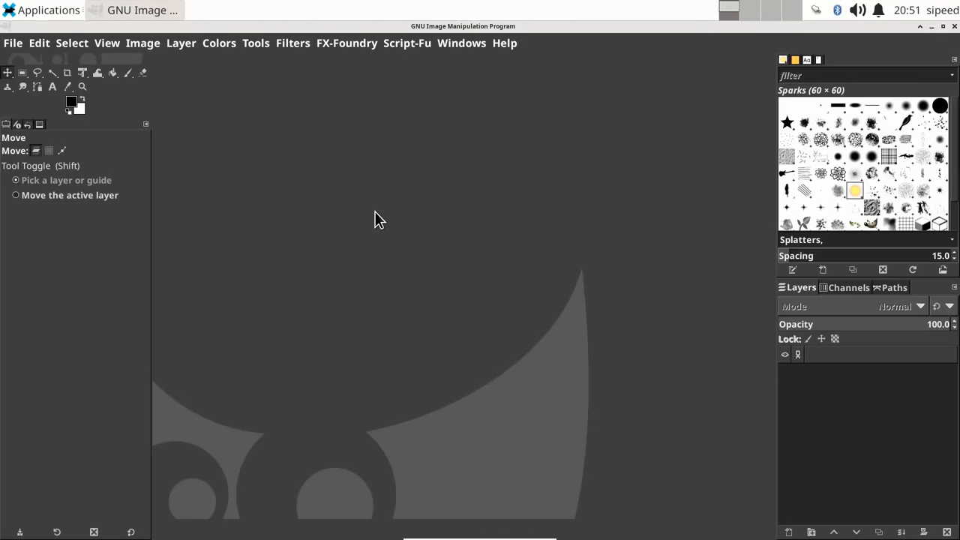
Create a new 1920×1080 blank image with File > New
{"action": "left_click", "coordinate": [12, 43]}
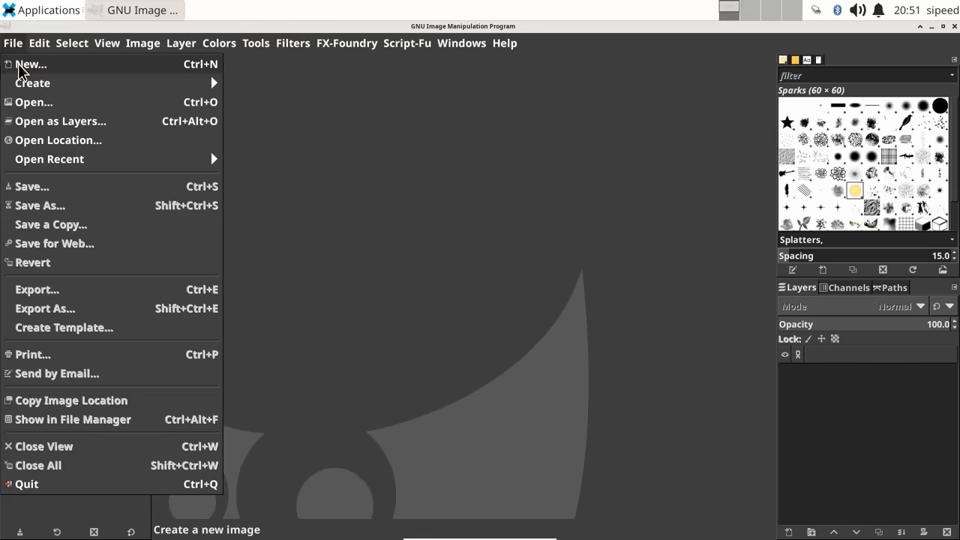
{"action": "left_click", "coordinate": [31, 64]}
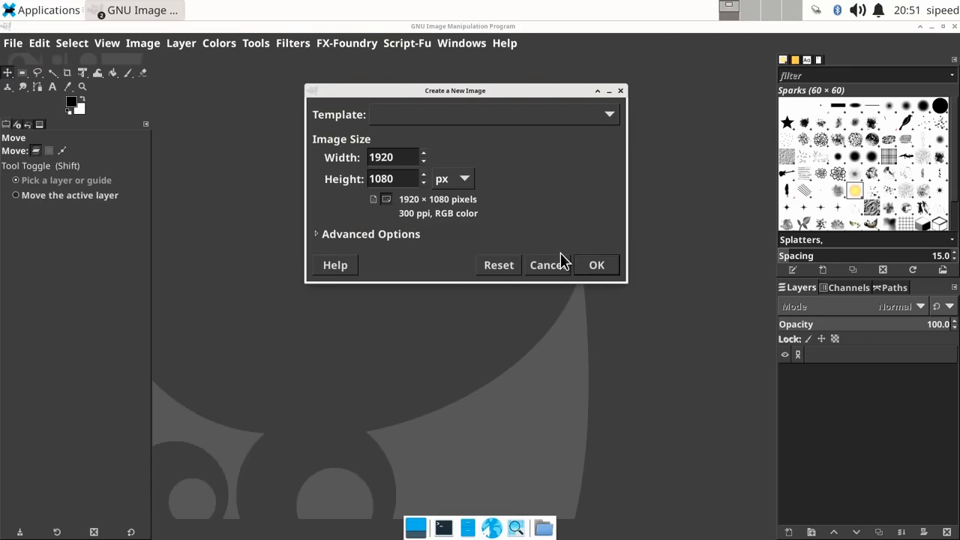
{"action": "left_click", "coordinate": [596, 265]}
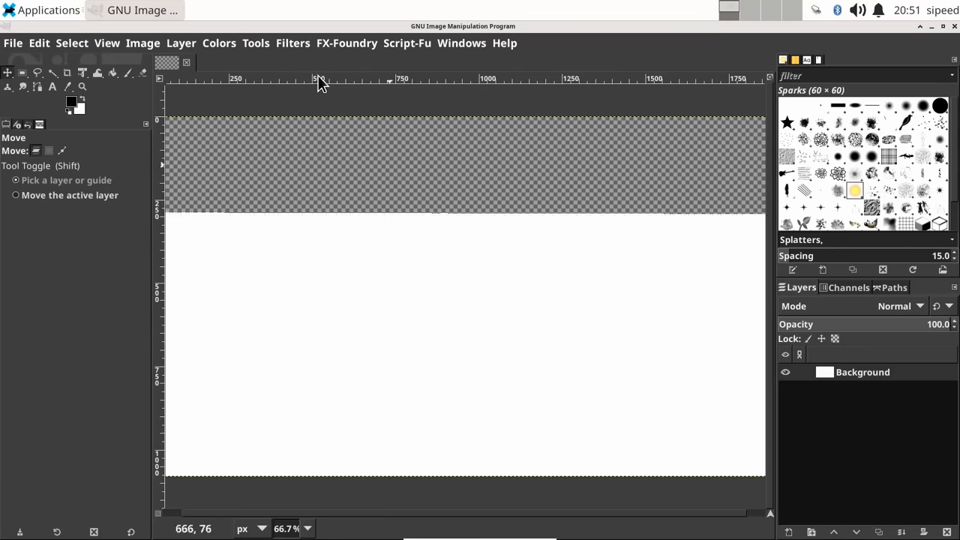
Render Lava from Filters > Render into a new Lava Layer
{"action": "left_click", "coordinate": [291, 43]}
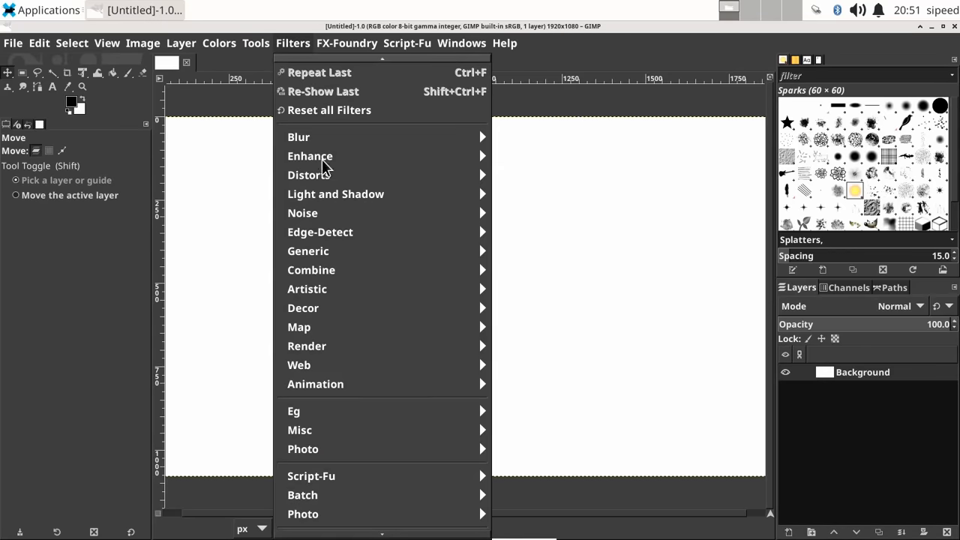
{"action": "mouse_move", "coordinate": [307, 346]}
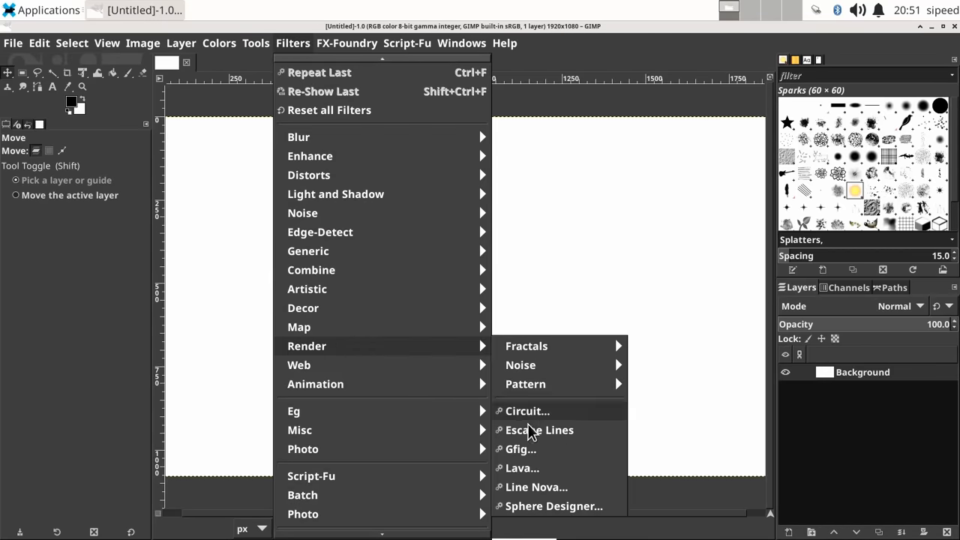
{"action": "left_click", "coordinate": [521, 467]}
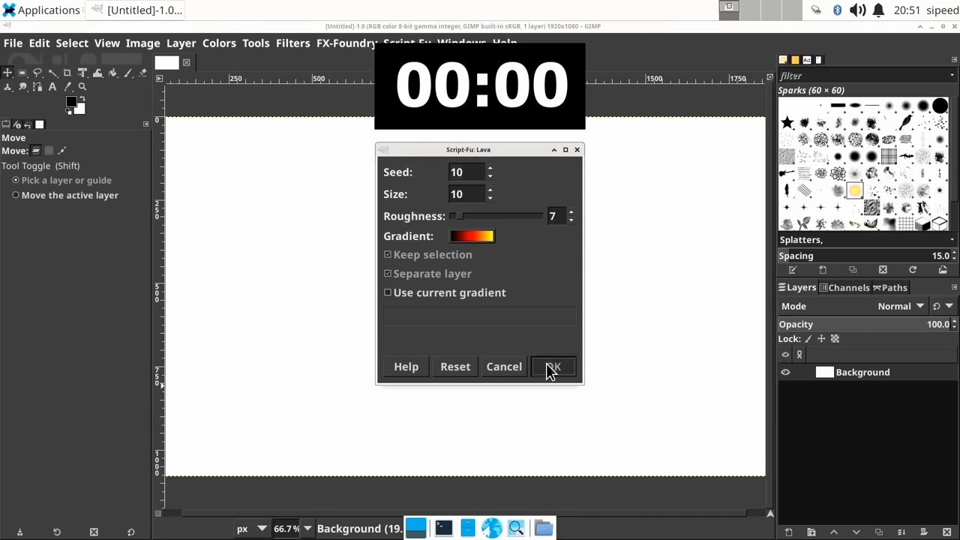
{"action": "left_click", "coordinate": [553, 366]}
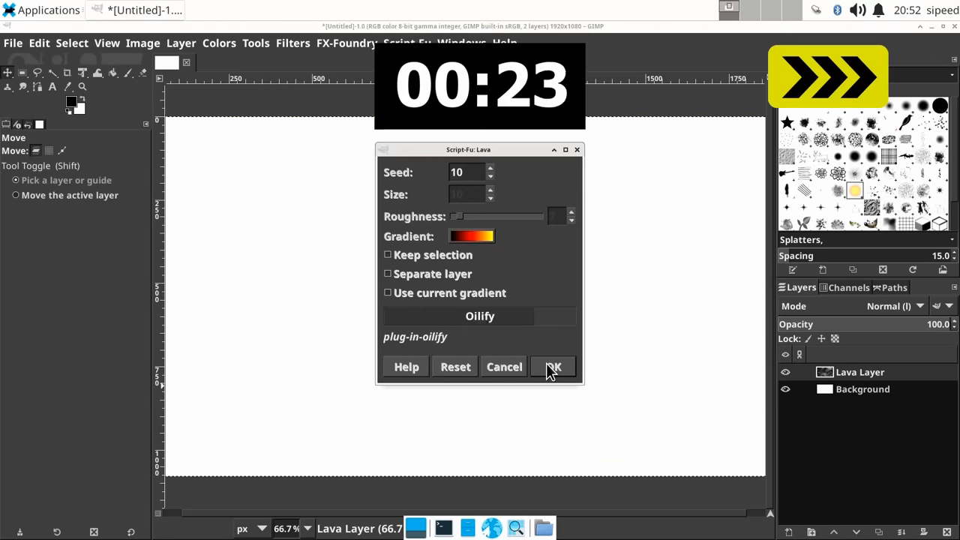
{"action": "left_click", "coordinate": [553, 367]}
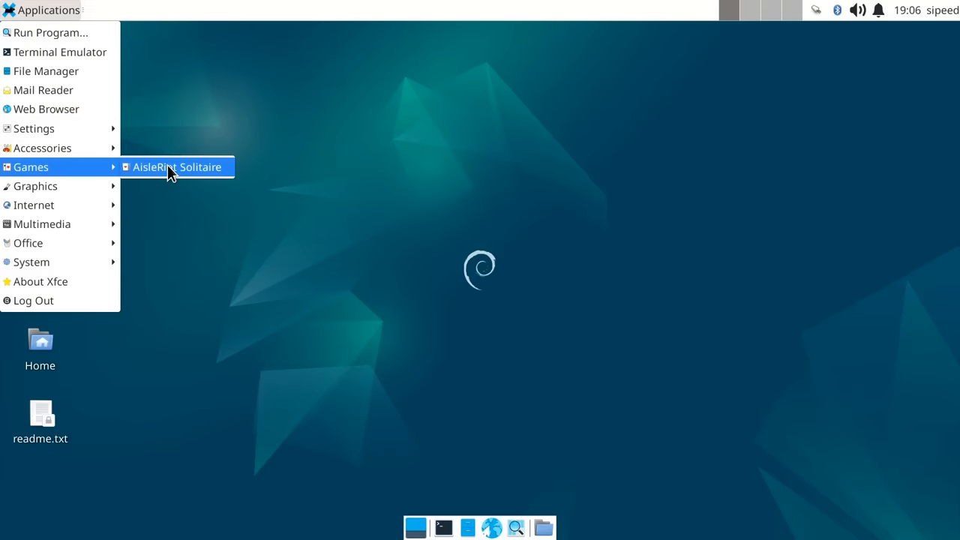
Launch AisleRiot Solitaire from the Games menu to a freshly dealt Klondike game
{"action": "left_click", "coordinate": [176, 167]}
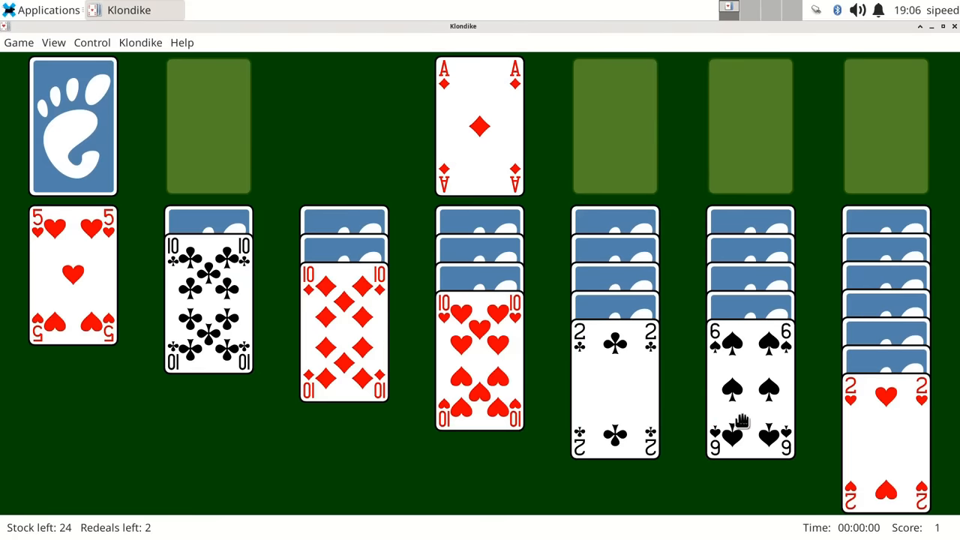
{"action": "mouse_move", "coordinate": [152, 268]}
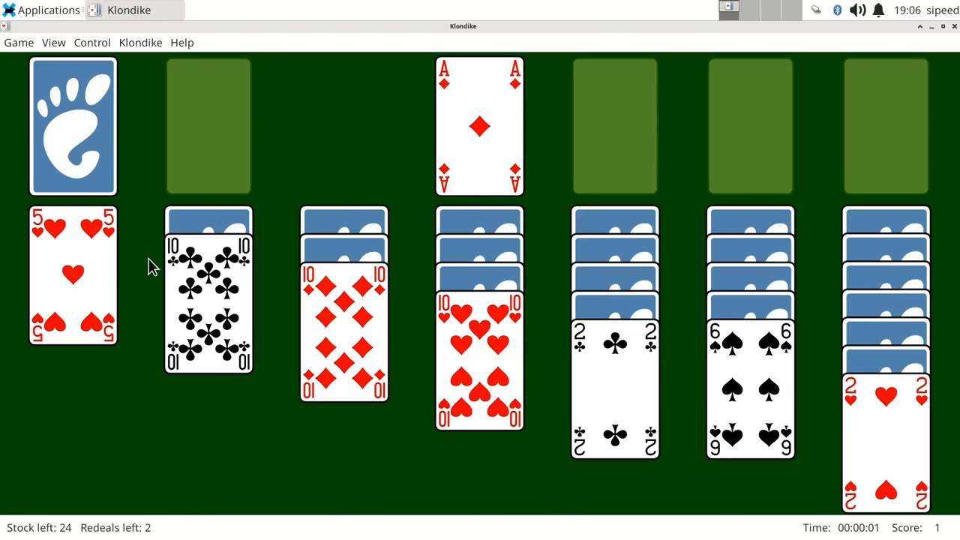